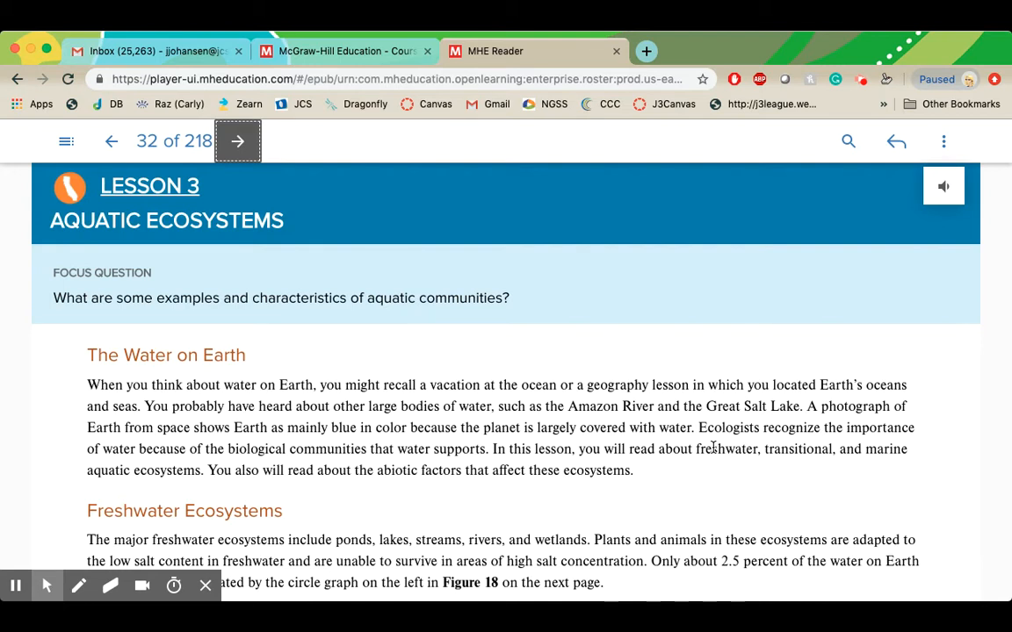
Step: Scroll the Lesson 3 page down to Figure 18's Earth's water and Freshwater pie charts
{"action": "scroll", "scroll_direction": "down", "scroll_amount": 3}
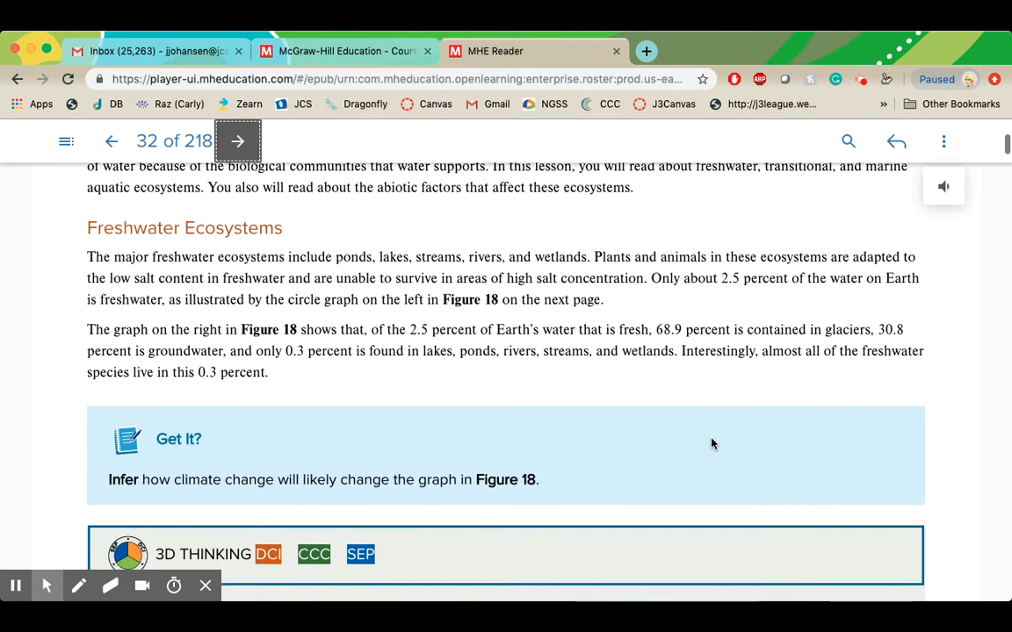
{"action": "scroll", "scroll_direction": "down", "scroll_amount": 3}
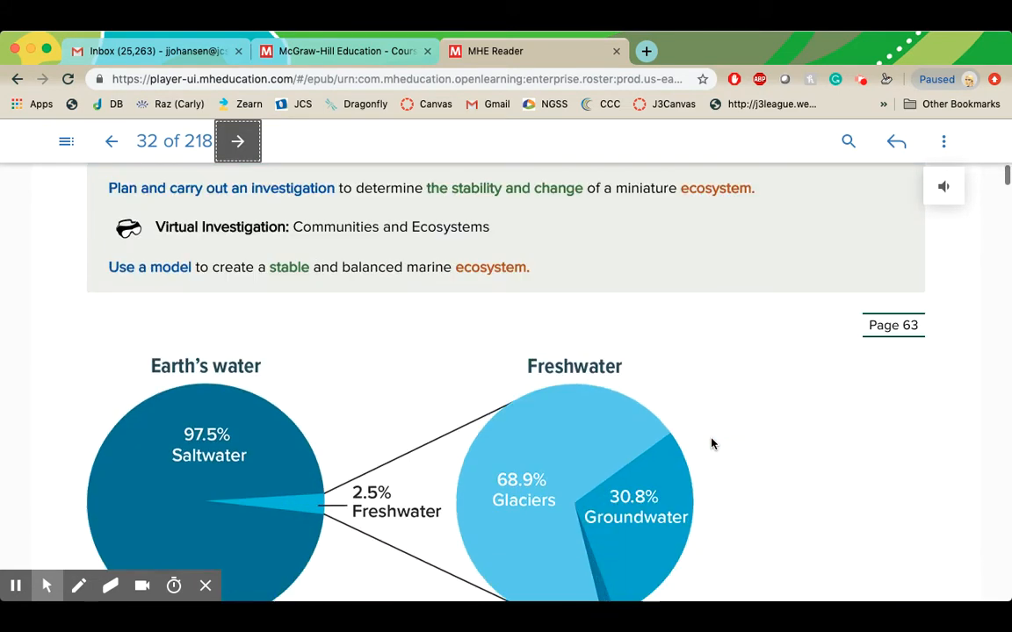
{"action": "scroll", "scroll_direction": "down", "scroll_amount": 3}
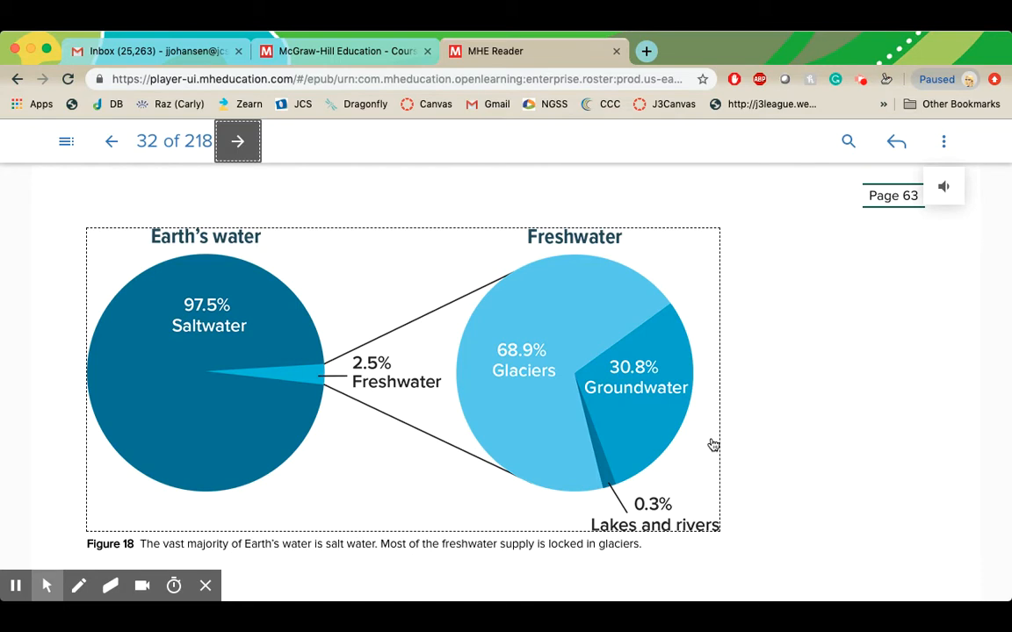
{"action": "mouse_move", "coordinate": [227, 290]}
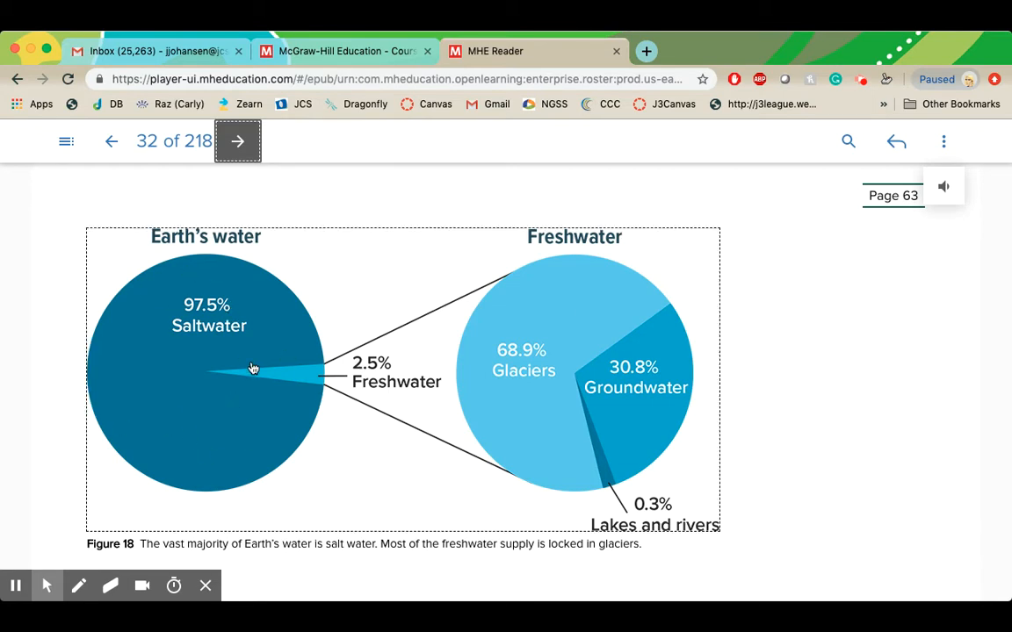
{"action": "mouse_move", "coordinate": [251, 379]}
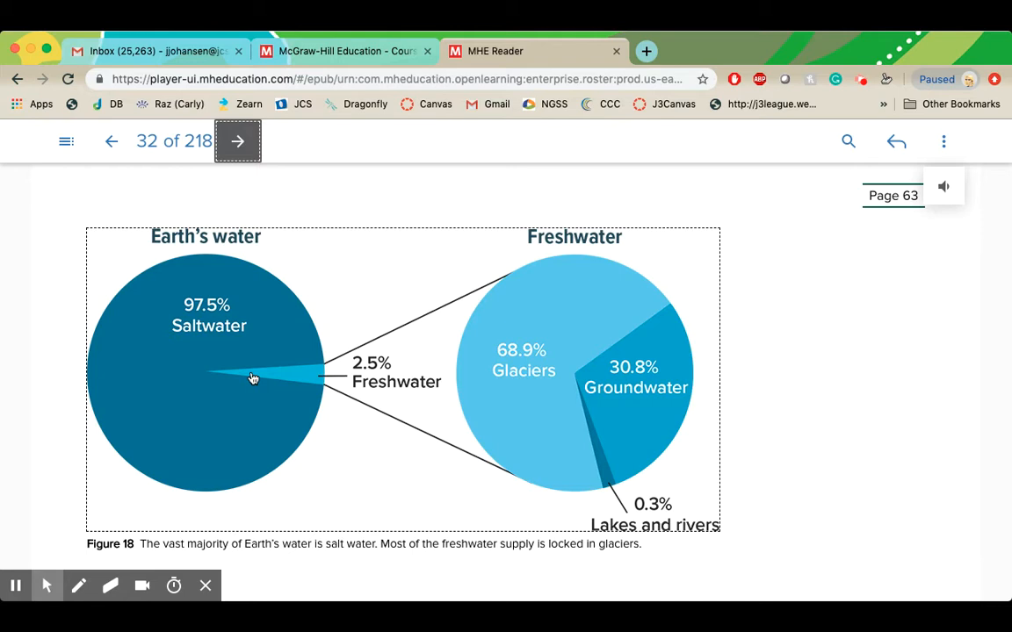
{"action": "mouse_move", "coordinate": [545, 358]}
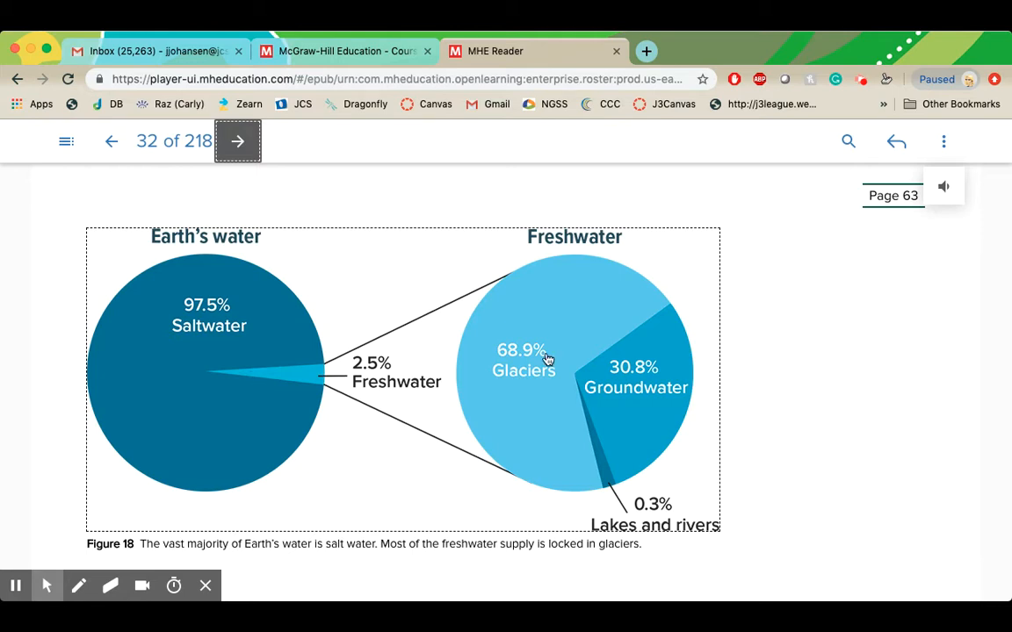
{"action": "mouse_move", "coordinate": [538, 394]}
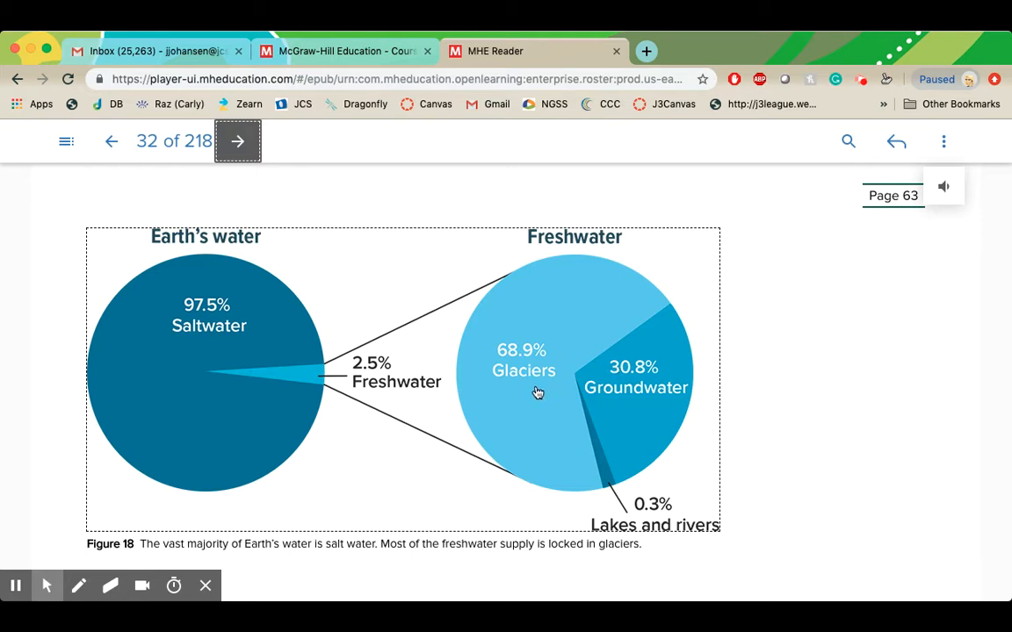
{"action": "mouse_move", "coordinate": [530, 380]}
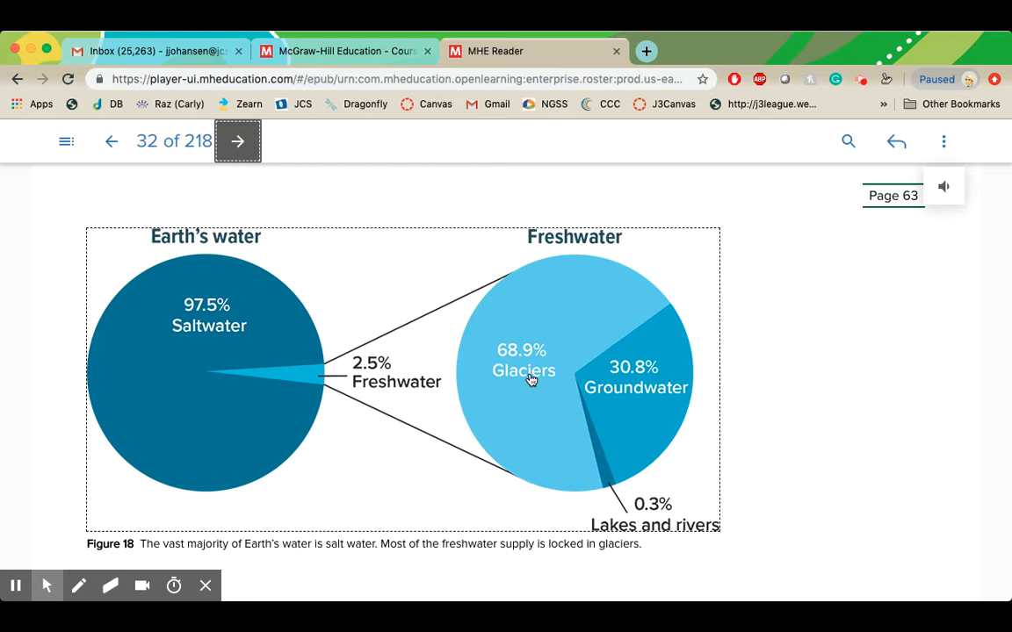
{"action": "mouse_move", "coordinate": [636, 365]}
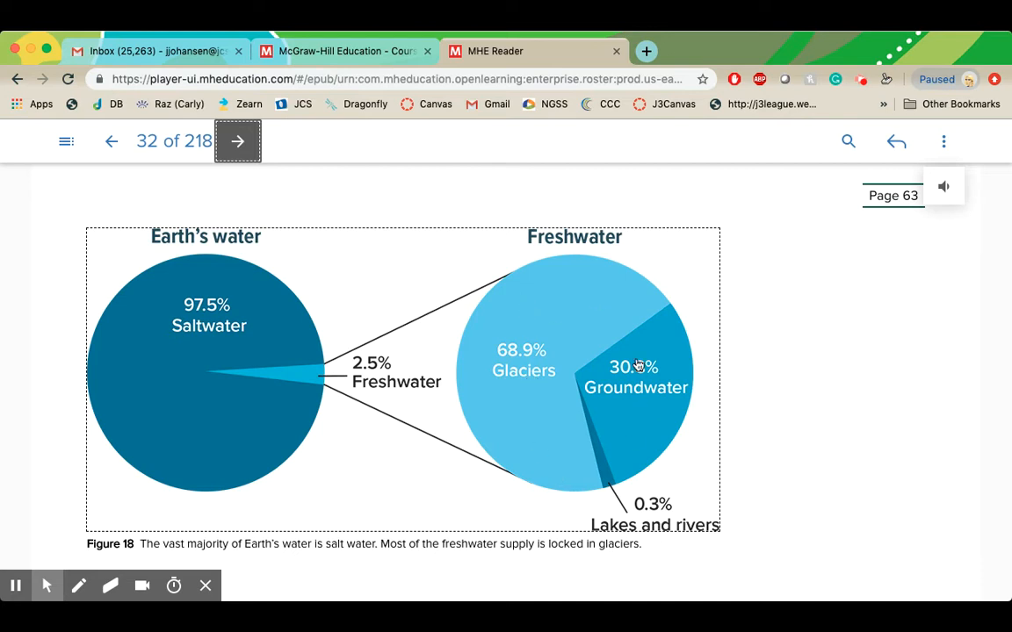
{"action": "mouse_move", "coordinate": [636, 447]}
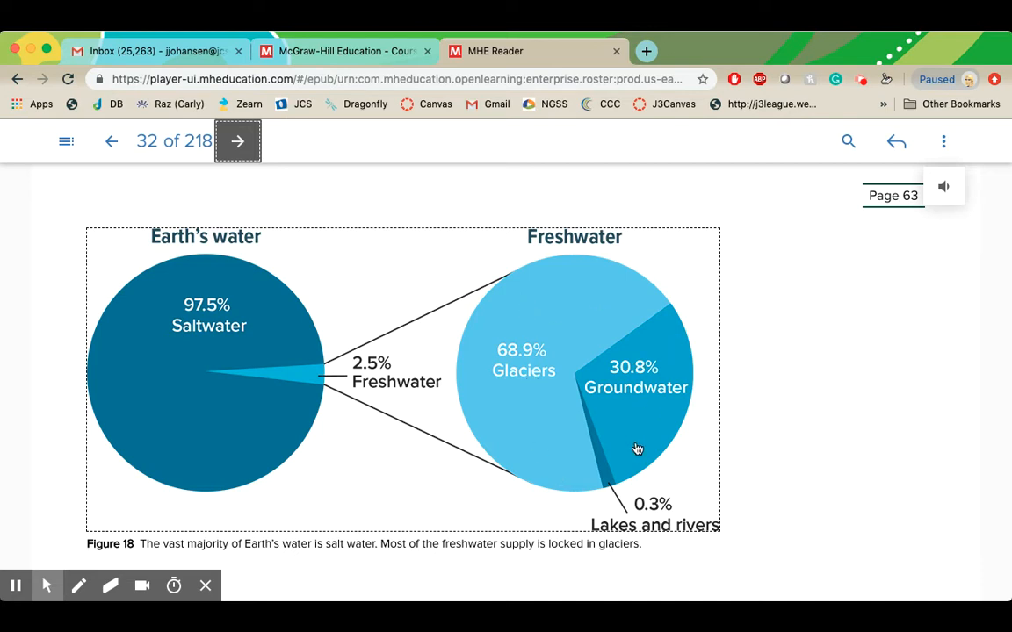
{"action": "mouse_move", "coordinate": [583, 385]}
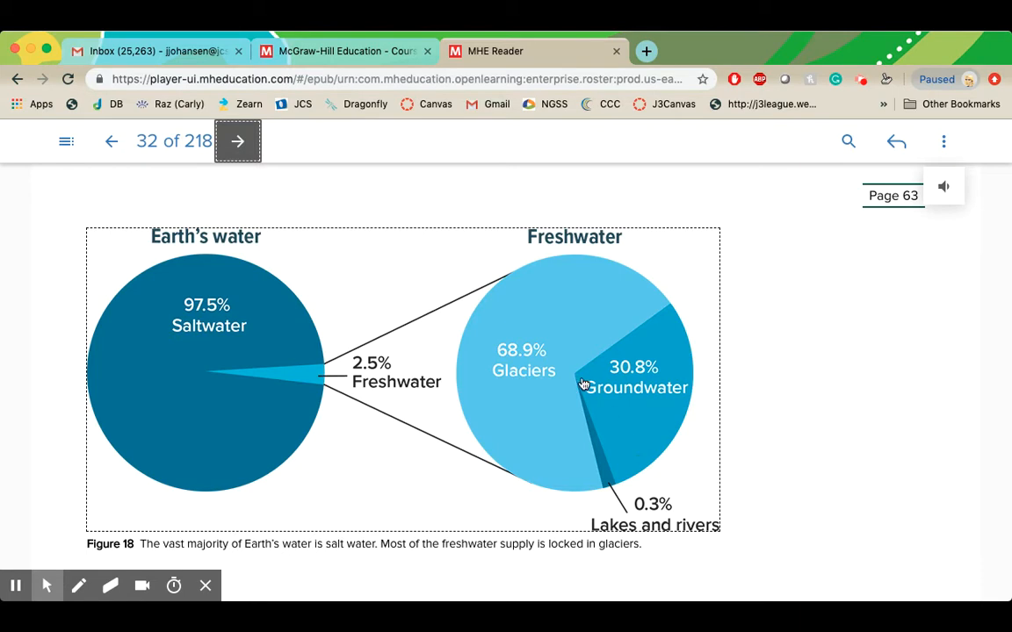
{"action": "mouse_move", "coordinate": [639, 539]}
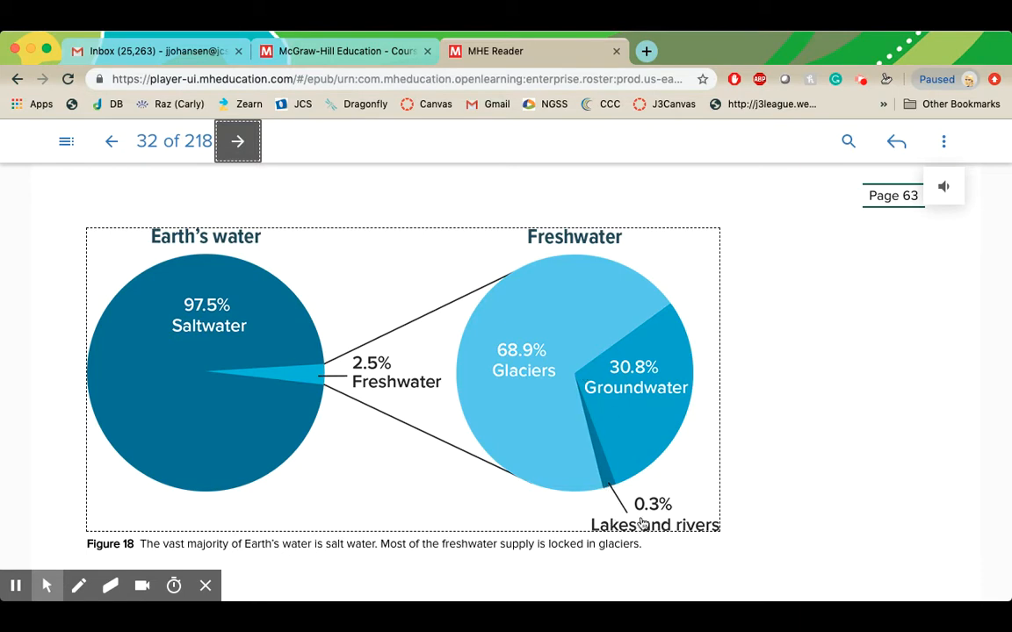
{"action": "scroll", "scroll_direction": "down", "scroll_amount": 3}
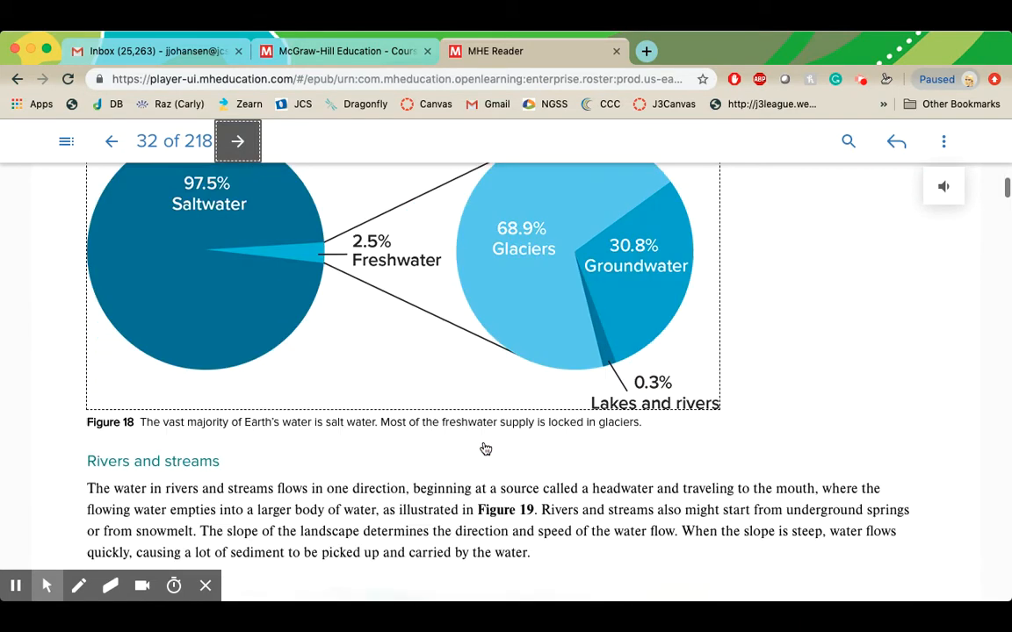
{"action": "scroll", "scroll_direction": "down", "scroll_amount": 3}
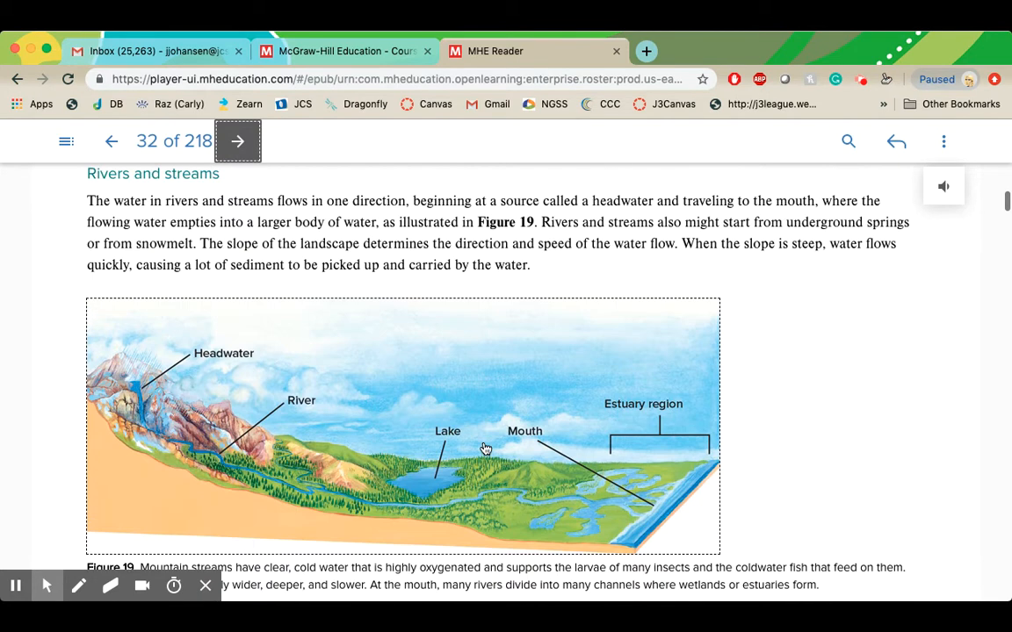
{"action": "scroll", "scroll_direction": "down", "scroll_amount": 3}
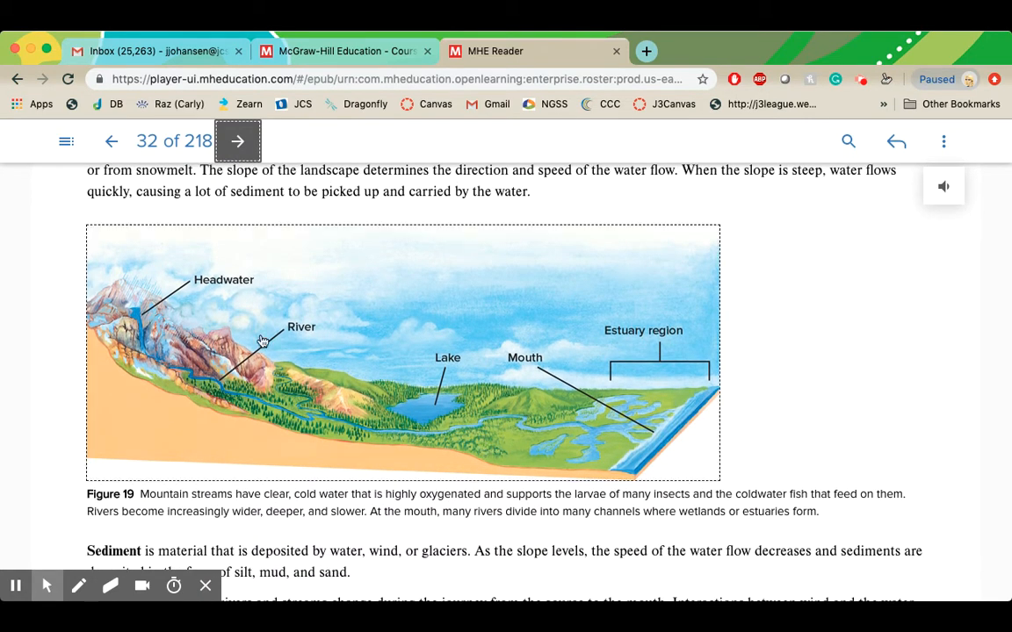
{"action": "mouse_move", "coordinate": [95, 316]}
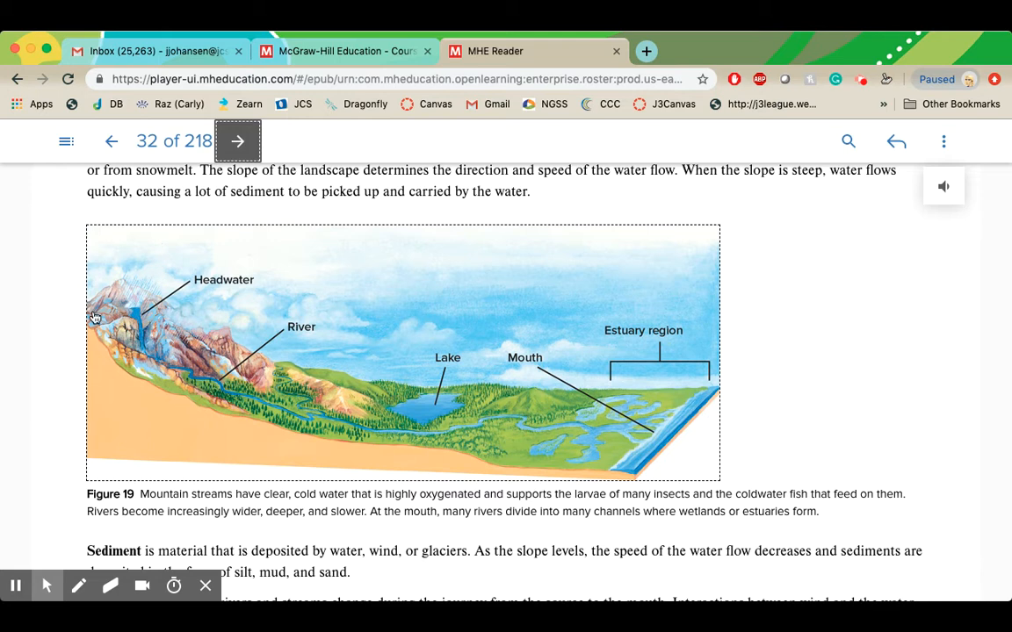
{"action": "mouse_move", "coordinate": [157, 264]}
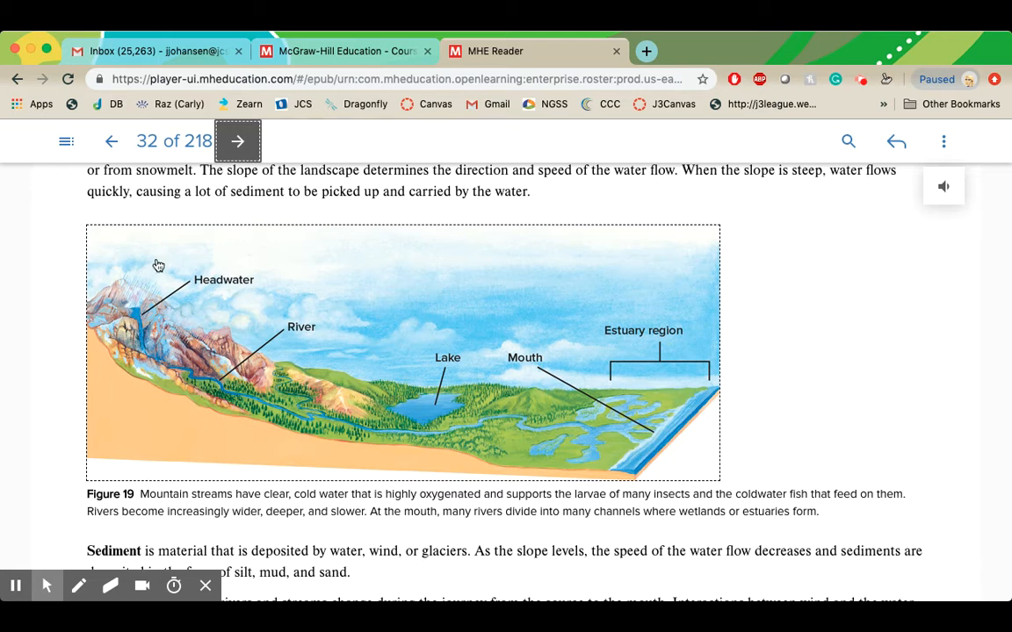
{"action": "mouse_move", "coordinate": [151, 276]}
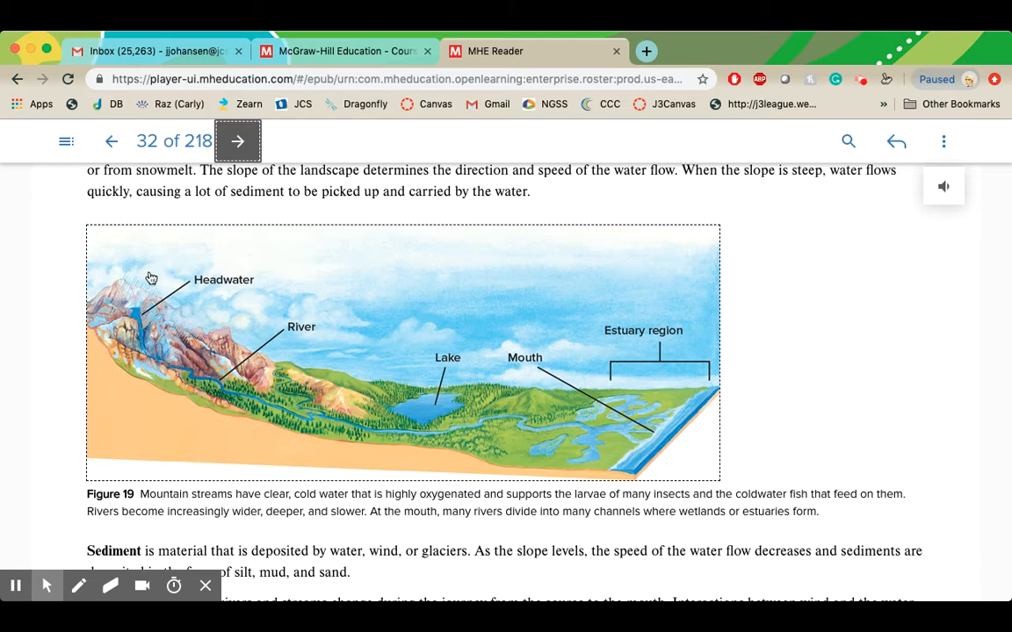
{"action": "mouse_move", "coordinate": [137, 296]}
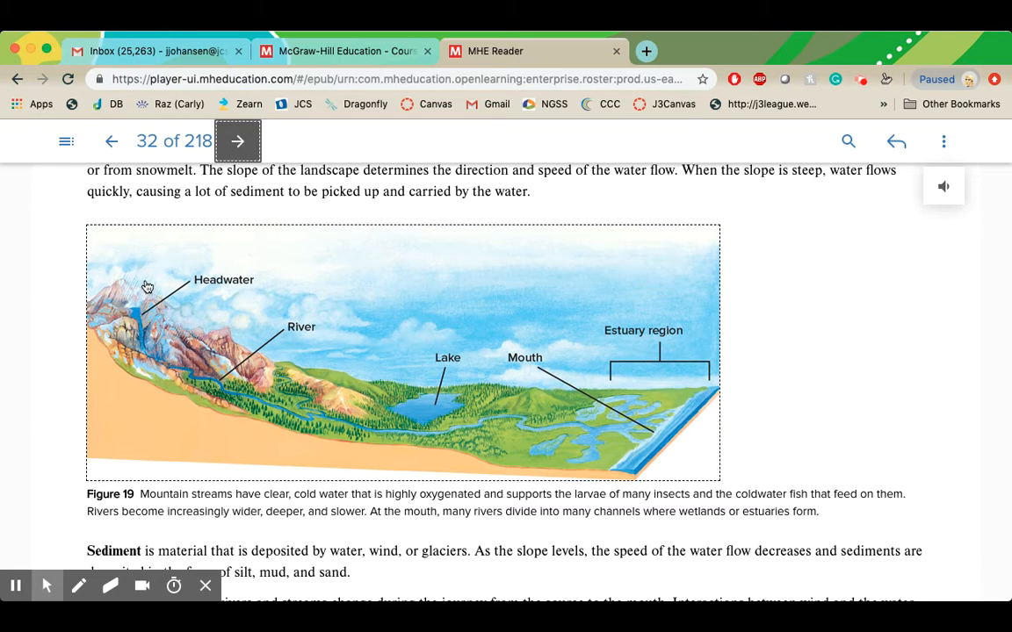
{"action": "mouse_move", "coordinate": [147, 345]}
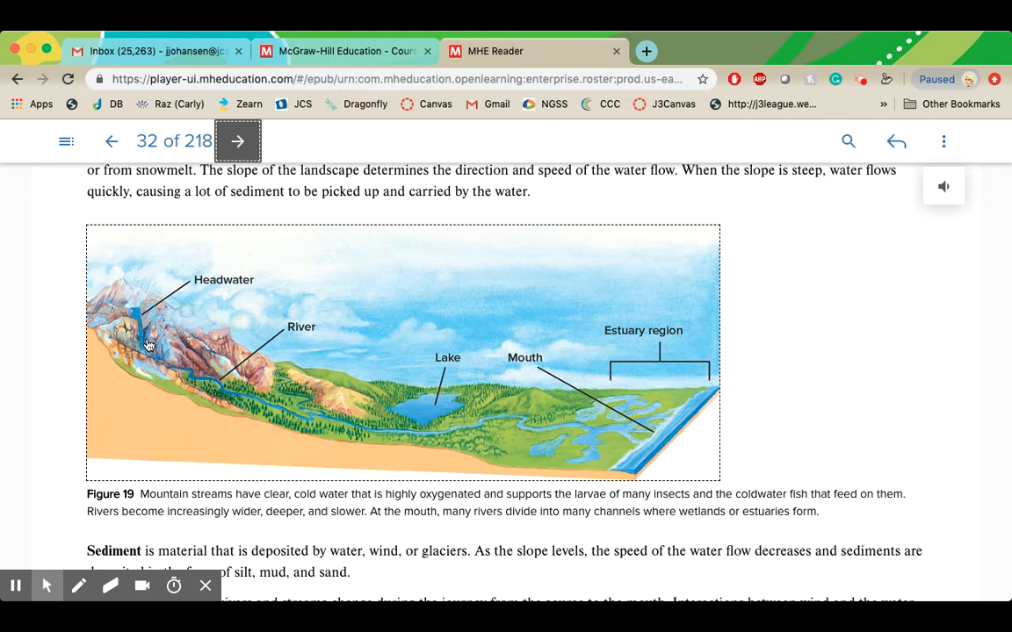
{"action": "mouse_move", "coordinate": [176, 351]}
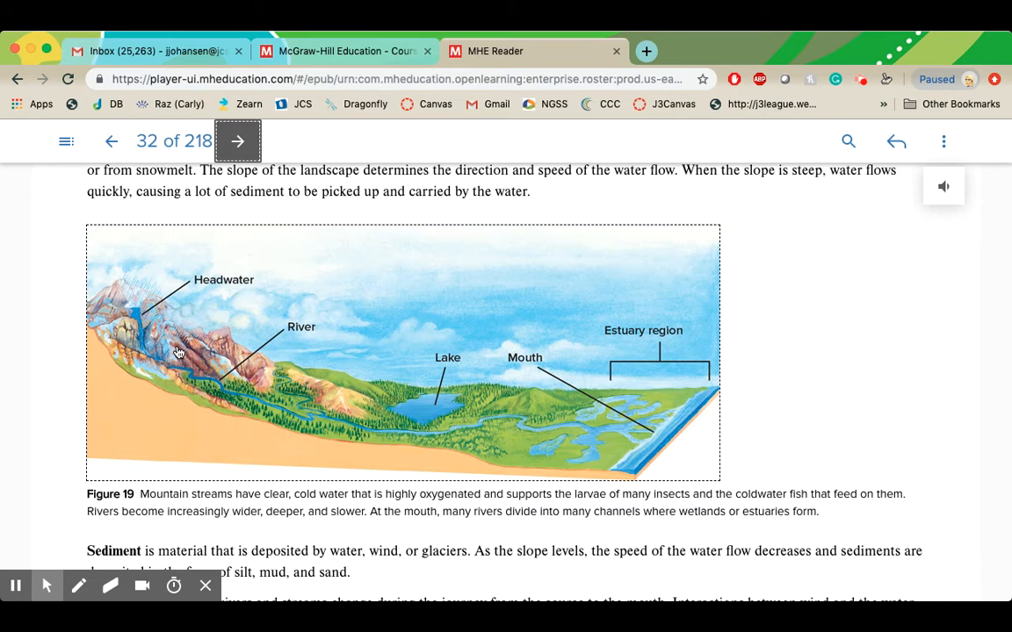
{"action": "mouse_move", "coordinate": [200, 390]}
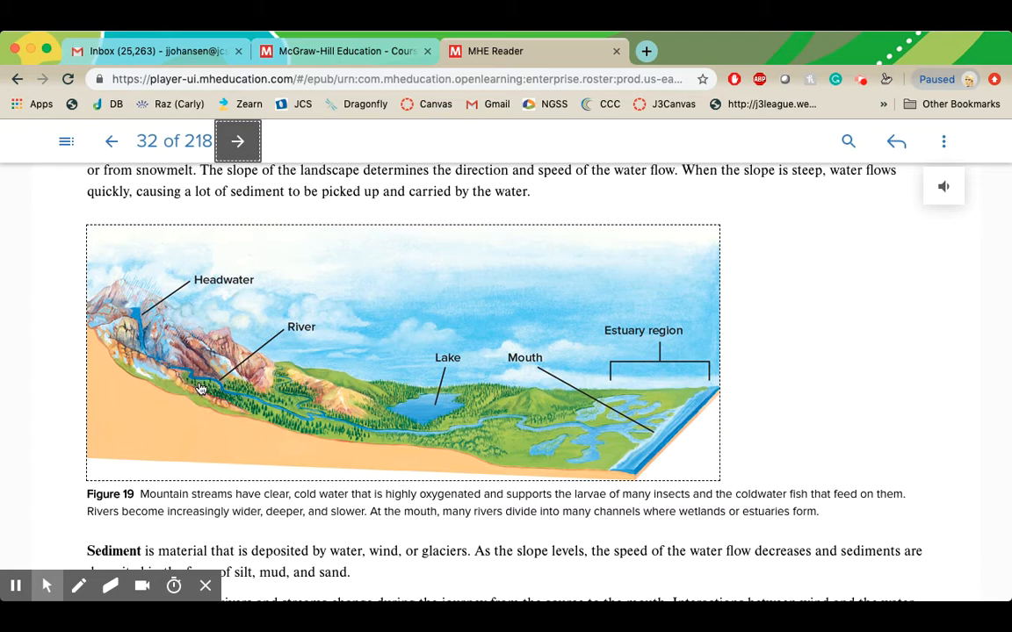
{"action": "mouse_move", "coordinate": [113, 332]}
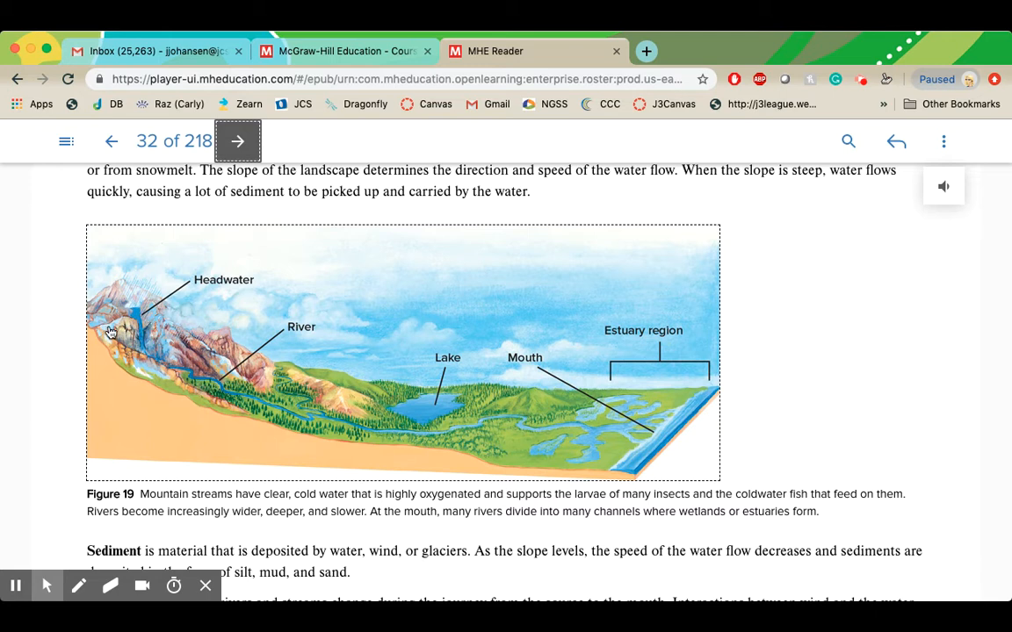
{"action": "mouse_move", "coordinate": [218, 383]}
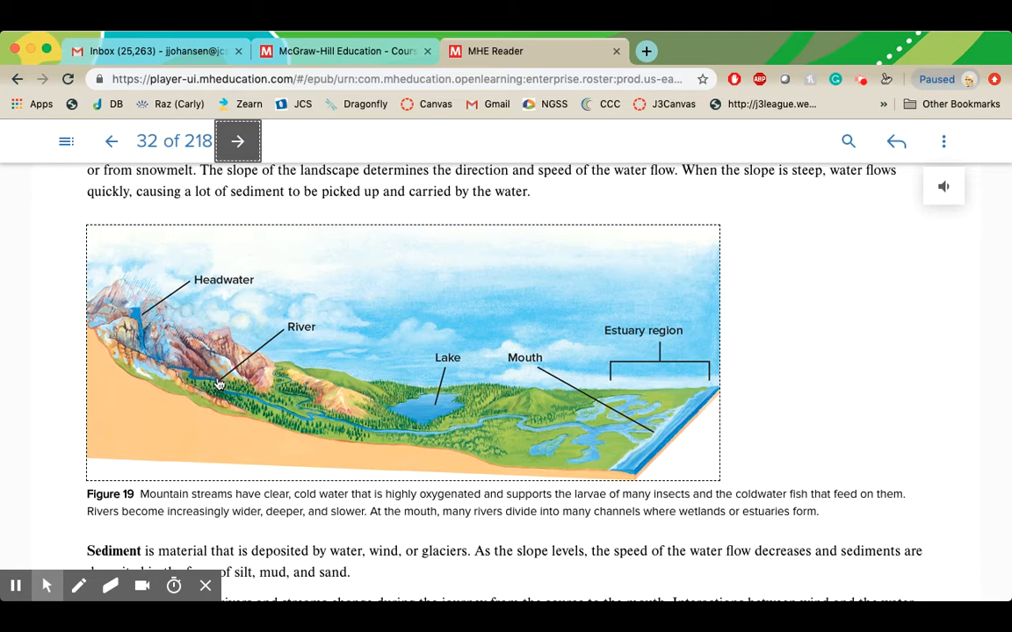
{"action": "mouse_move", "coordinate": [260, 390]}
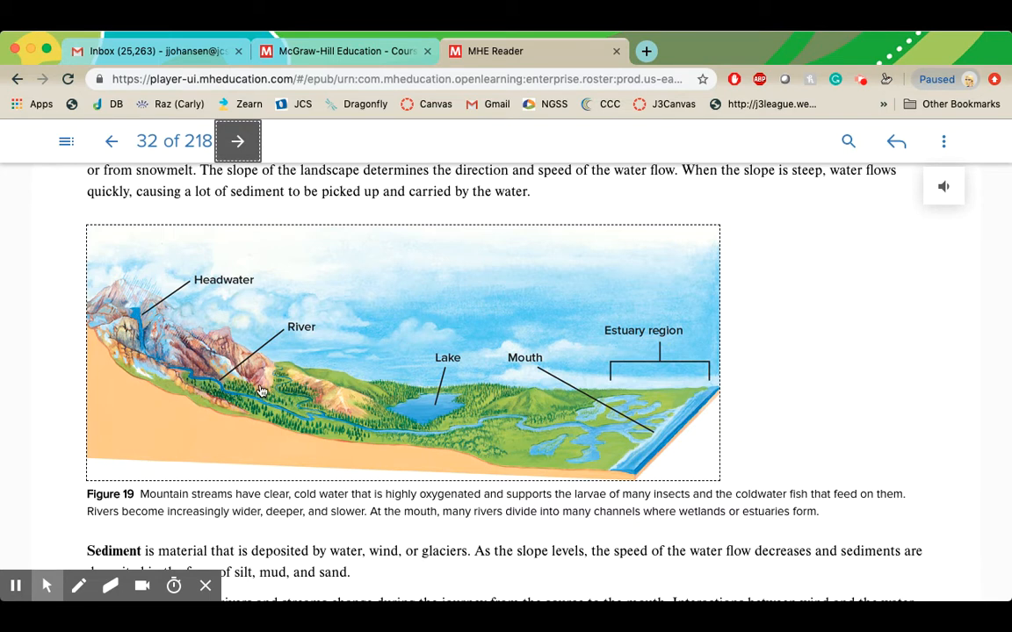
{"action": "mouse_move", "coordinate": [209, 382]}
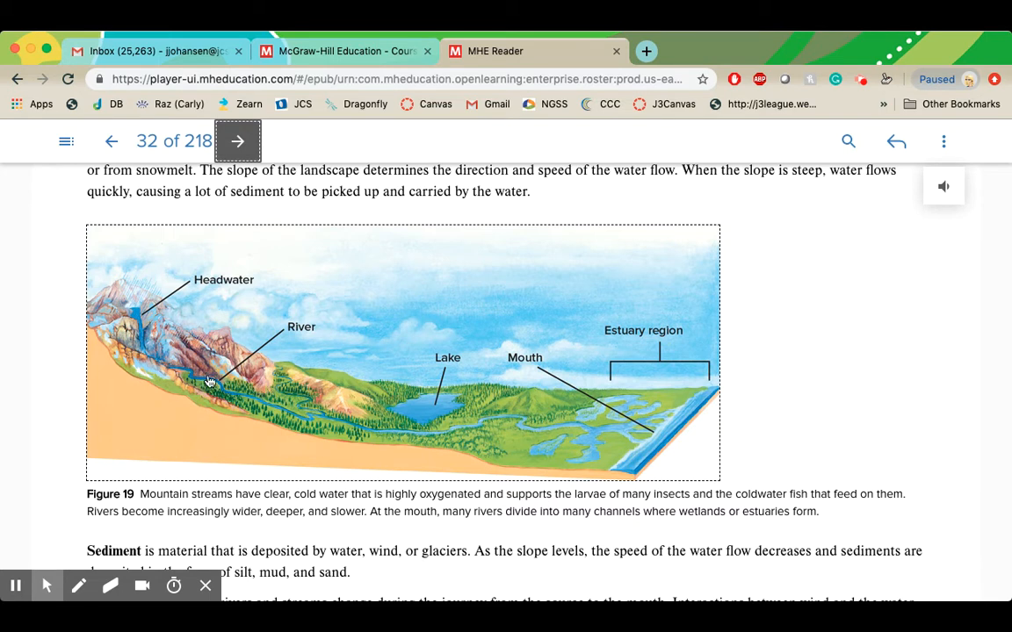
{"action": "mouse_move", "coordinate": [258, 404]}
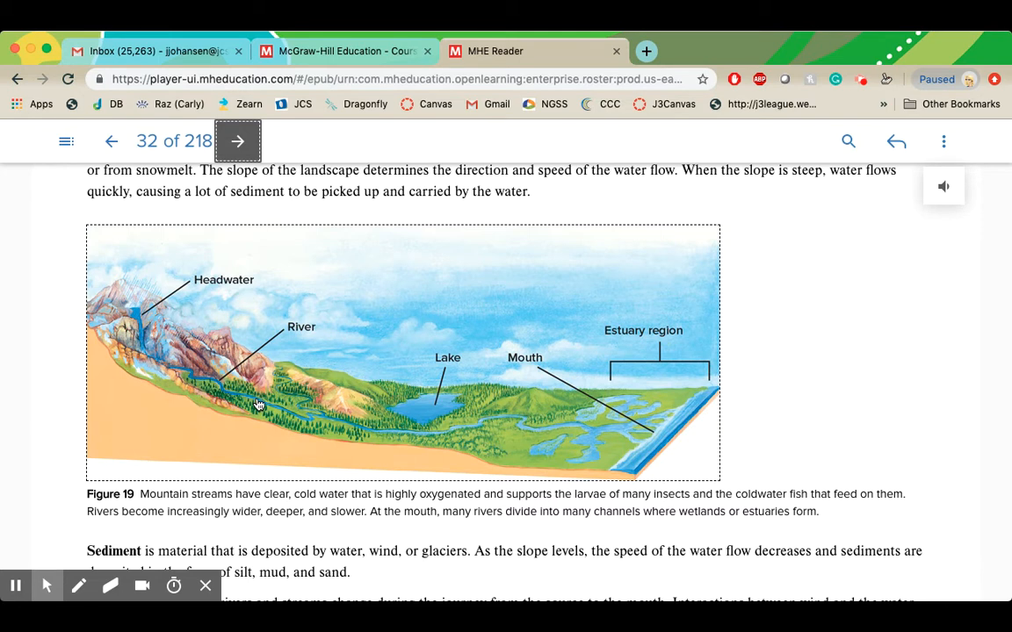
{"action": "mouse_move", "coordinate": [213, 376]}
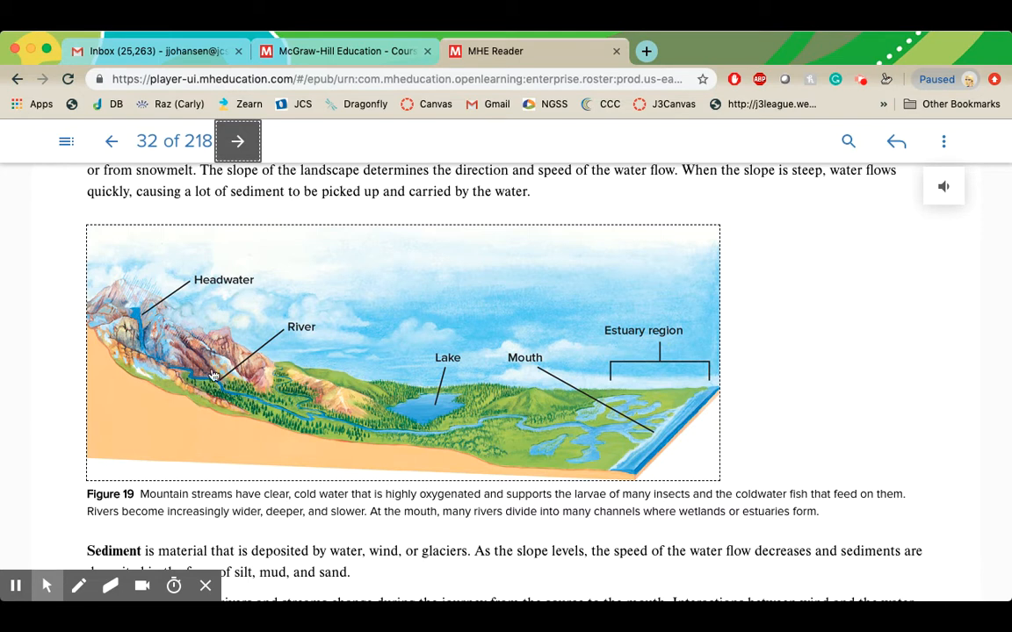
{"action": "mouse_move", "coordinate": [204, 337]}
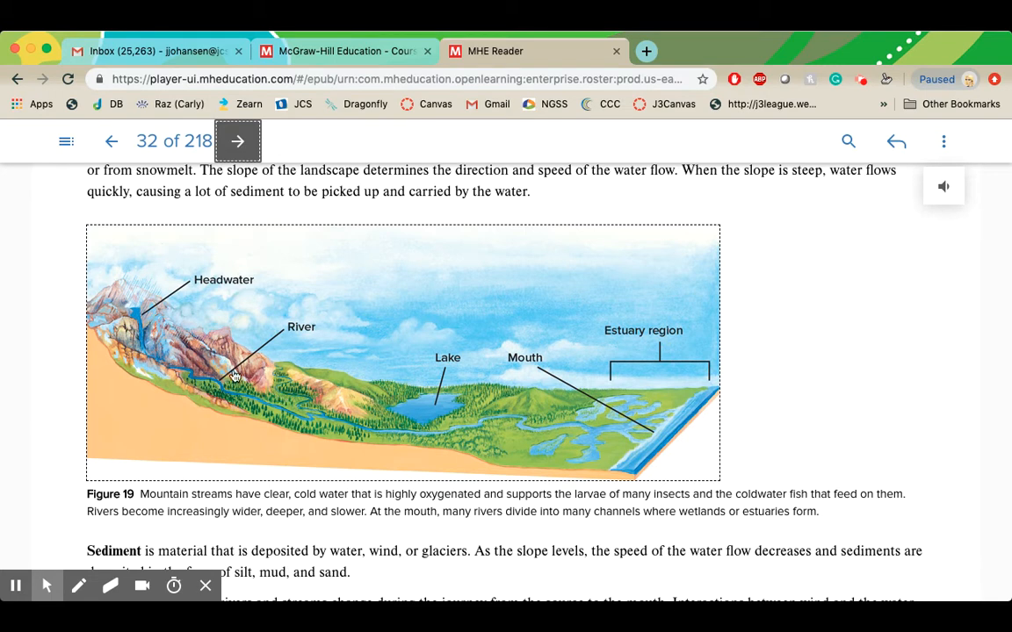
{"action": "mouse_move", "coordinate": [350, 433]}
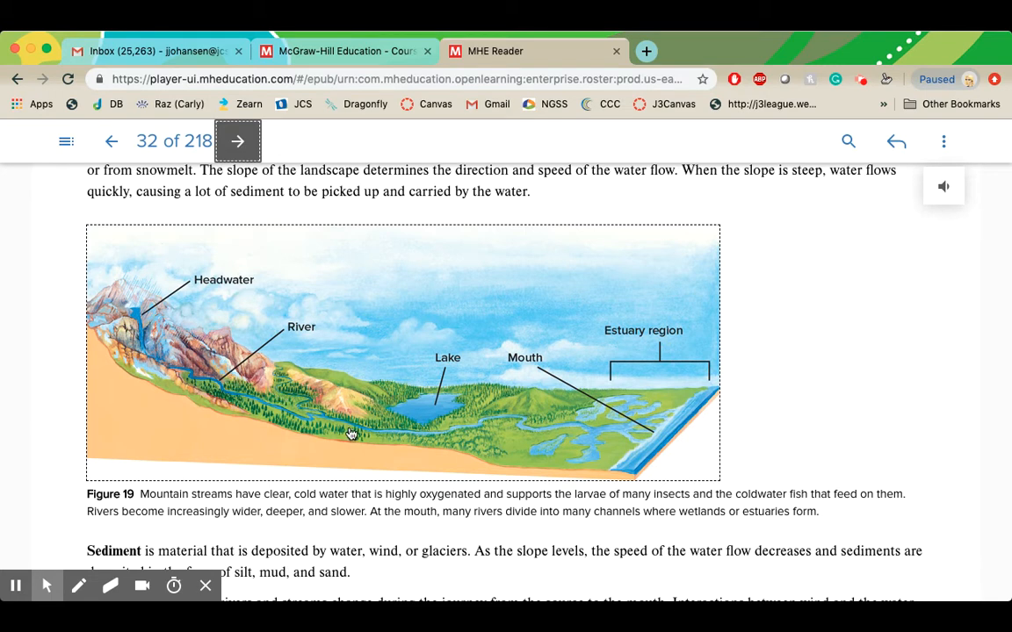
{"action": "mouse_move", "coordinate": [266, 397]}
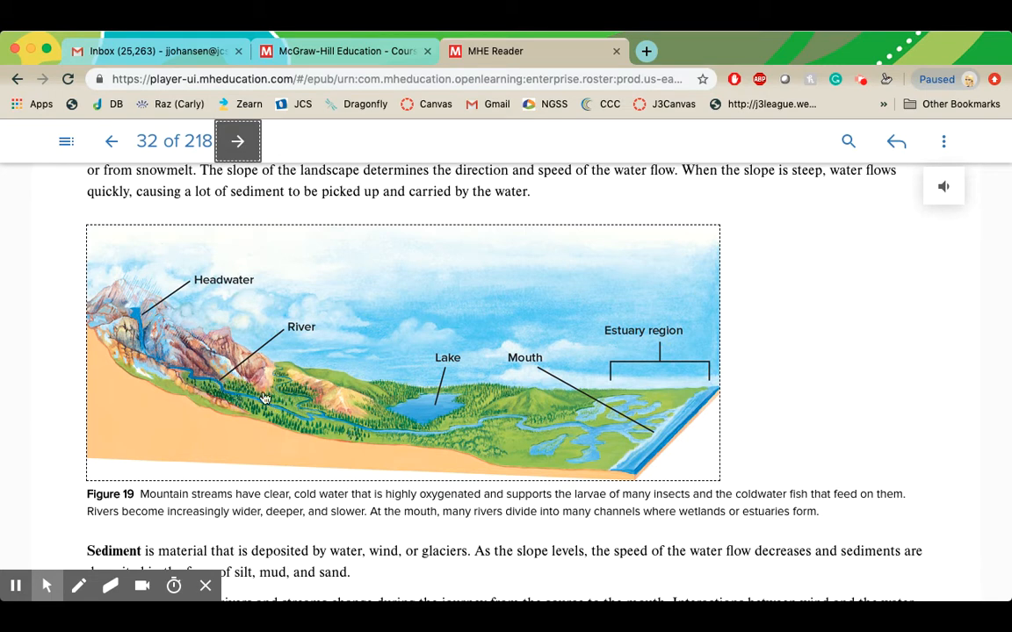
{"action": "mouse_move", "coordinate": [276, 401]}
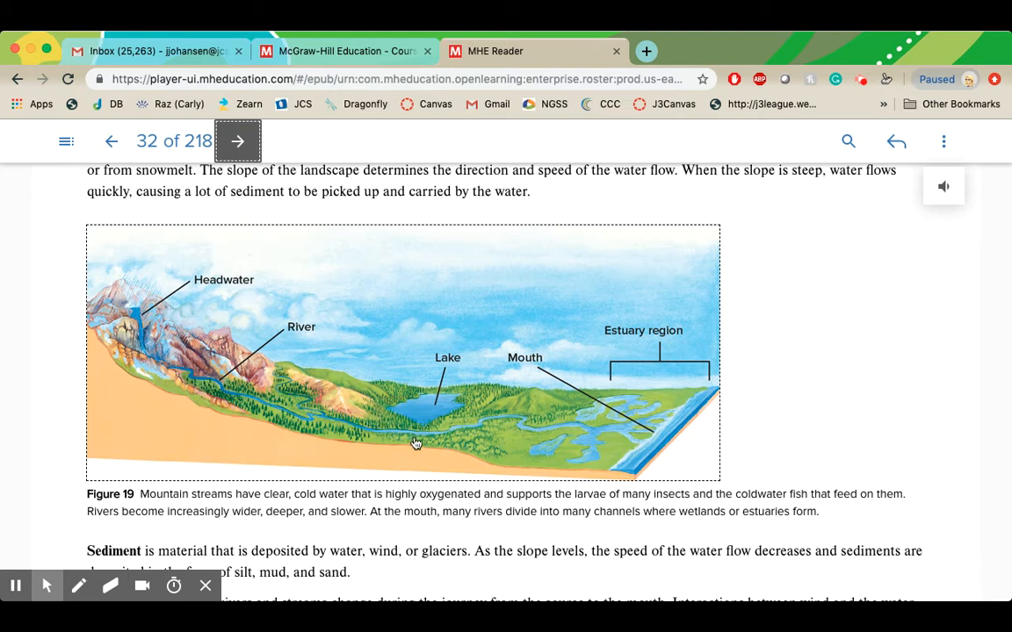
{"action": "mouse_move", "coordinate": [600, 435]}
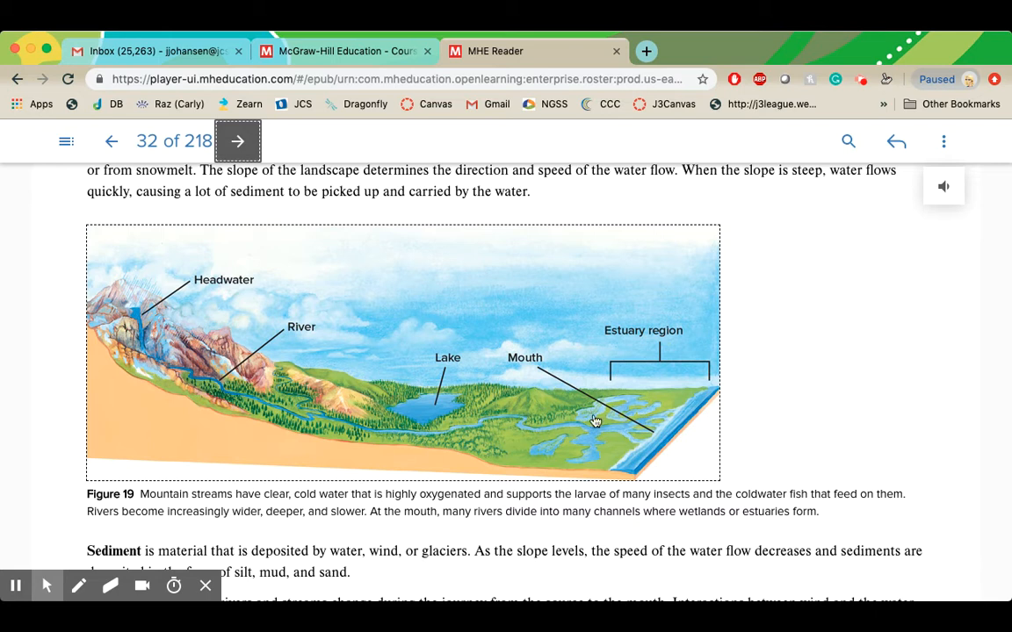
Step: Scroll past Figure 19 to the Figure 20 rushing-river photo and its caption
{"action": "scroll", "scroll_direction": "down", "scroll_amount": 3}
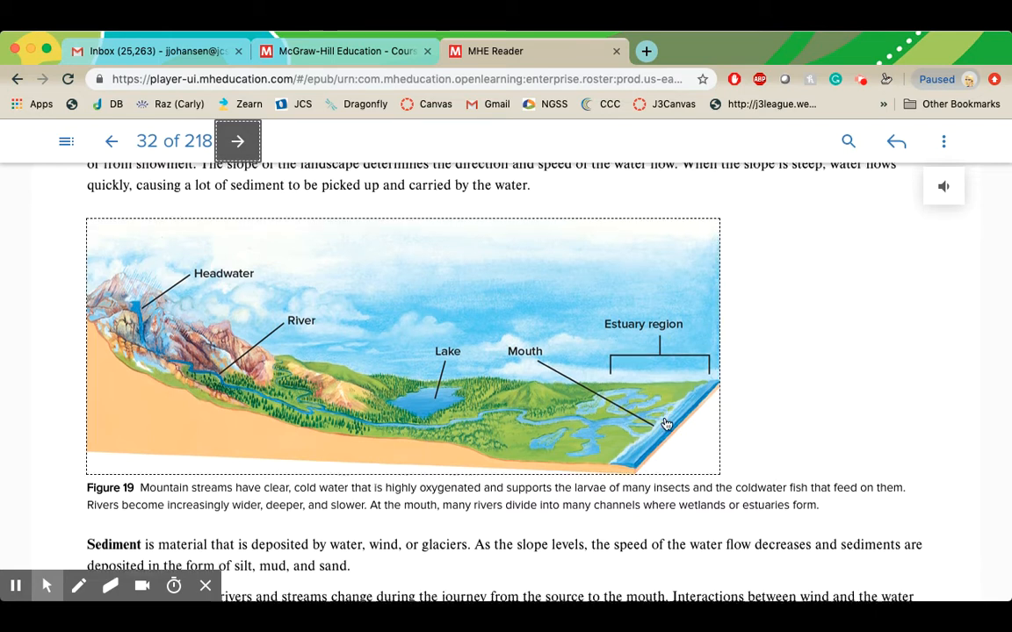
{"action": "scroll", "scroll_direction": "down", "scroll_amount": 3}
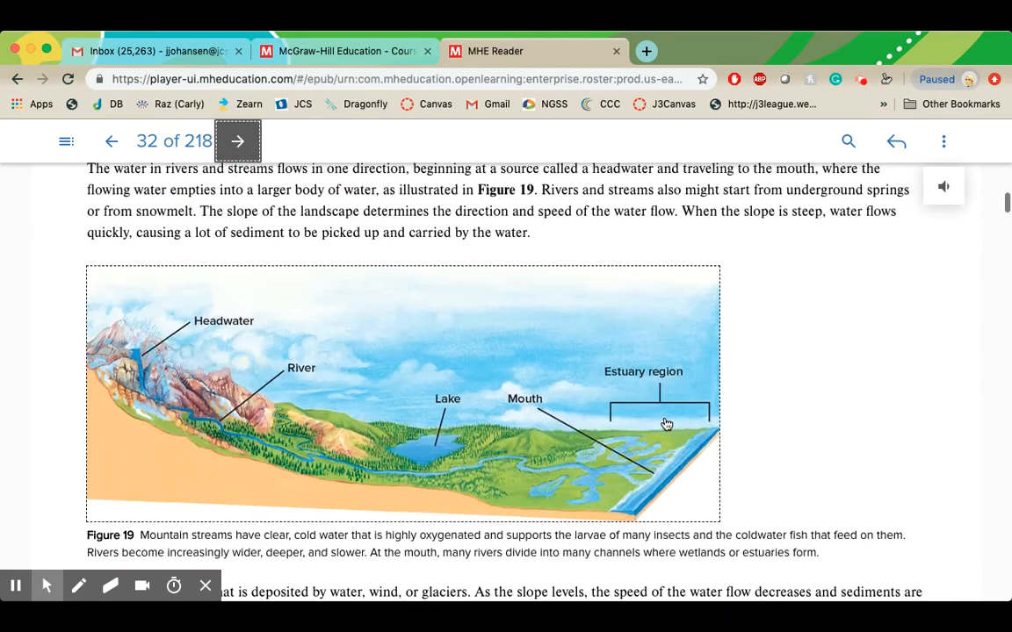
{"action": "scroll", "scroll_direction": "down", "scroll_amount": 3}
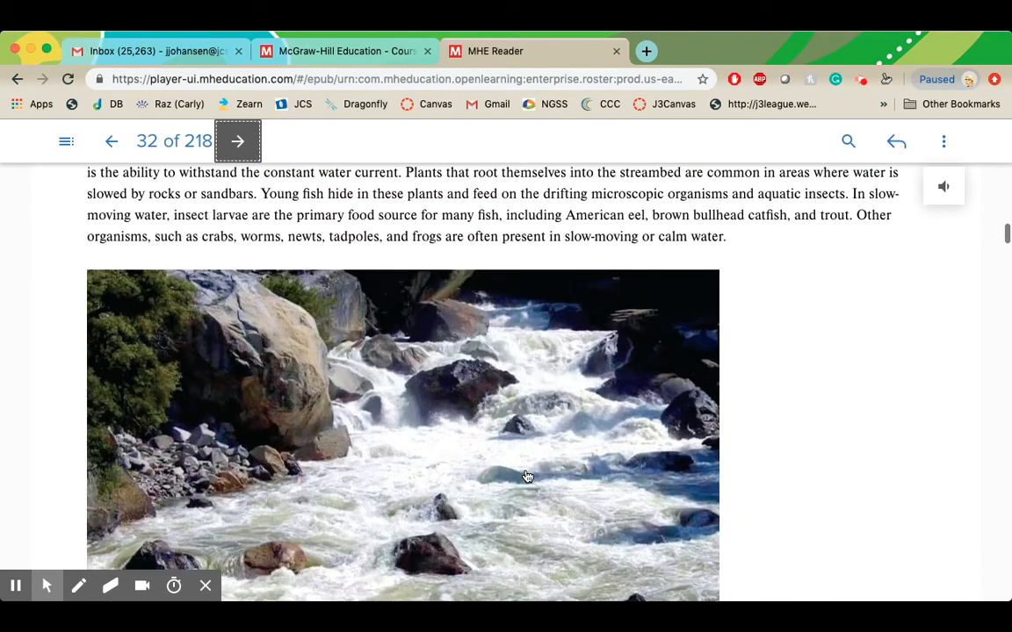
{"action": "scroll", "scroll_direction": "down", "scroll_amount": 3}
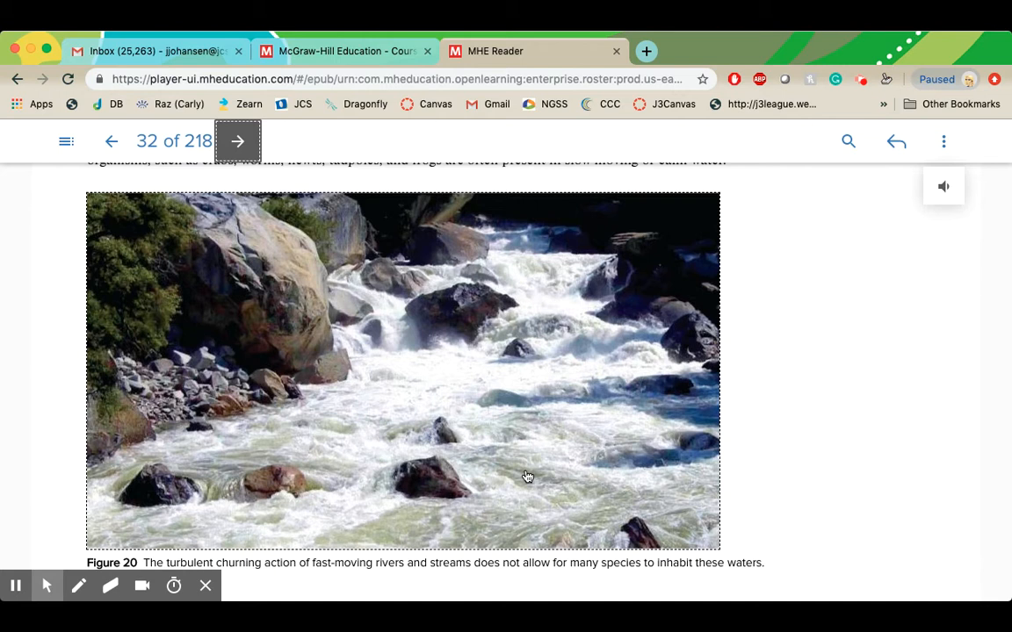
{"action": "scroll", "scroll_direction": "down", "scroll_amount": 3}
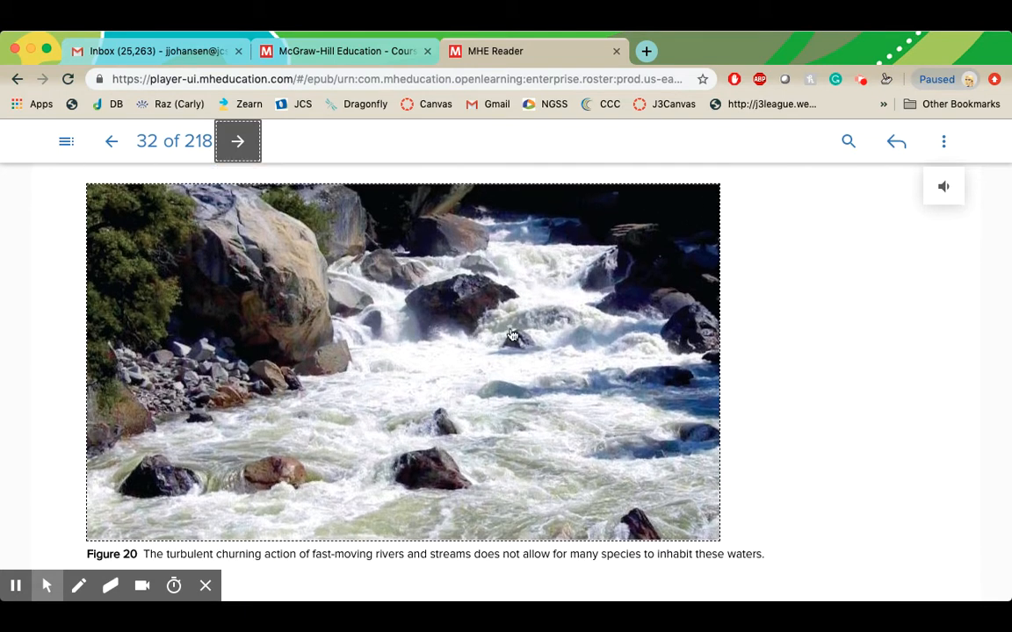
{"action": "mouse_move", "coordinate": [497, 334]}
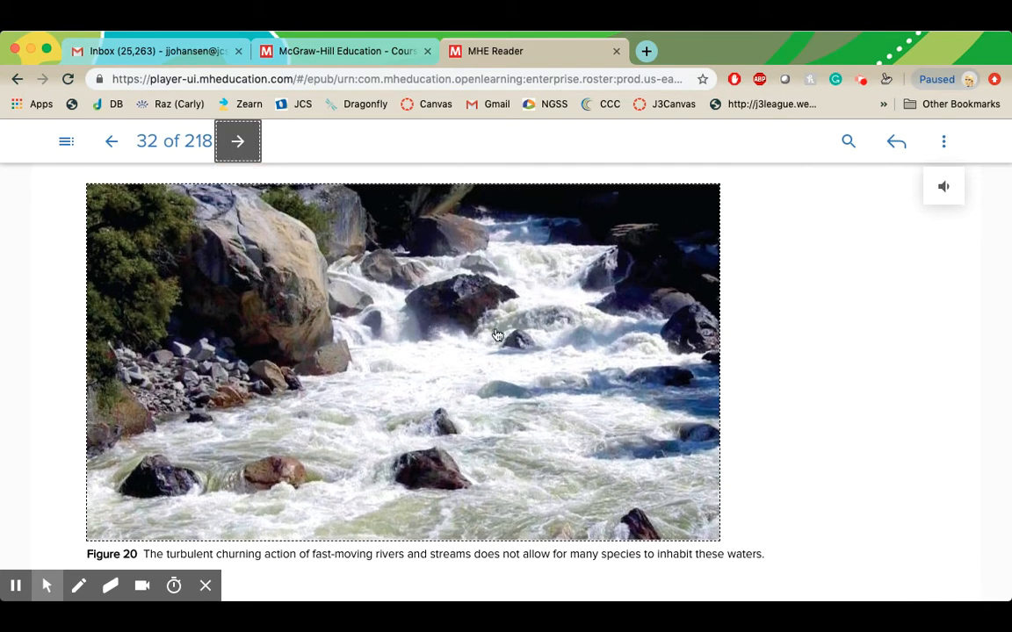
Step: Scroll through the seasonal lake stratification diagram down to the Figure 22 lake zones cross-section
{"action": "scroll", "scroll_direction": "down", "scroll_amount": 3}
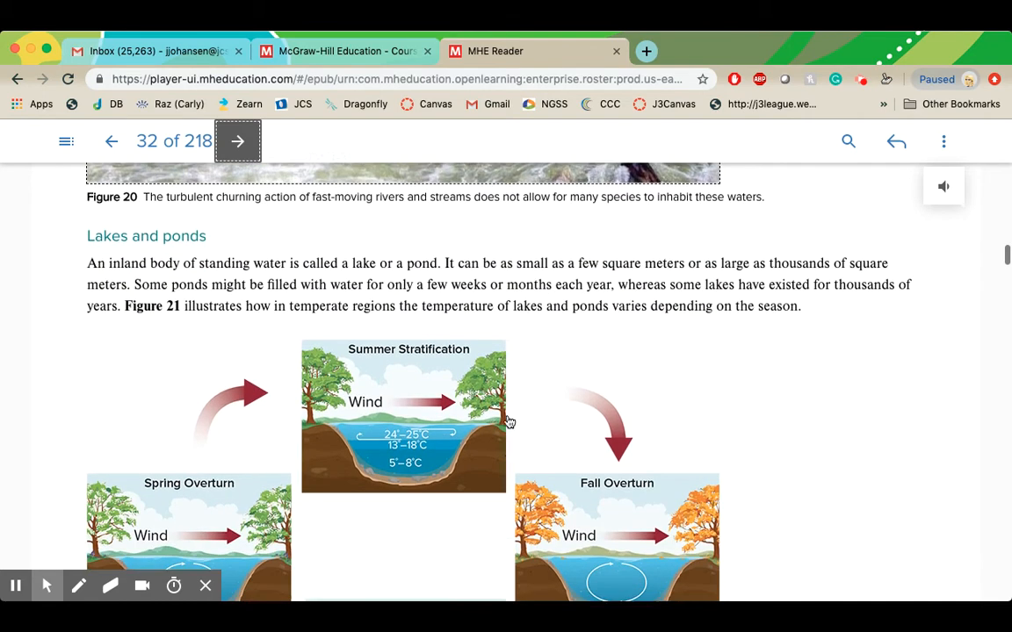
{"action": "scroll", "scroll_direction": "down", "scroll_amount": 3}
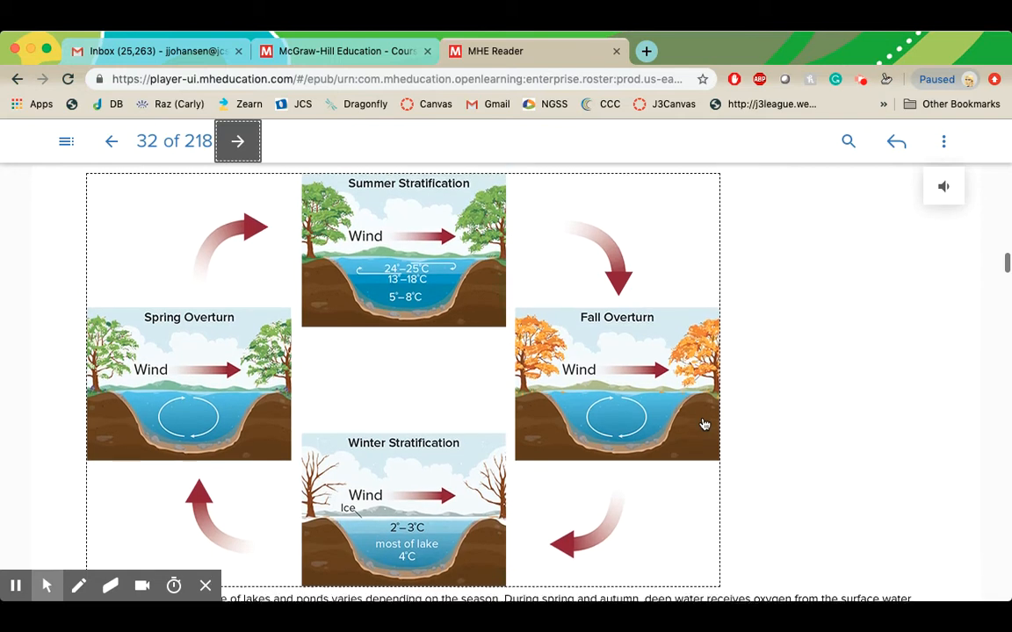
{"action": "scroll", "scroll_direction": "down", "scroll_amount": 3}
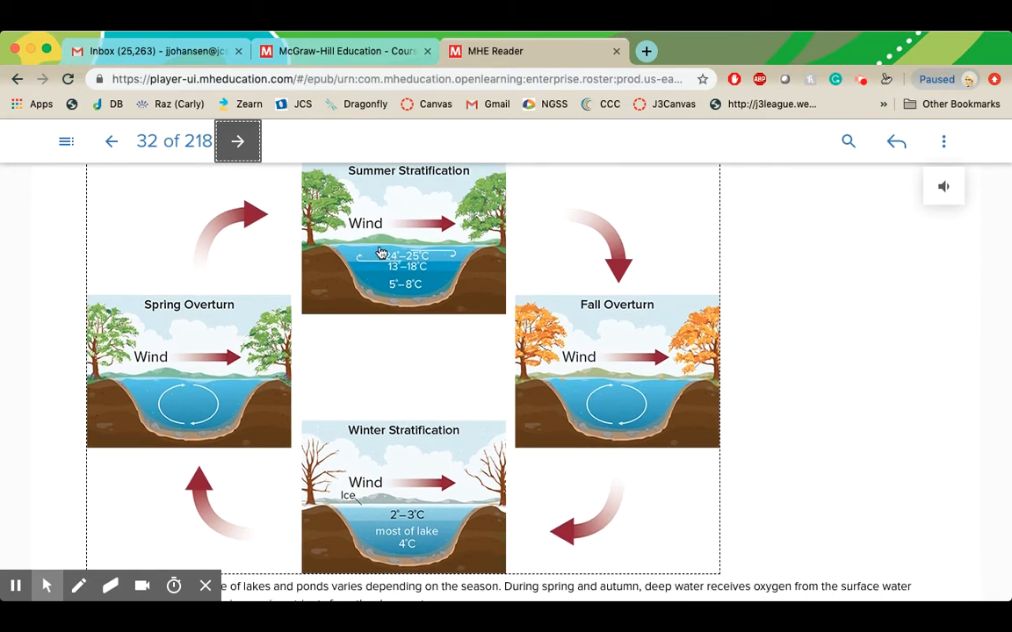
{"action": "mouse_move", "coordinate": [386, 282]}
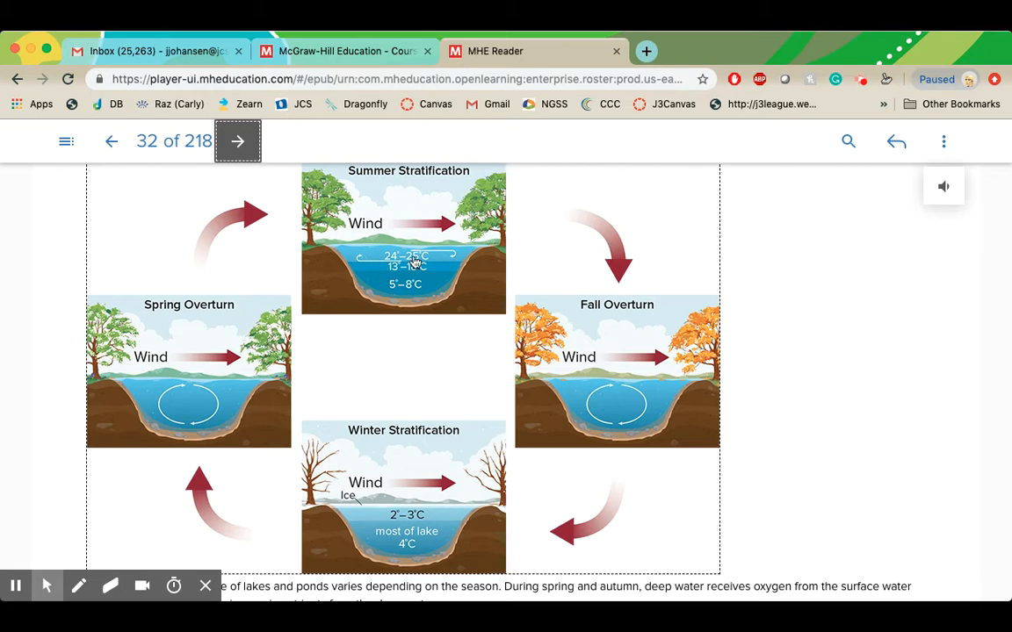
{"action": "mouse_move", "coordinate": [374, 539]}
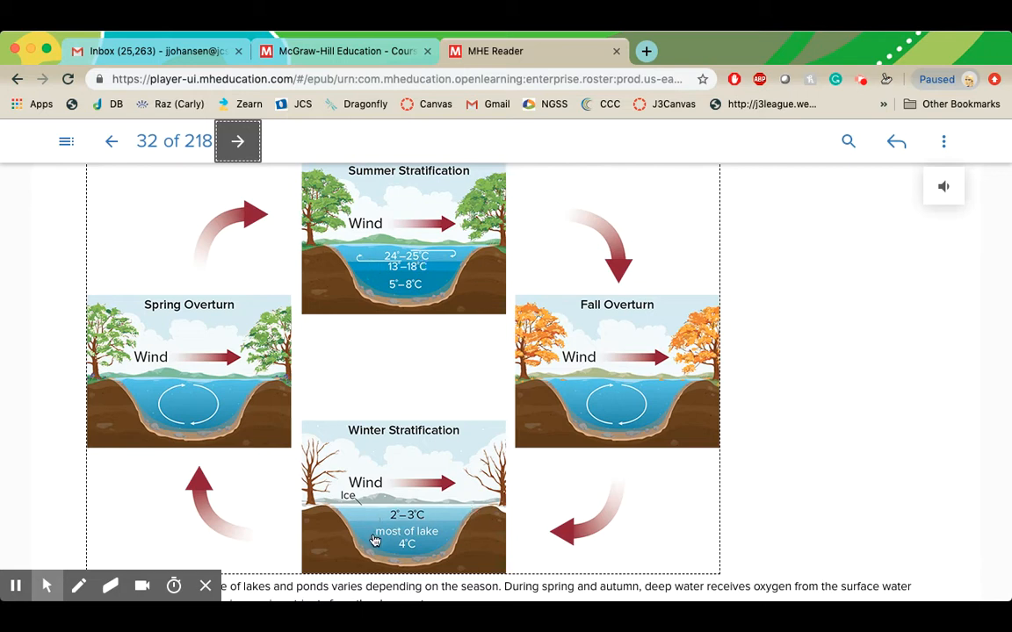
{"action": "mouse_move", "coordinate": [397, 256]}
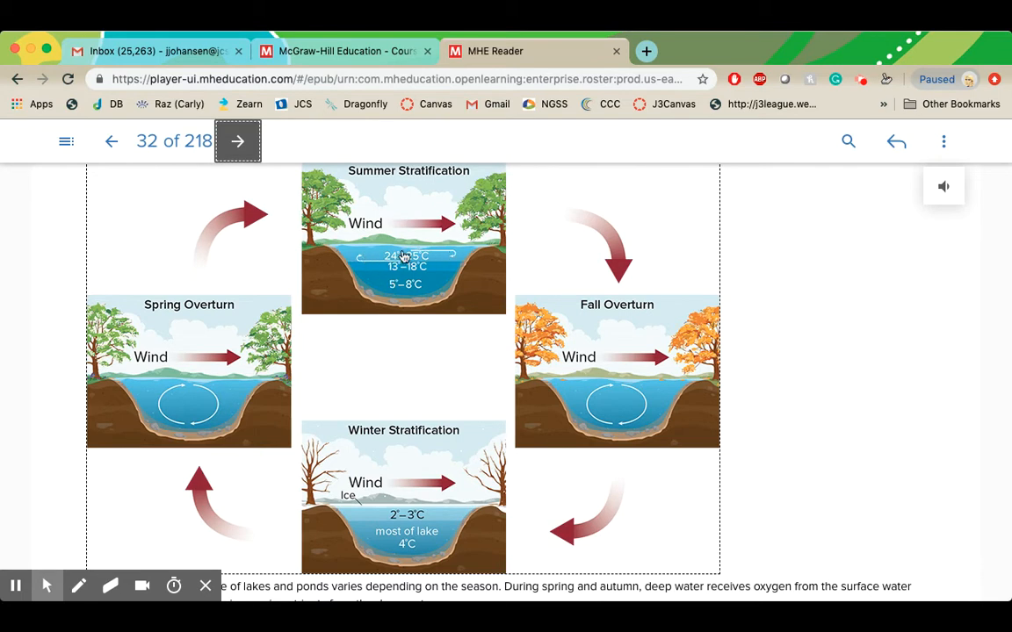
{"action": "mouse_move", "coordinate": [358, 270]}
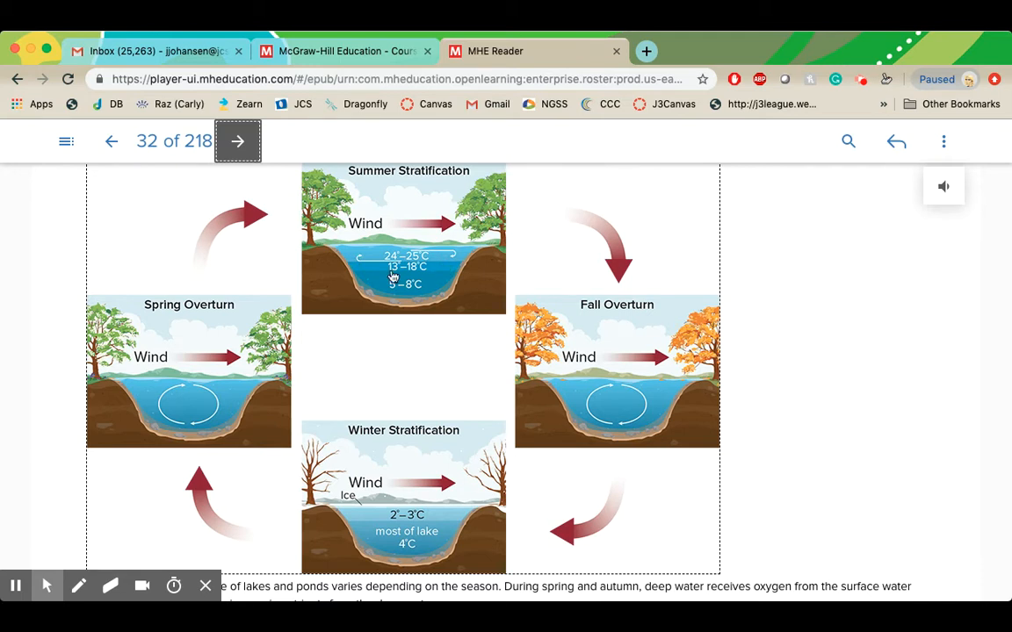
{"action": "mouse_move", "coordinate": [428, 288]}
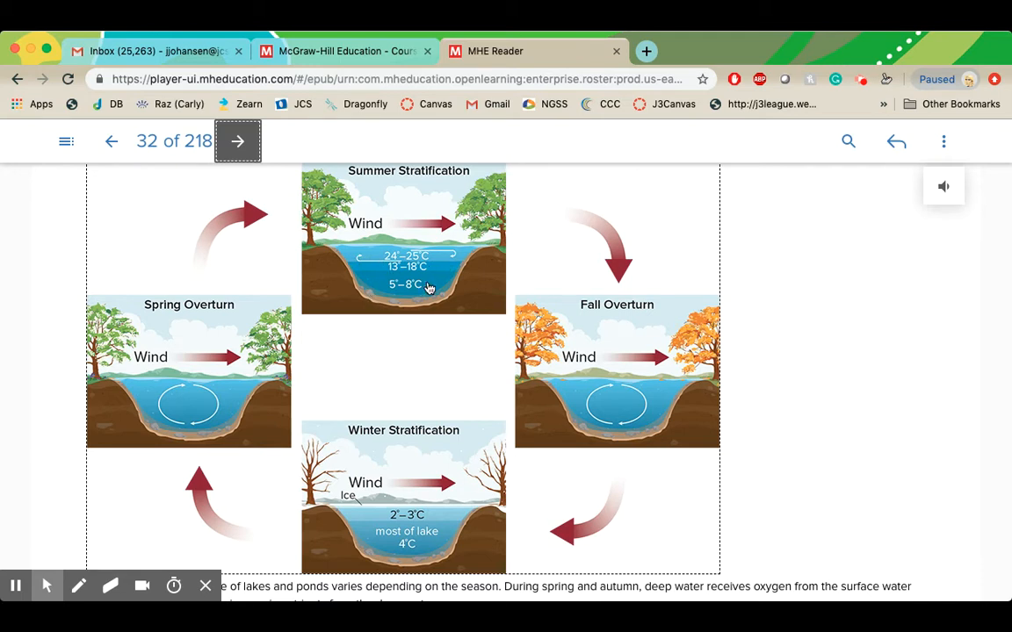
{"action": "mouse_move", "coordinate": [426, 295]}
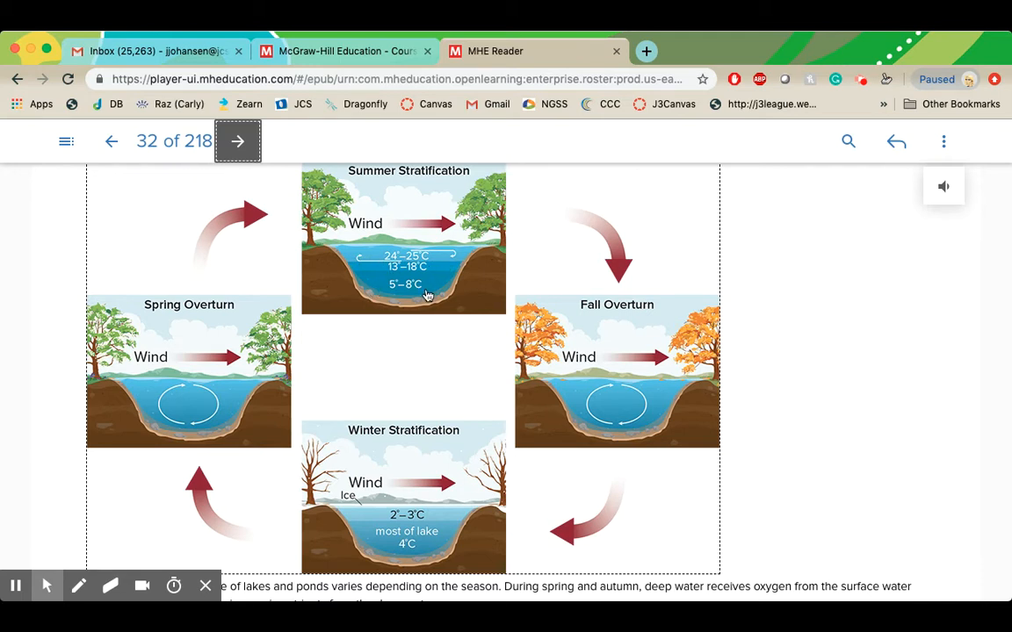
{"action": "mouse_move", "coordinate": [435, 267]}
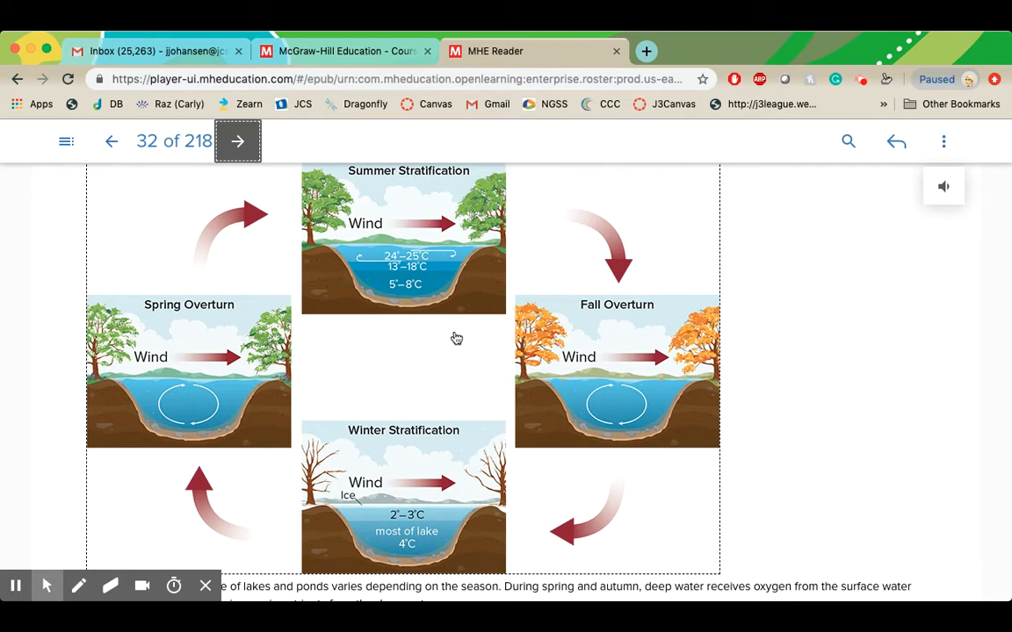
{"action": "mouse_move", "coordinate": [425, 344]}
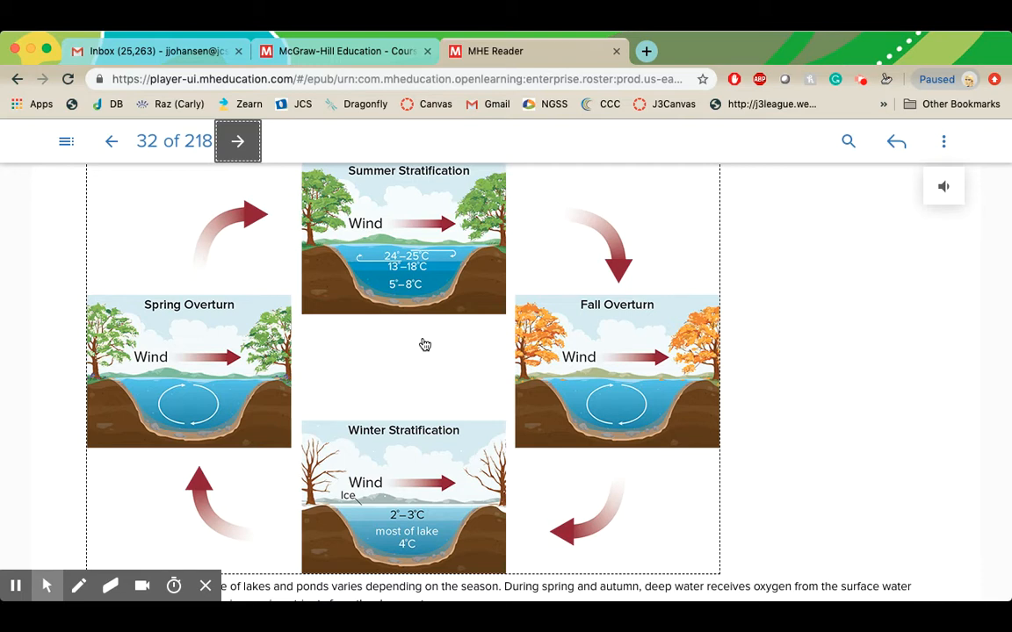
{"action": "mouse_move", "coordinate": [358, 267]}
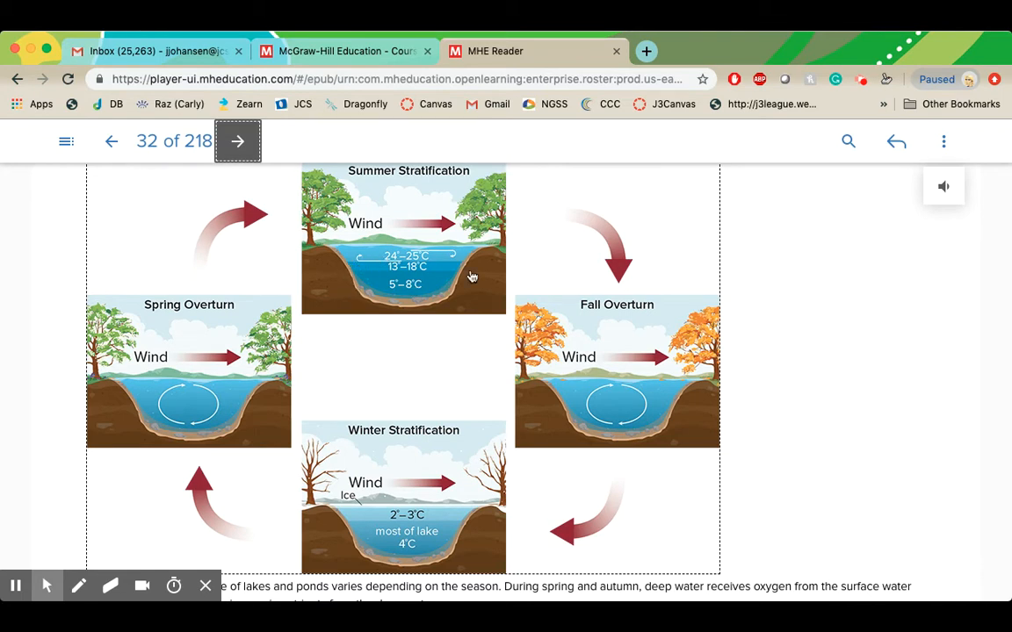
{"action": "mouse_move", "coordinate": [435, 393]}
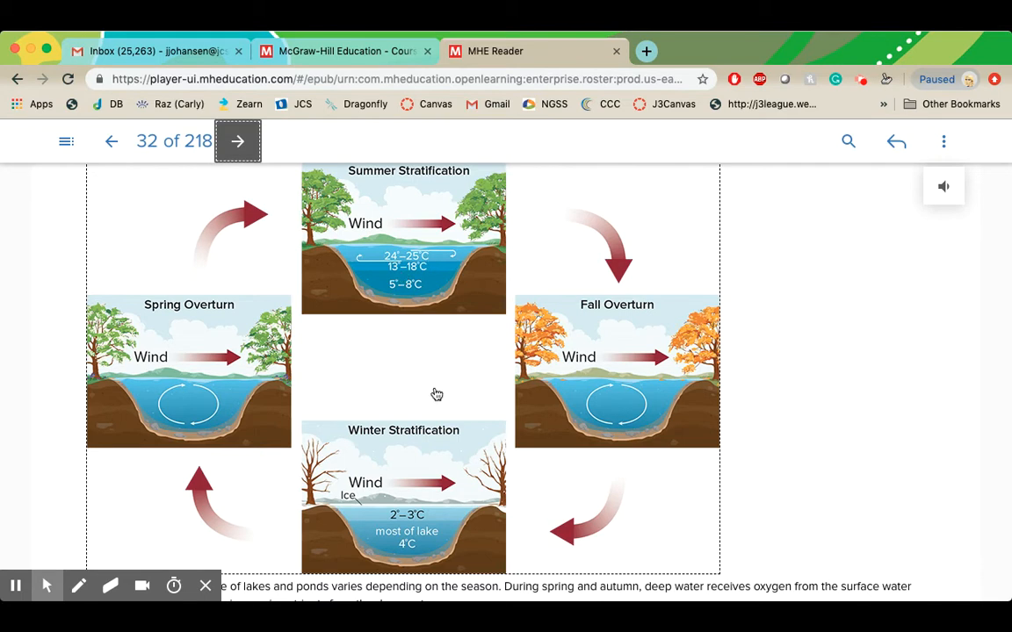
{"action": "mouse_move", "coordinate": [407, 520]}
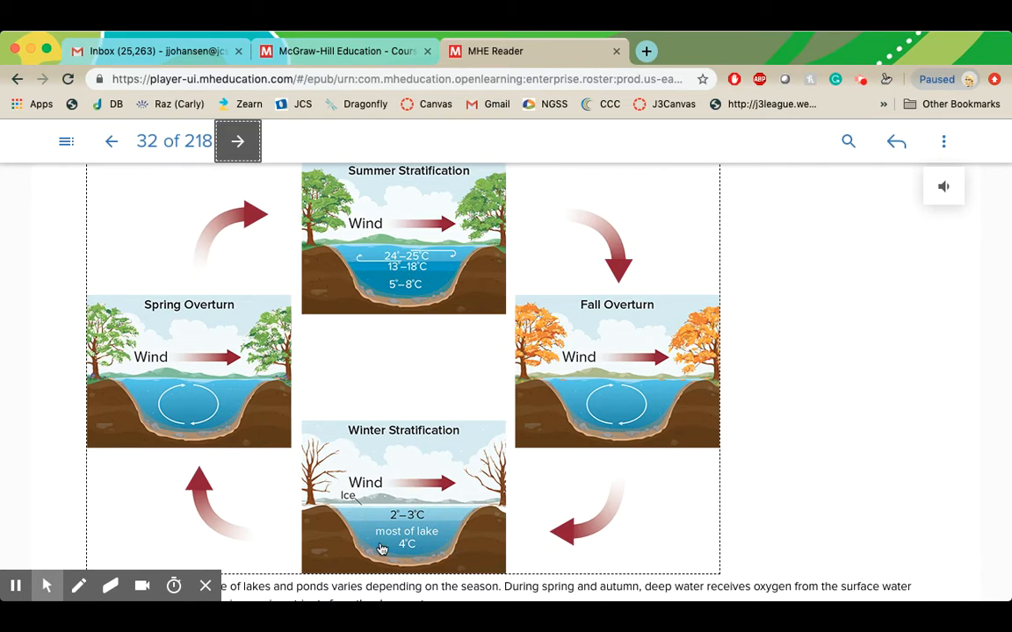
{"action": "mouse_move", "coordinate": [358, 526]}
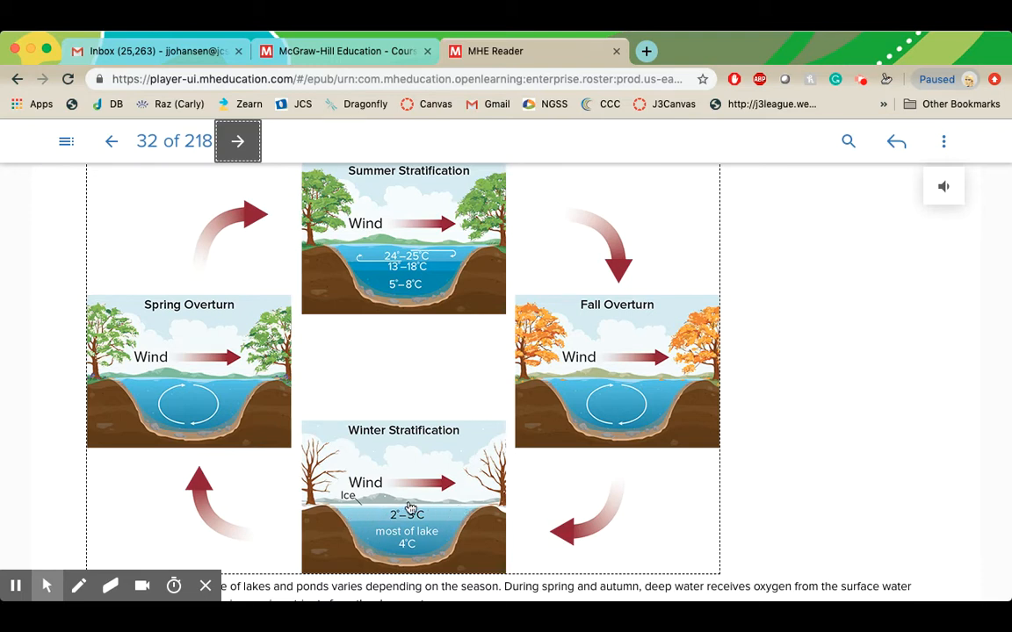
{"action": "mouse_move", "coordinate": [379, 513]}
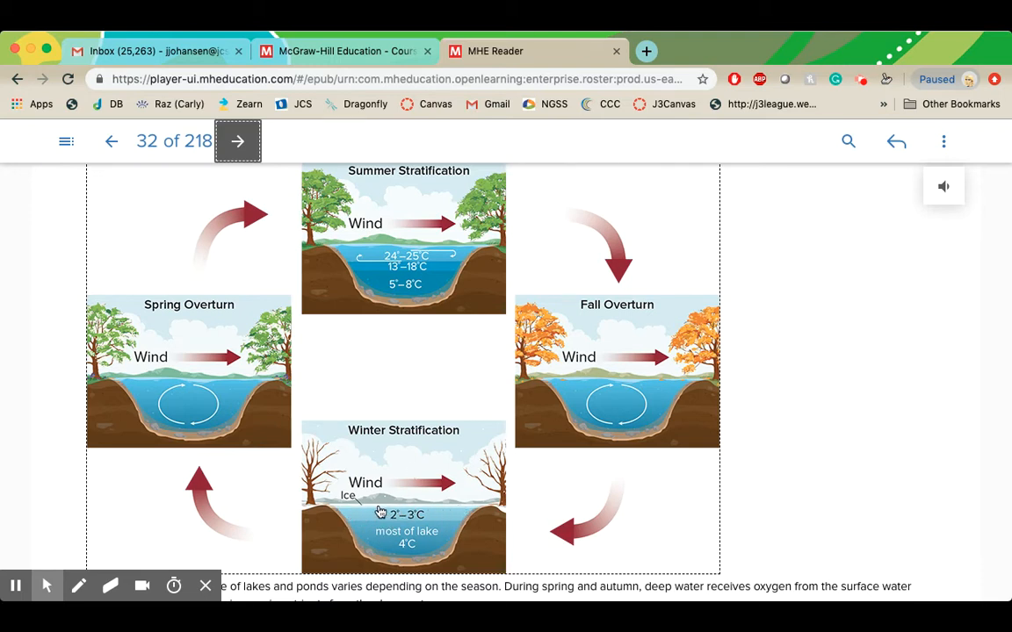
{"action": "mouse_move", "coordinate": [578, 359]}
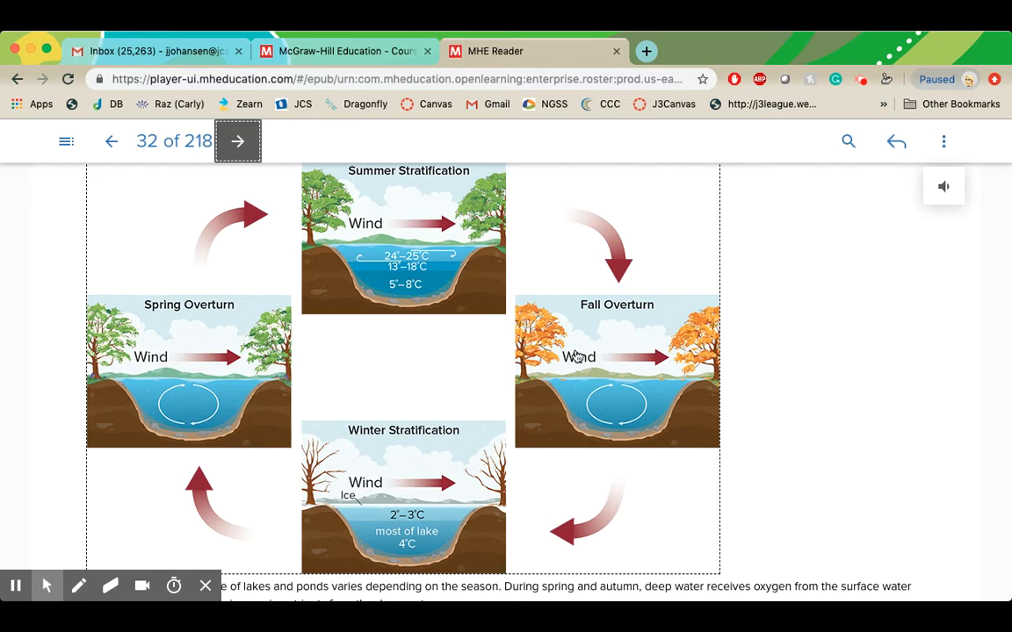
{"action": "mouse_move", "coordinate": [583, 372]}
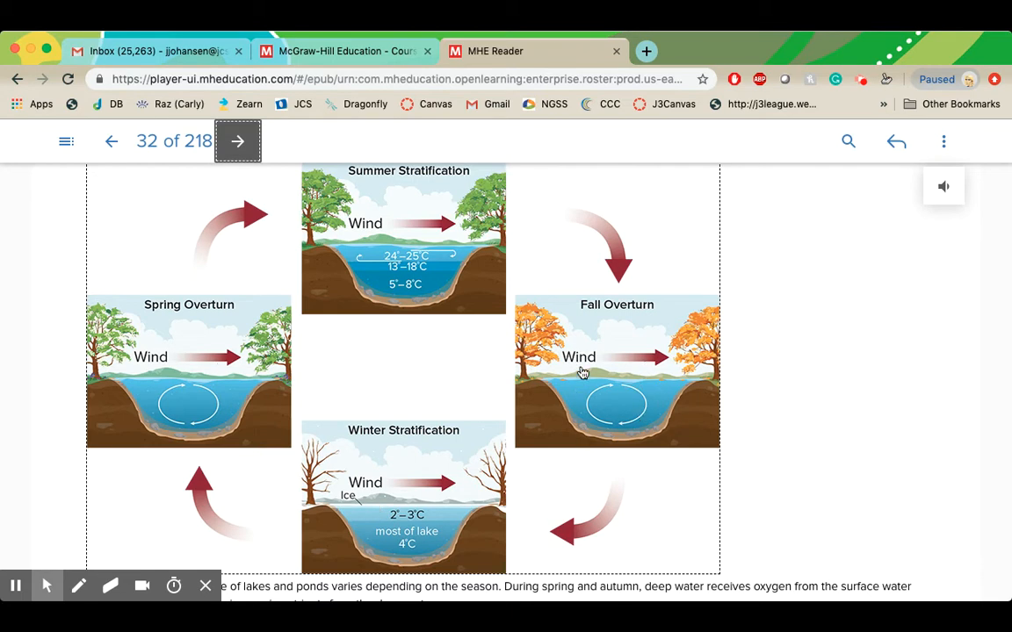
{"action": "mouse_move", "coordinate": [172, 453]}
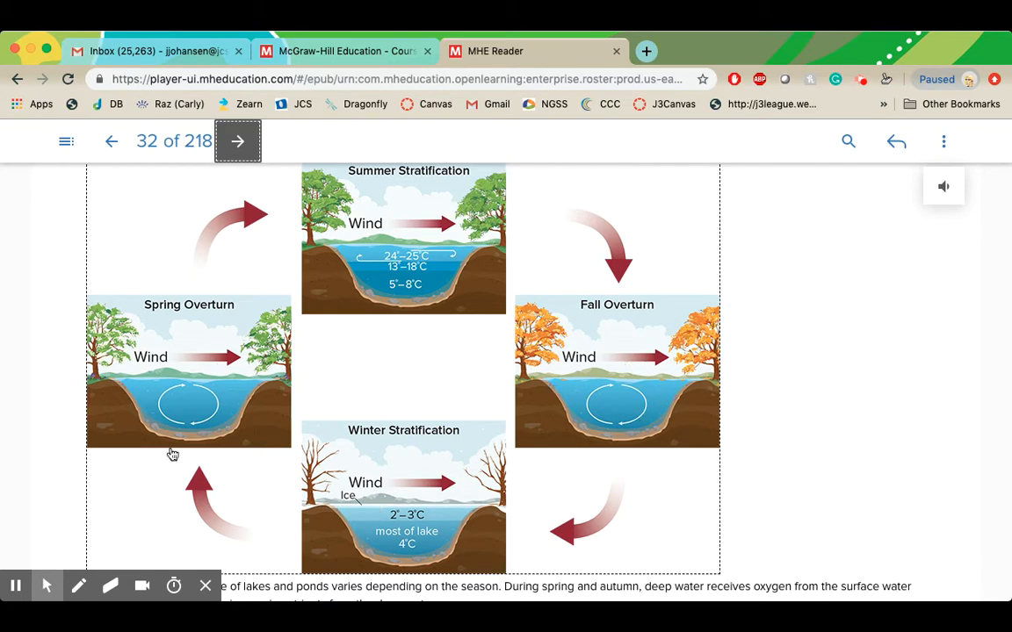
{"action": "mouse_move", "coordinate": [288, 401]}
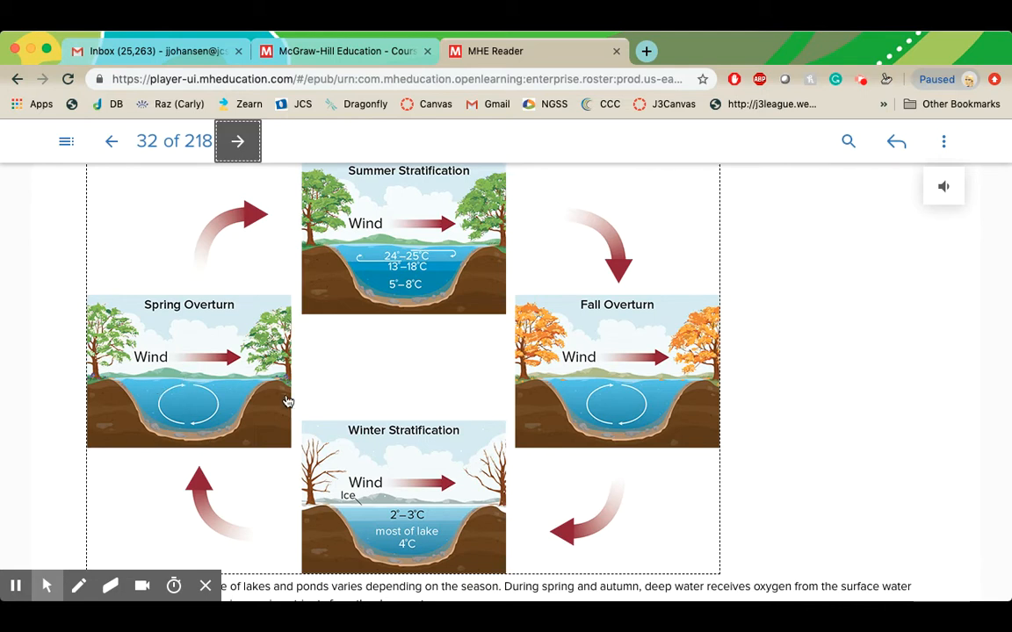
{"action": "mouse_move", "coordinate": [302, 411]}
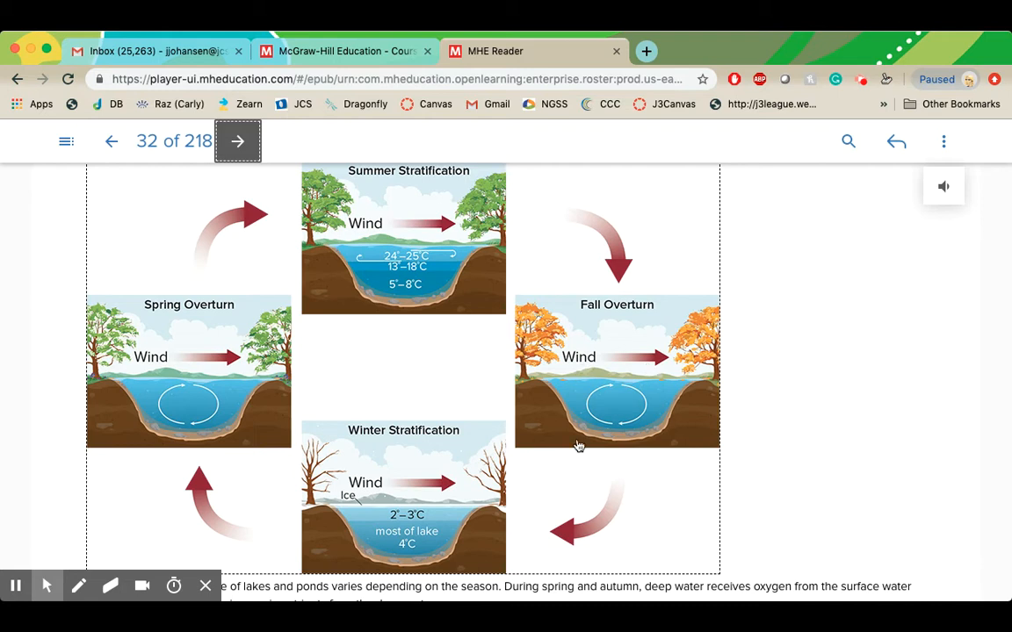
{"action": "mouse_move", "coordinate": [131, 390]}
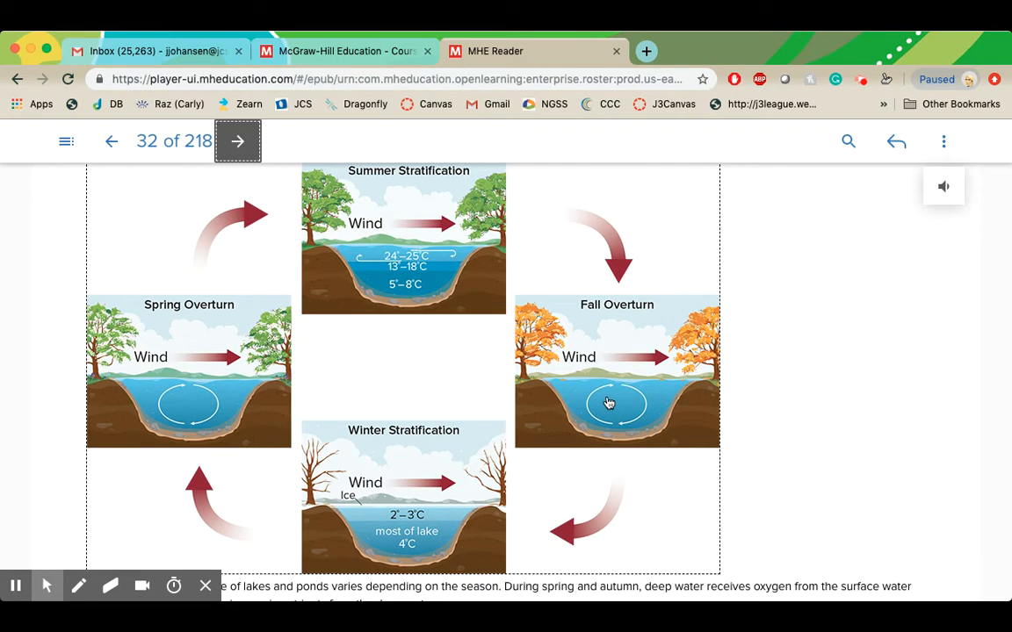
{"action": "mouse_move", "coordinate": [636, 383]}
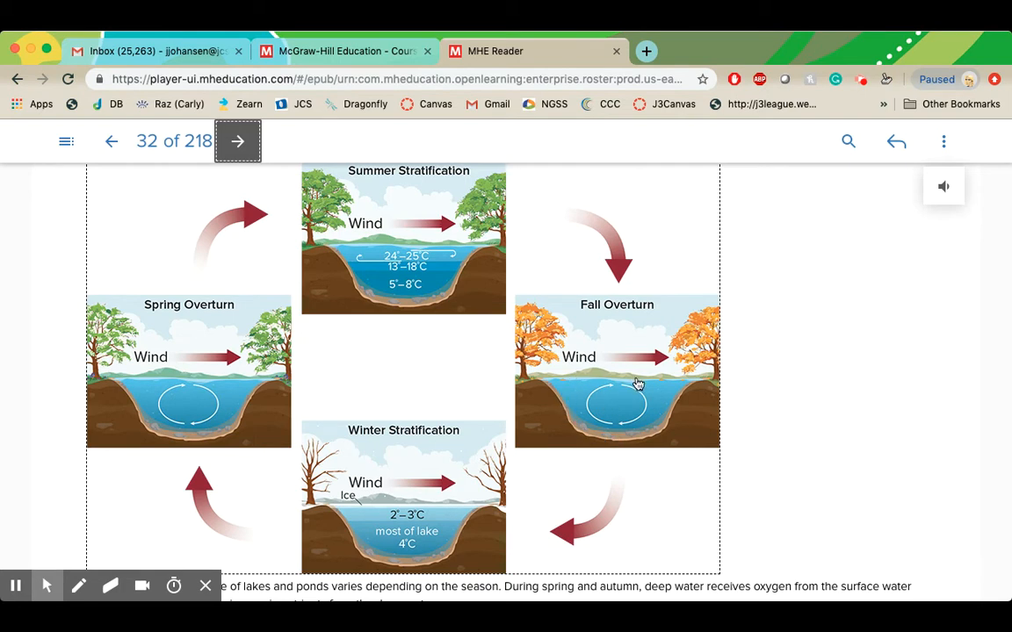
{"action": "mouse_move", "coordinate": [682, 457]}
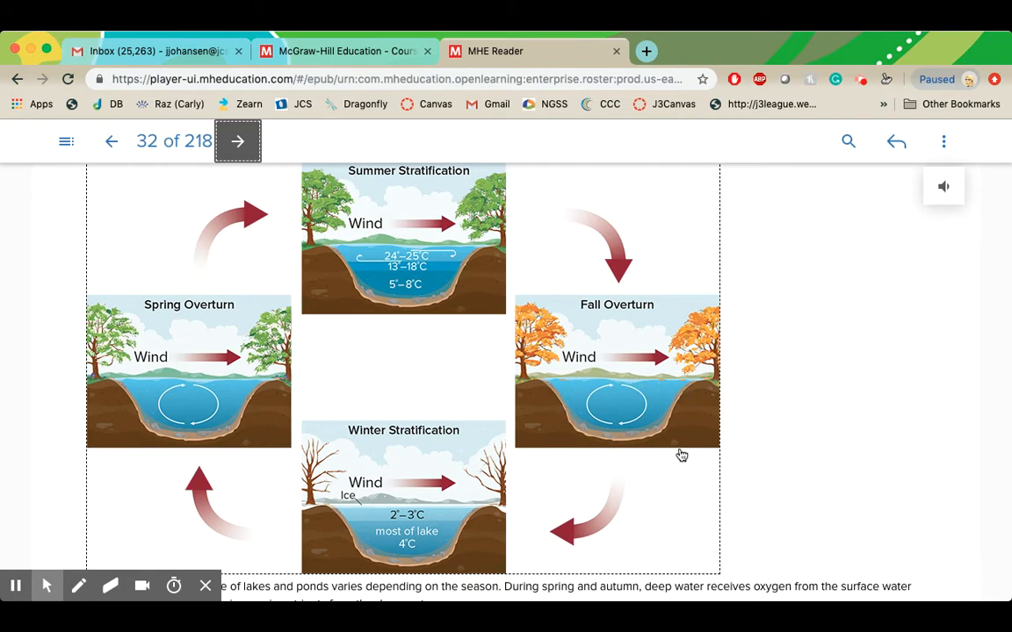
{"action": "mouse_move", "coordinate": [590, 450]}
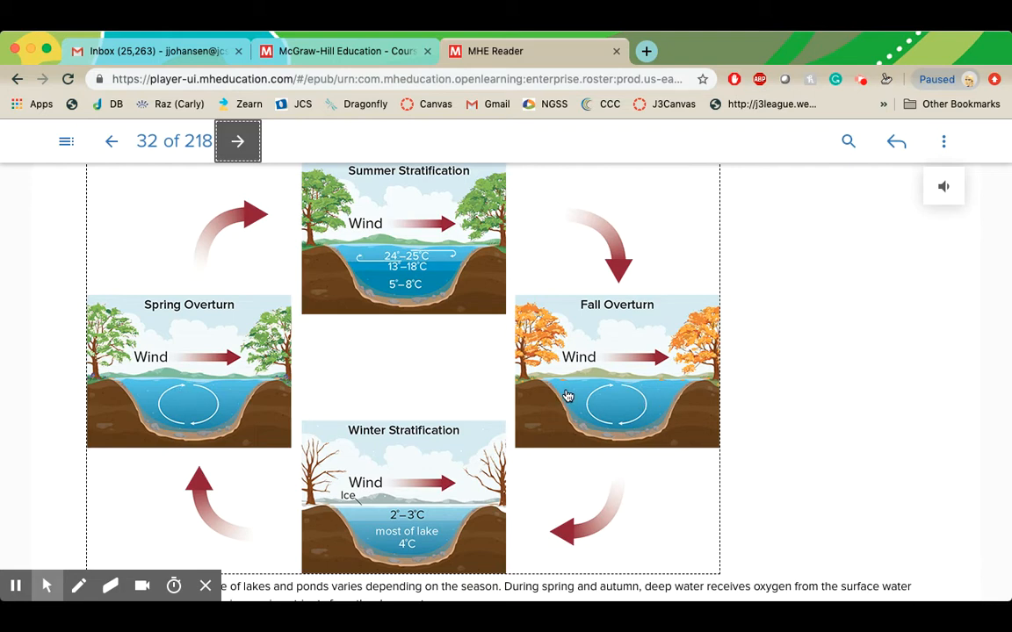
{"action": "scroll", "scroll_direction": "down", "scroll_amount": 3}
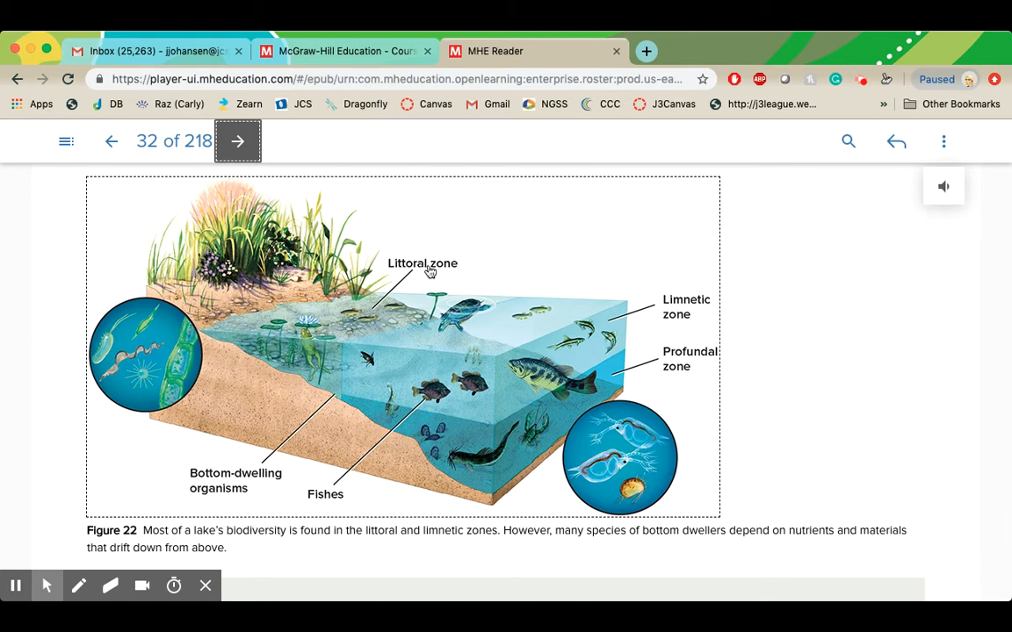
{"action": "mouse_move", "coordinate": [394, 280]}
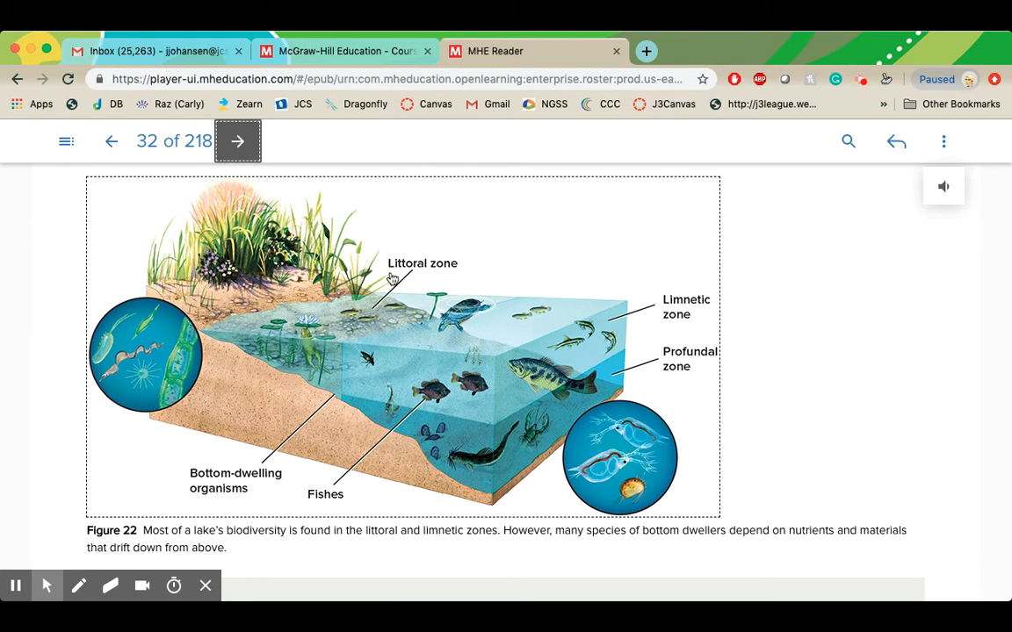
{"action": "mouse_move", "coordinate": [396, 278]}
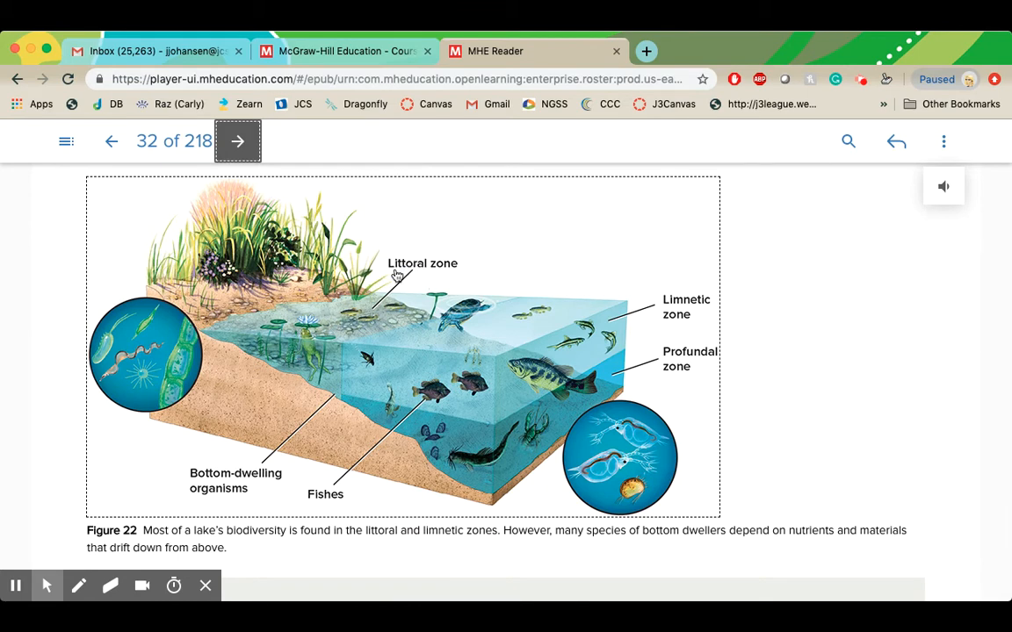
{"action": "mouse_move", "coordinate": [421, 276]}
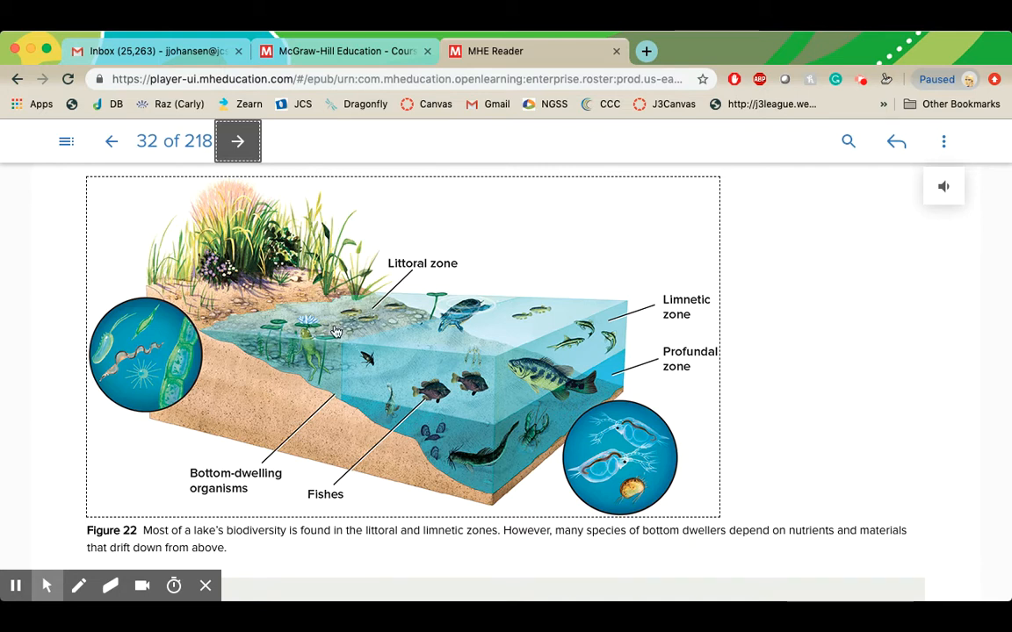
{"action": "mouse_move", "coordinate": [235, 351]}
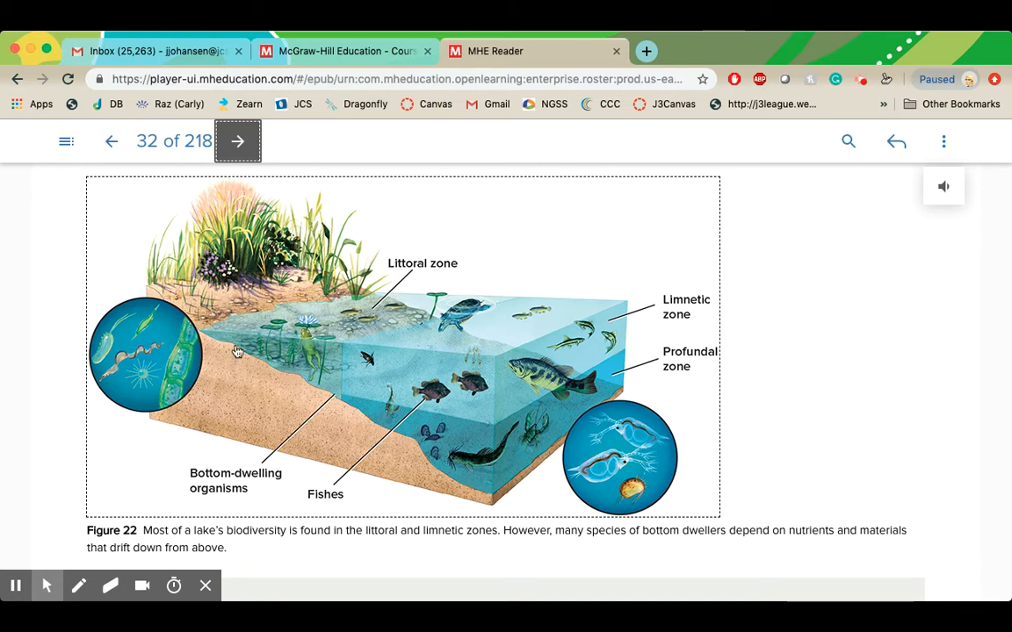
{"action": "mouse_move", "coordinate": [375, 298]}
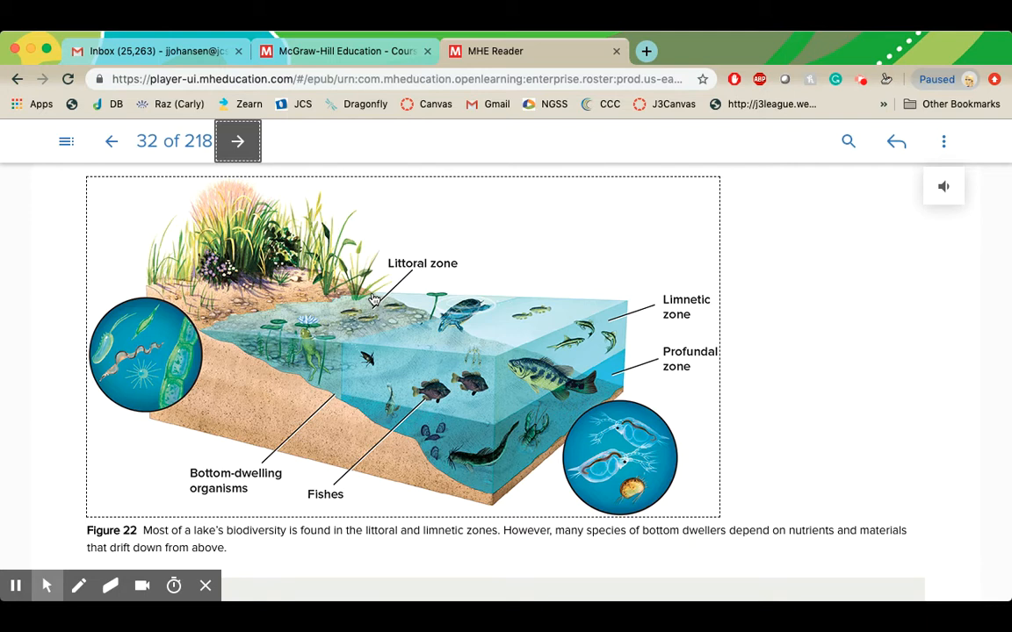
{"action": "mouse_move", "coordinate": [413, 359]}
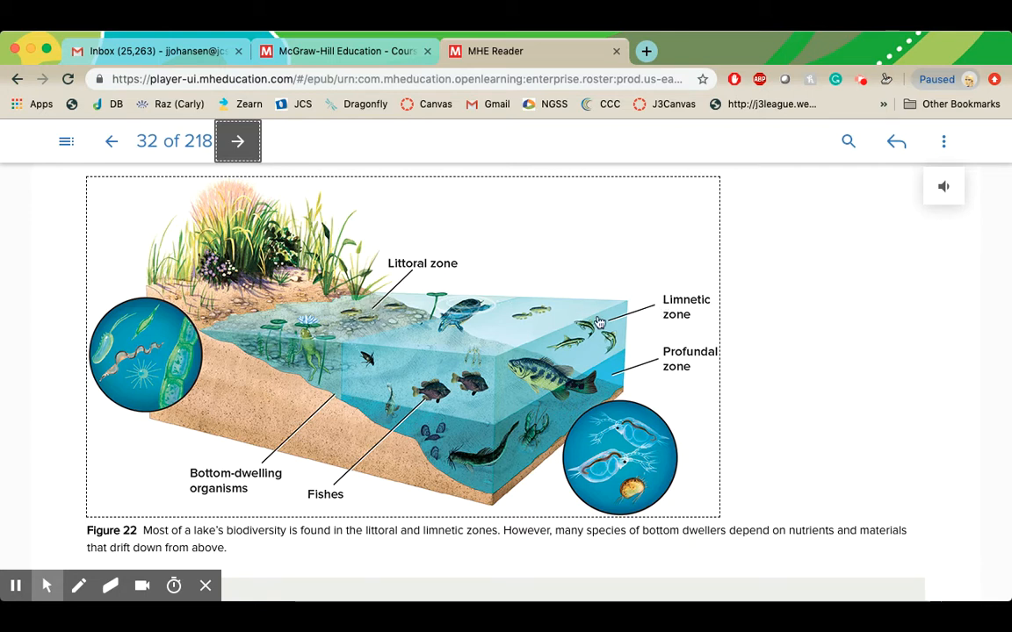
{"action": "mouse_move", "coordinate": [546, 350]}
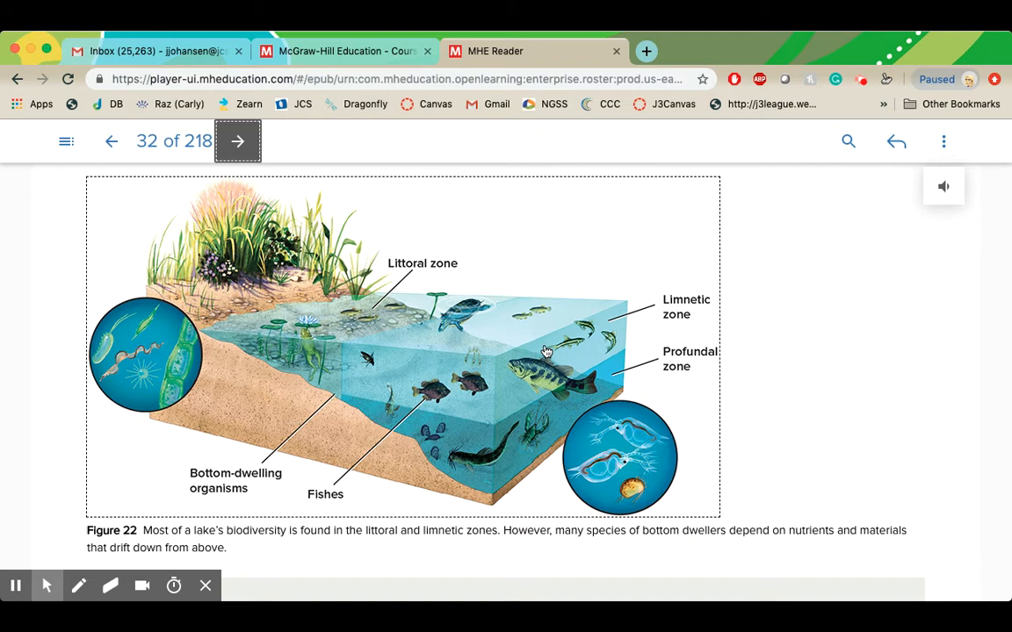
{"action": "mouse_move", "coordinate": [624, 324]}
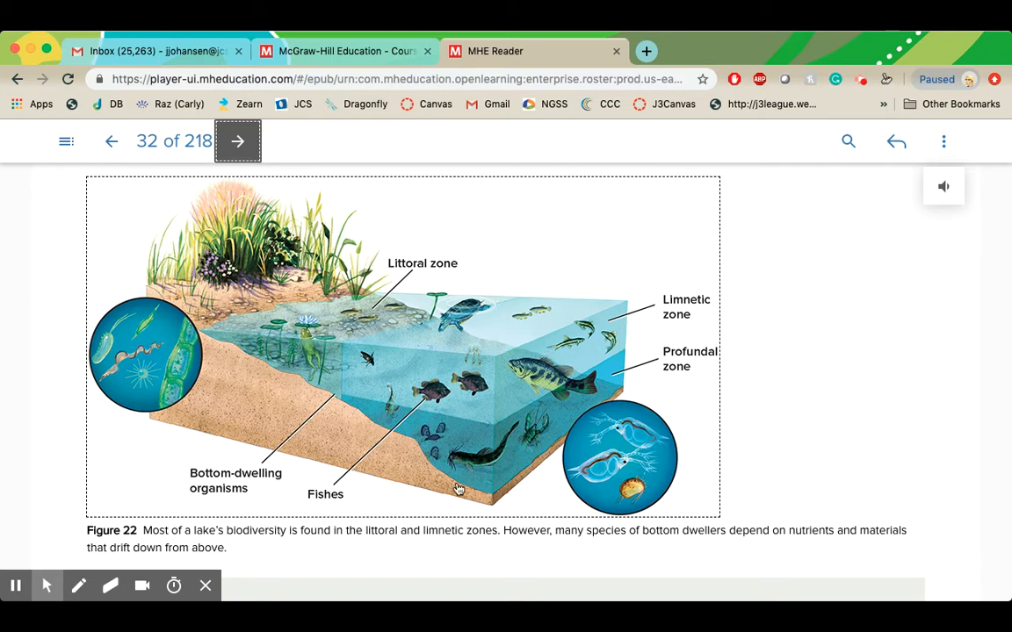
{"action": "mouse_move", "coordinate": [531, 446]}
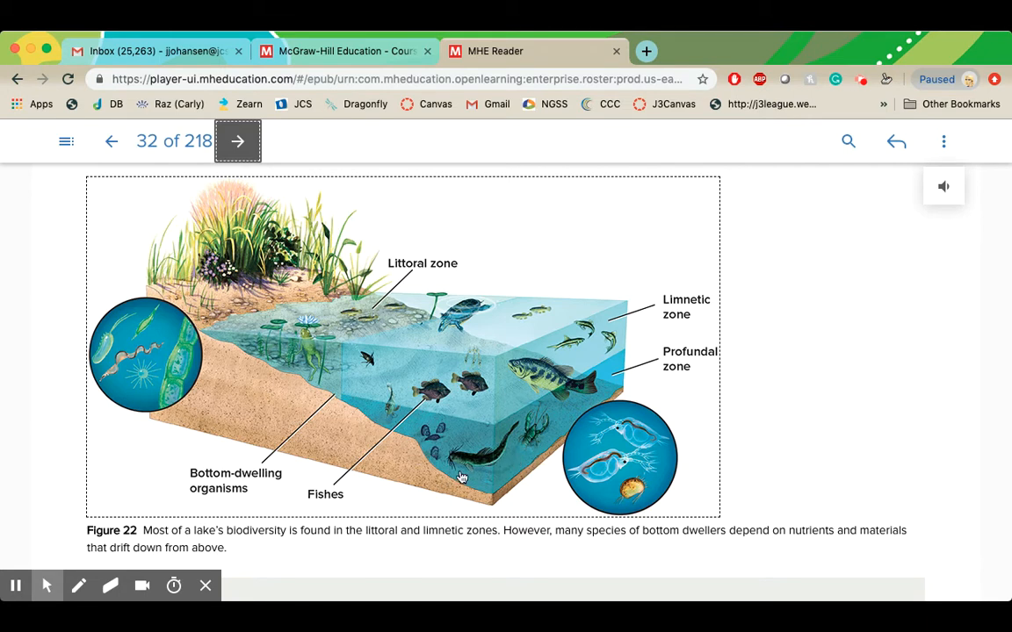
{"action": "mouse_move", "coordinate": [412, 446]}
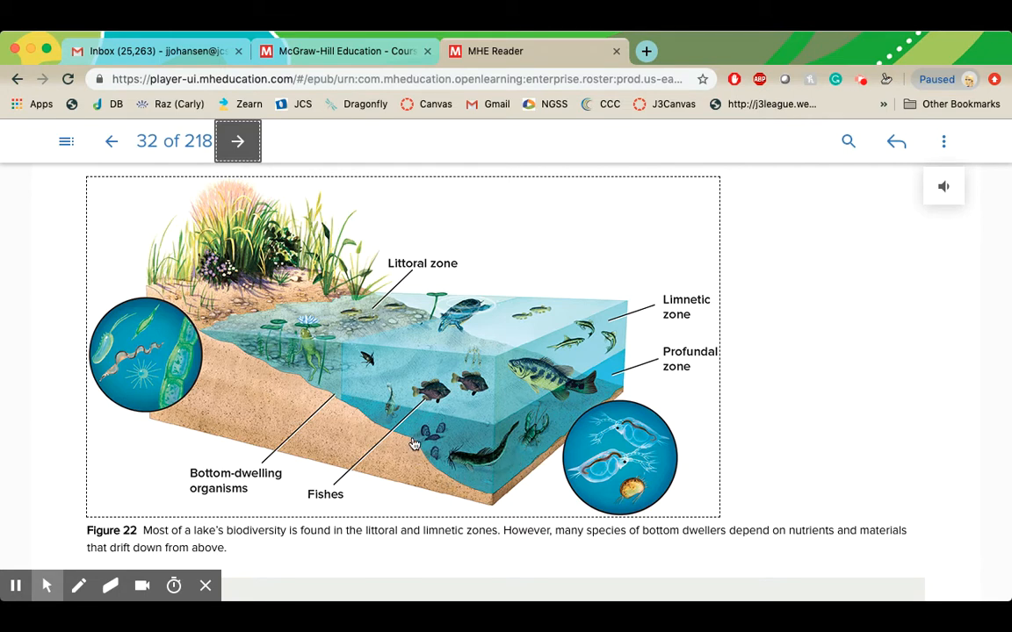
{"action": "scroll", "scroll_direction": "down", "scroll_amount": 3}
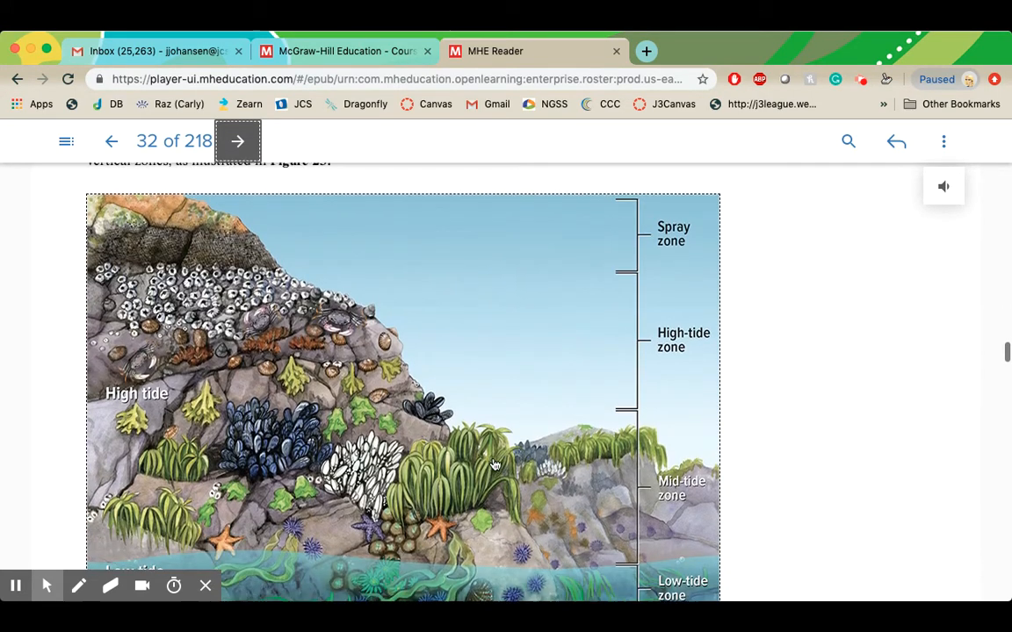
{"action": "scroll", "scroll_direction": "down", "scroll_amount": 3}
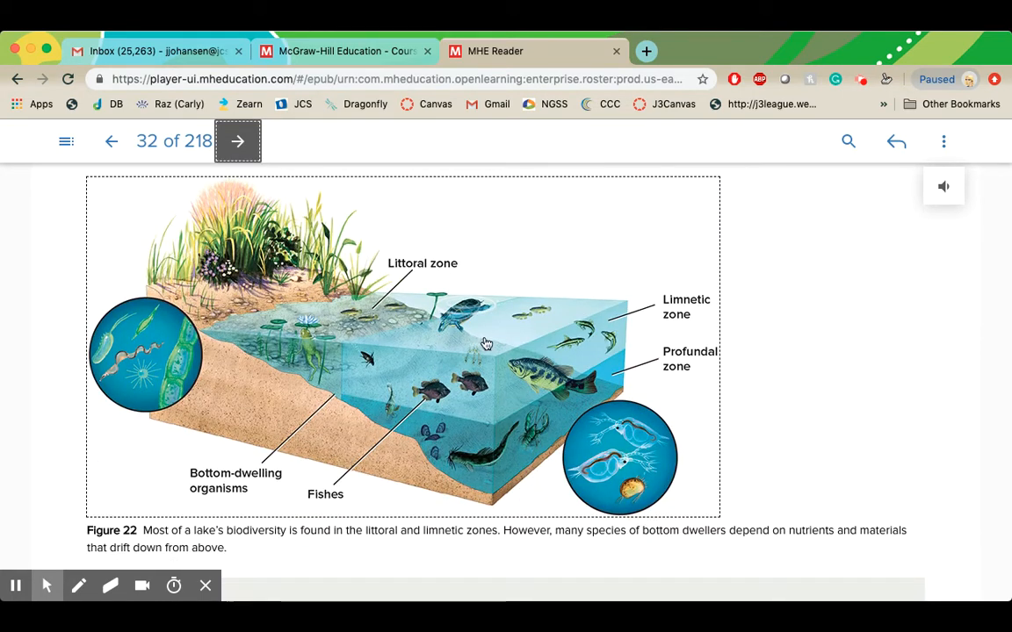
{"action": "scroll", "scroll_direction": "down", "scroll_amount": 3}
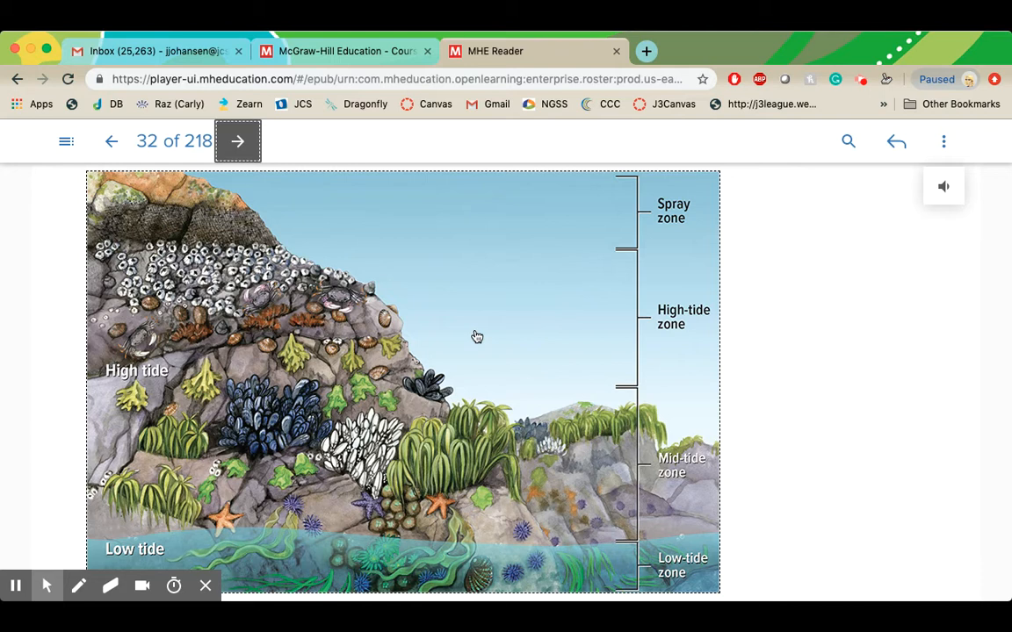
{"action": "mouse_move", "coordinate": [305, 313]}
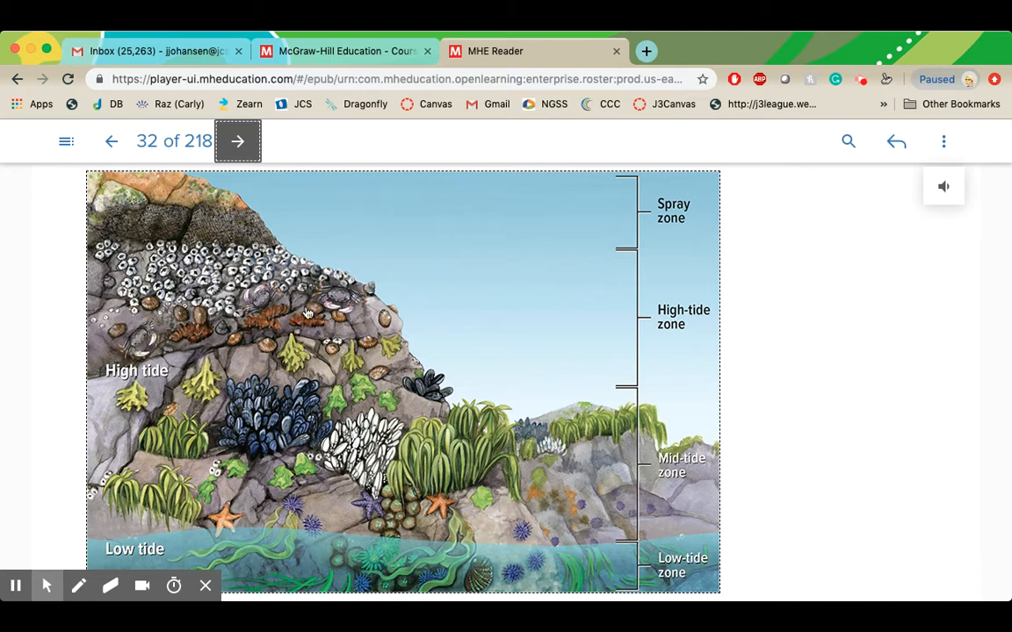
{"action": "mouse_move", "coordinate": [471, 474]}
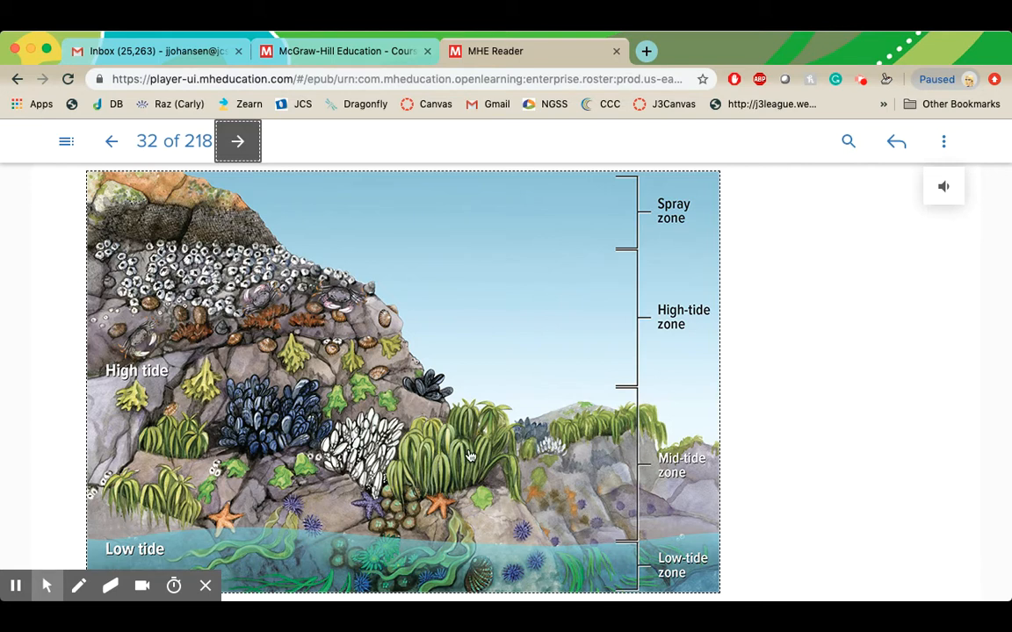
{"action": "mouse_move", "coordinate": [525, 414]}
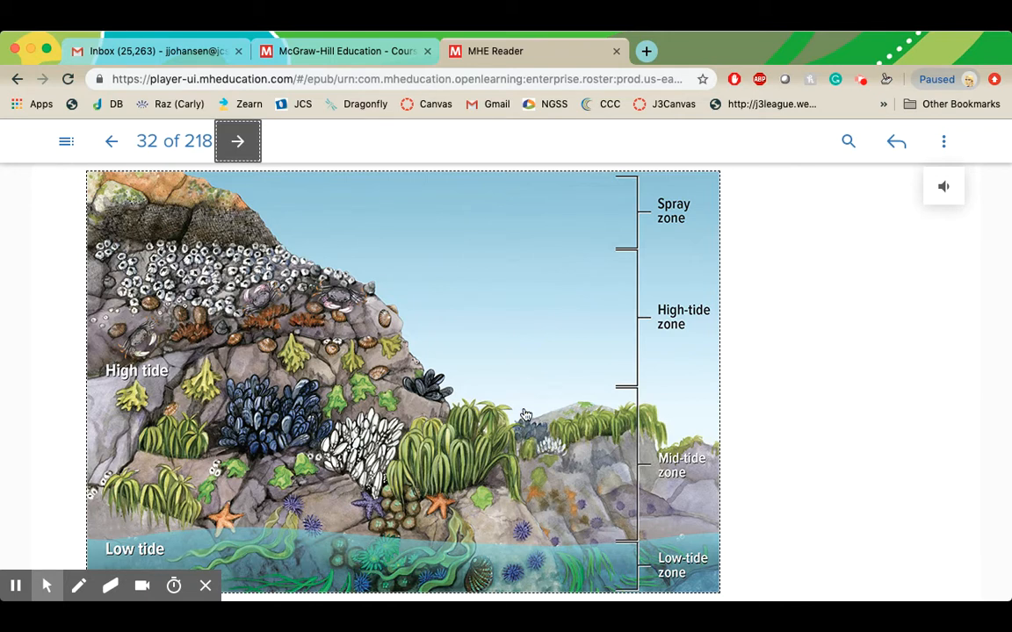
{"action": "mouse_move", "coordinate": [298, 328]}
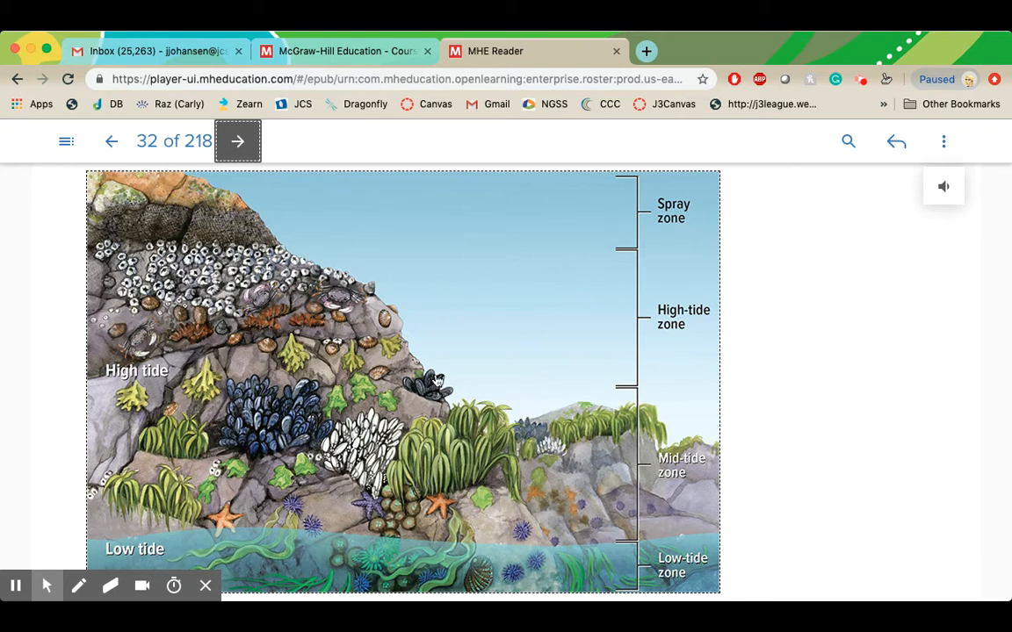
{"action": "mouse_move", "coordinate": [601, 492]}
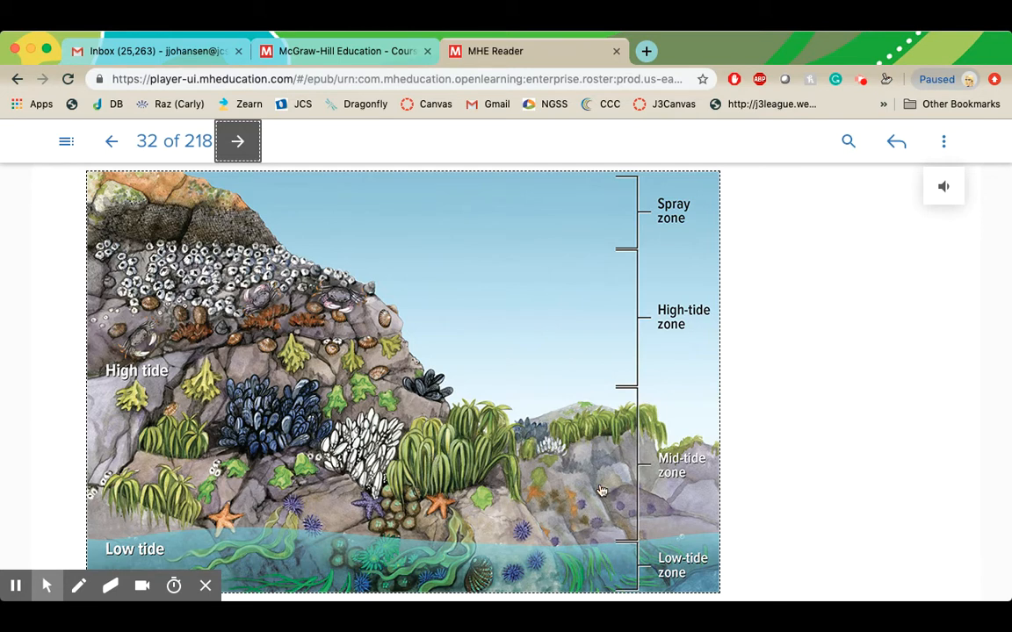
{"action": "mouse_move", "coordinate": [281, 314]}
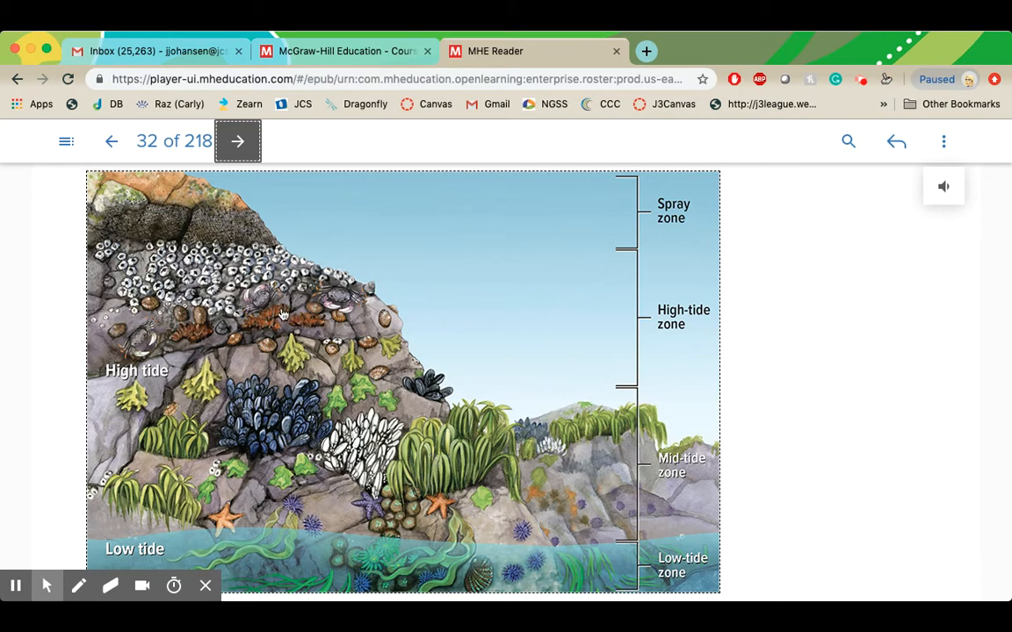
{"action": "mouse_move", "coordinate": [259, 307]}
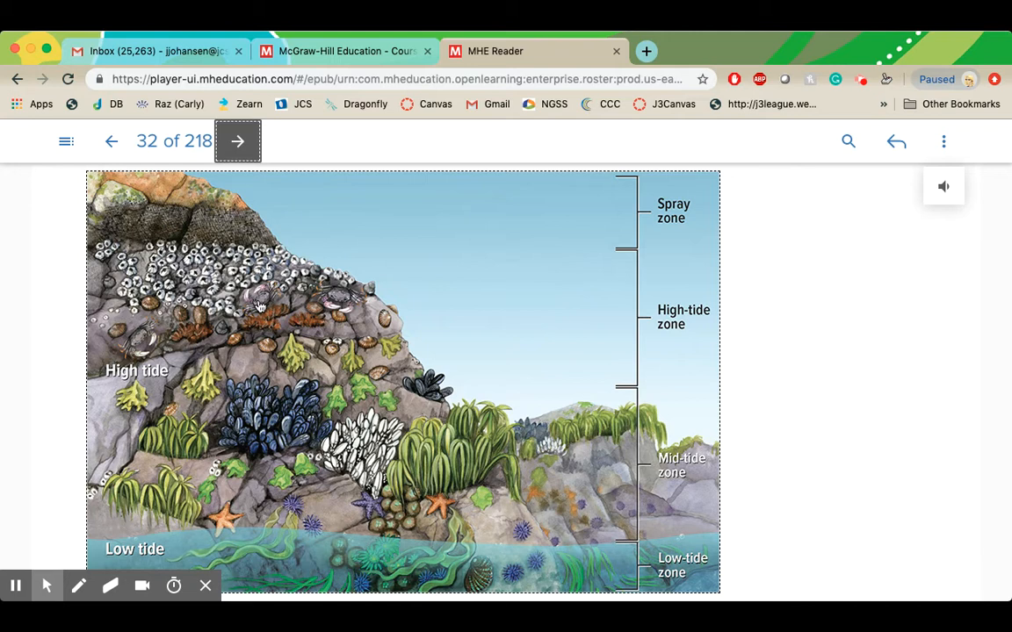
{"action": "mouse_move", "coordinate": [510, 467]}
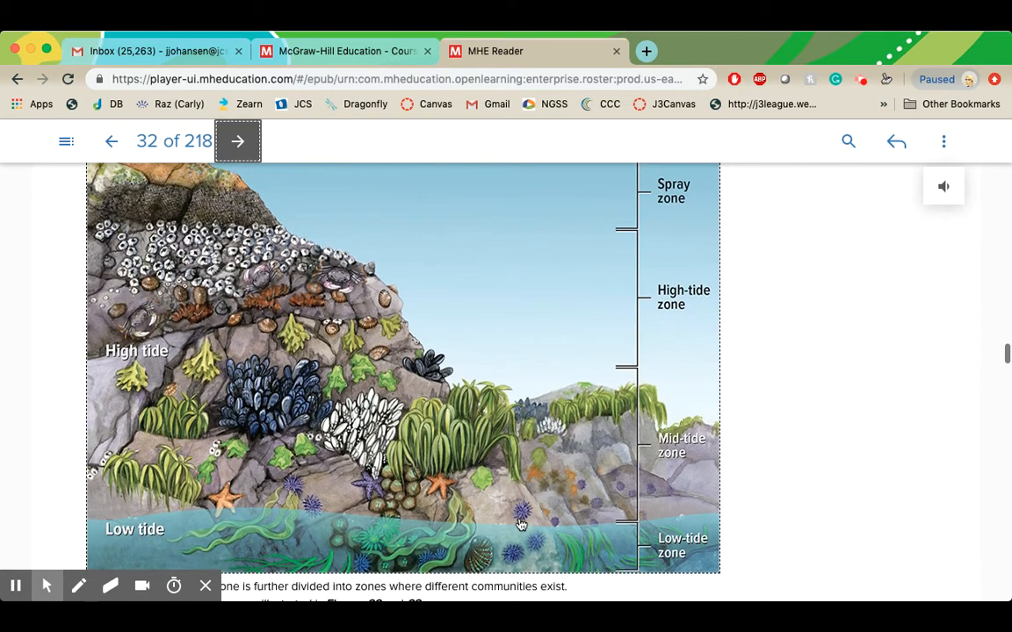
{"action": "mouse_move", "coordinate": [393, 517]}
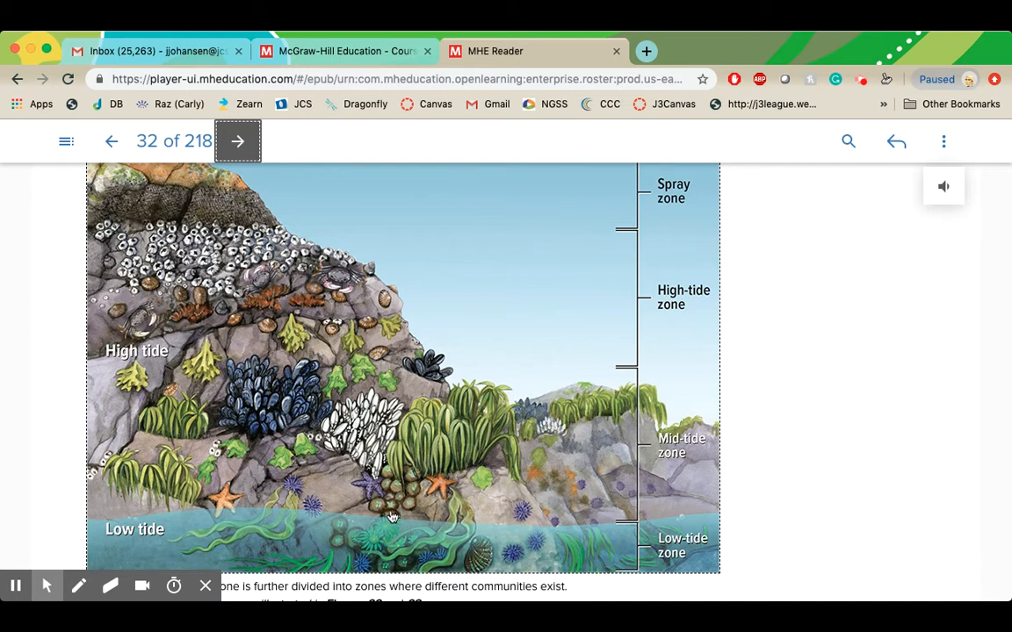
{"action": "mouse_move", "coordinate": [376, 355]}
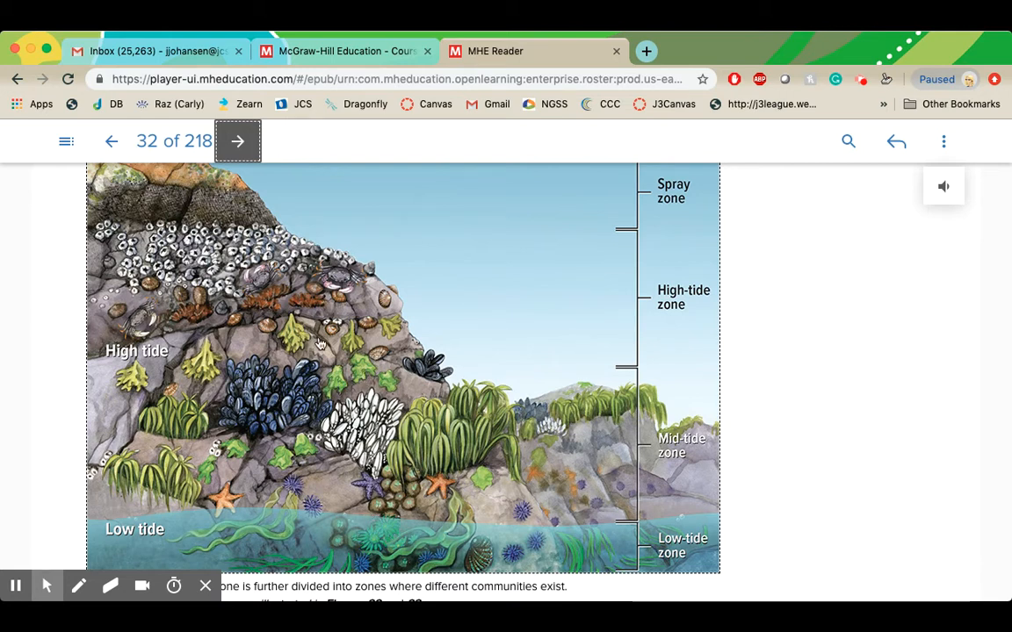
{"action": "mouse_move", "coordinate": [376, 362]}
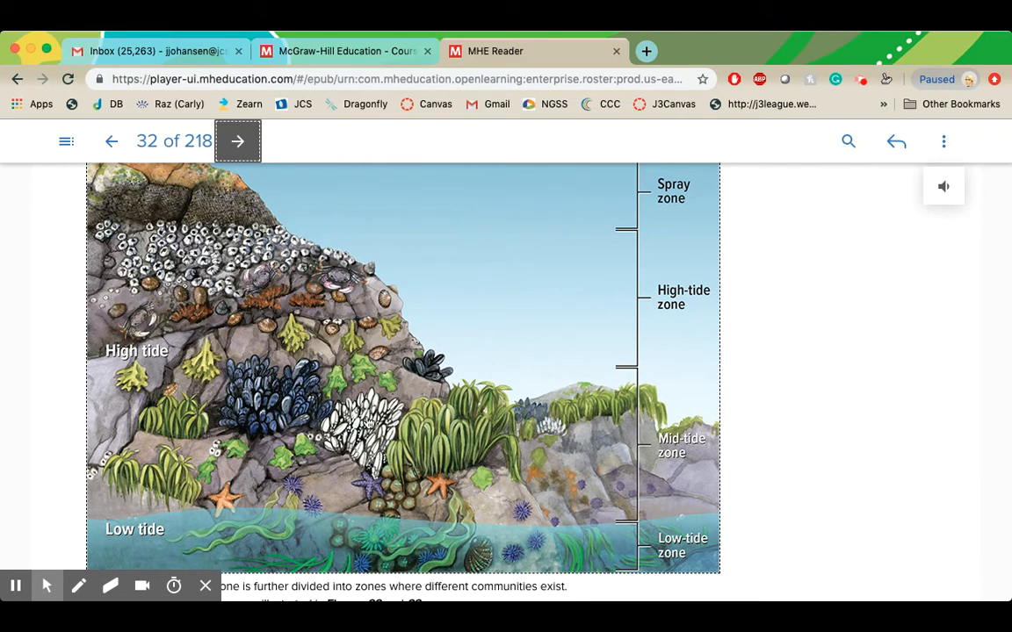
Step: Scroll past intertidal Figure 23 and the Open ocean ecosystems text to the ocean zones diagram
{"action": "scroll", "scroll_direction": "down", "scroll_amount": 3}
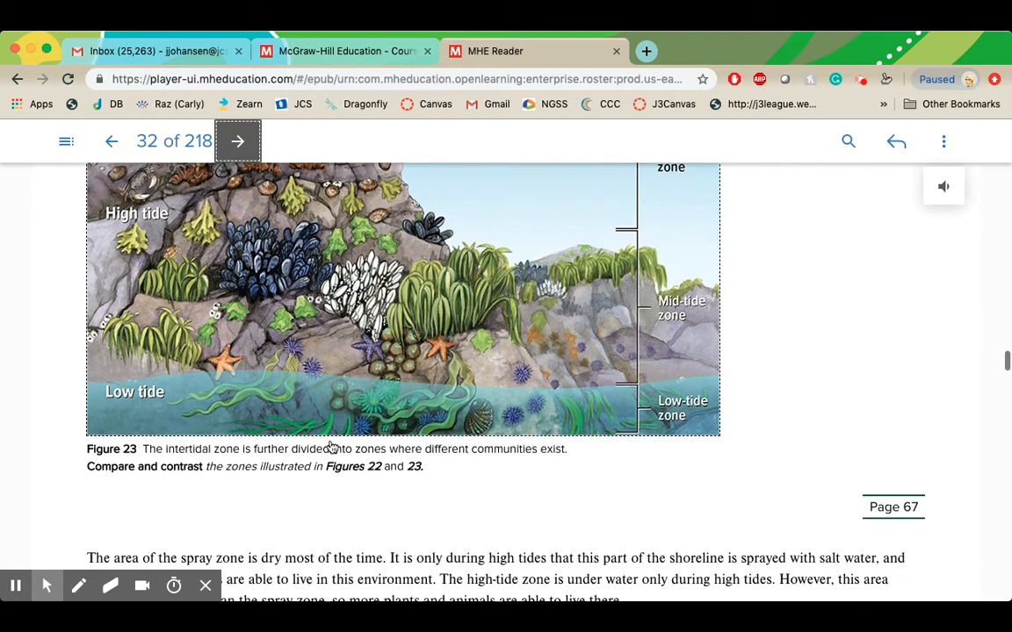
{"action": "scroll", "scroll_direction": "down", "scroll_amount": 3}
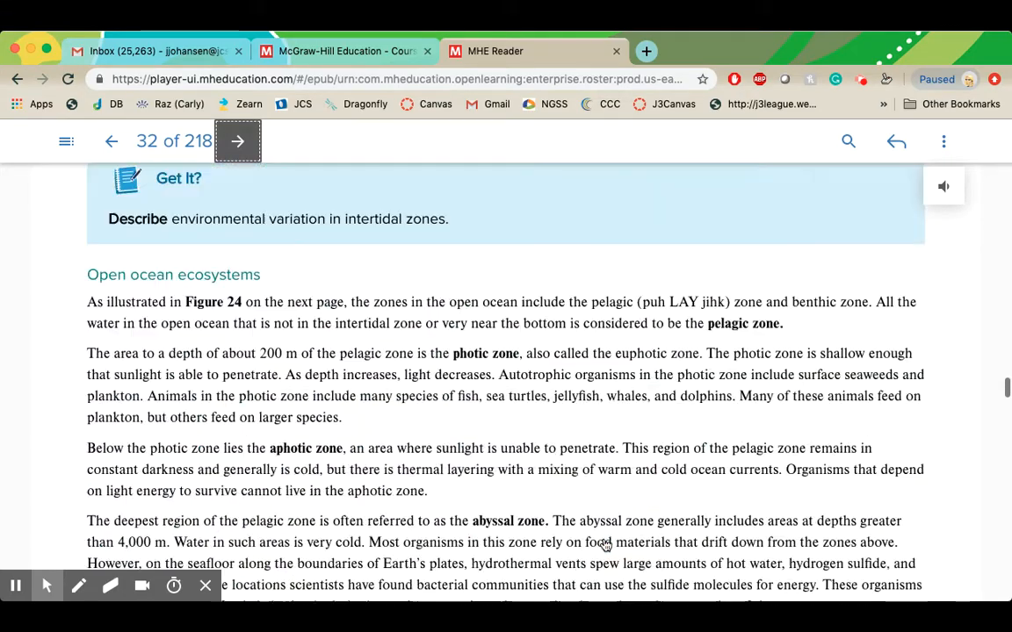
{"action": "scroll", "scroll_direction": "down", "scroll_amount": 3}
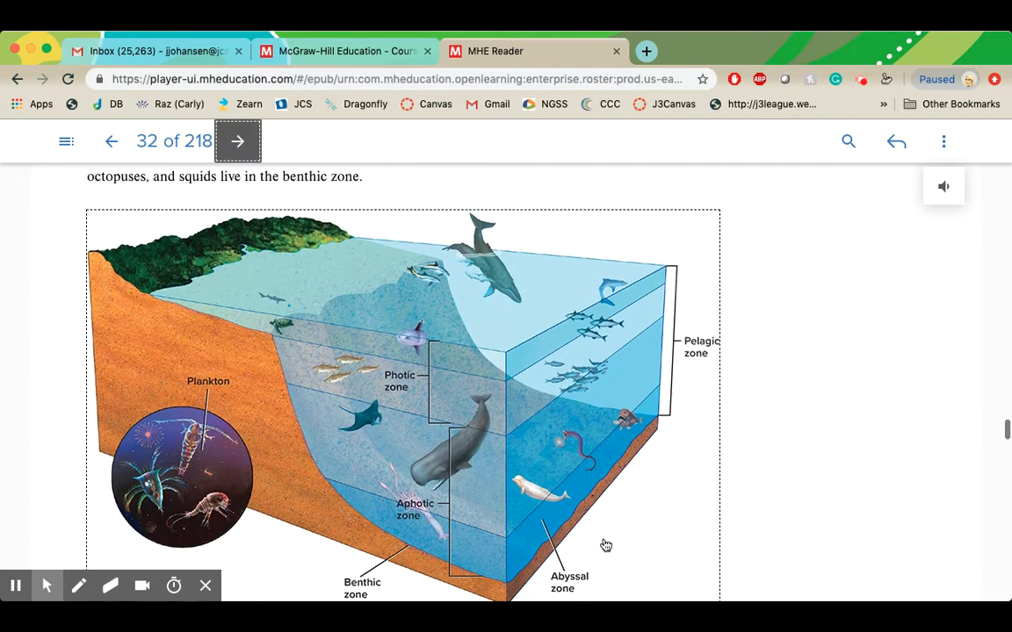
Step: Scroll to Figure 24's ocean zones caption with the coral reefs heading starting below
{"action": "scroll", "scroll_direction": "down", "scroll_amount": 3}
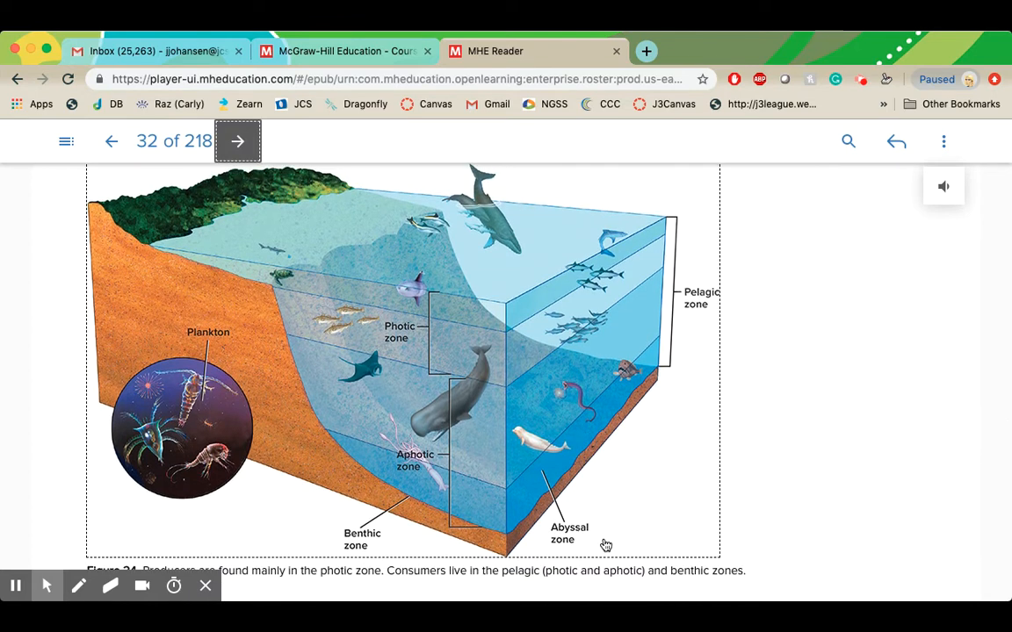
{"action": "mouse_move", "coordinate": [468, 334]}
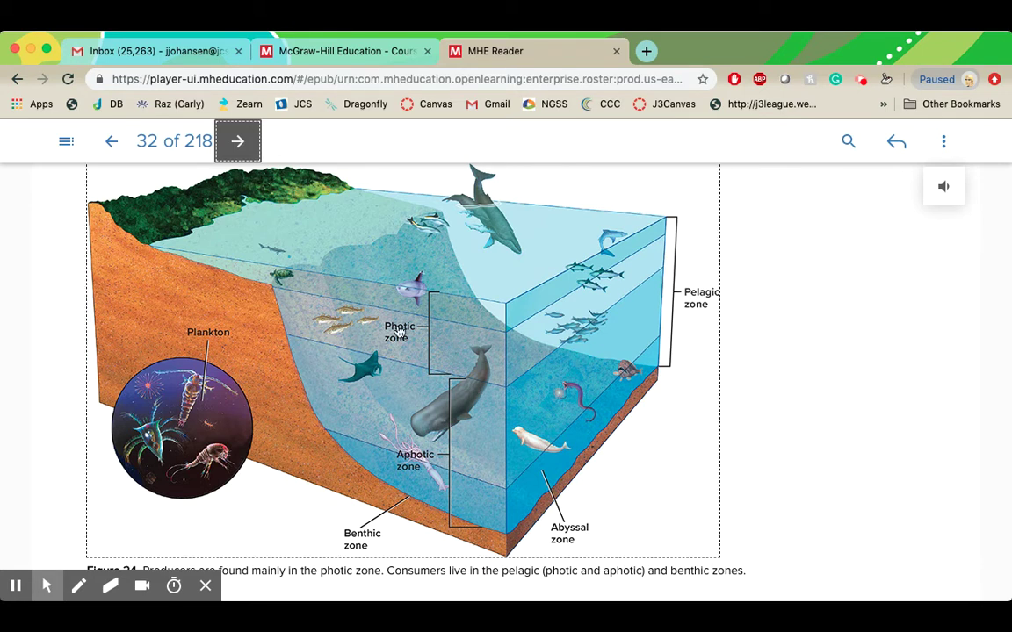
{"action": "mouse_move", "coordinate": [650, 276]}
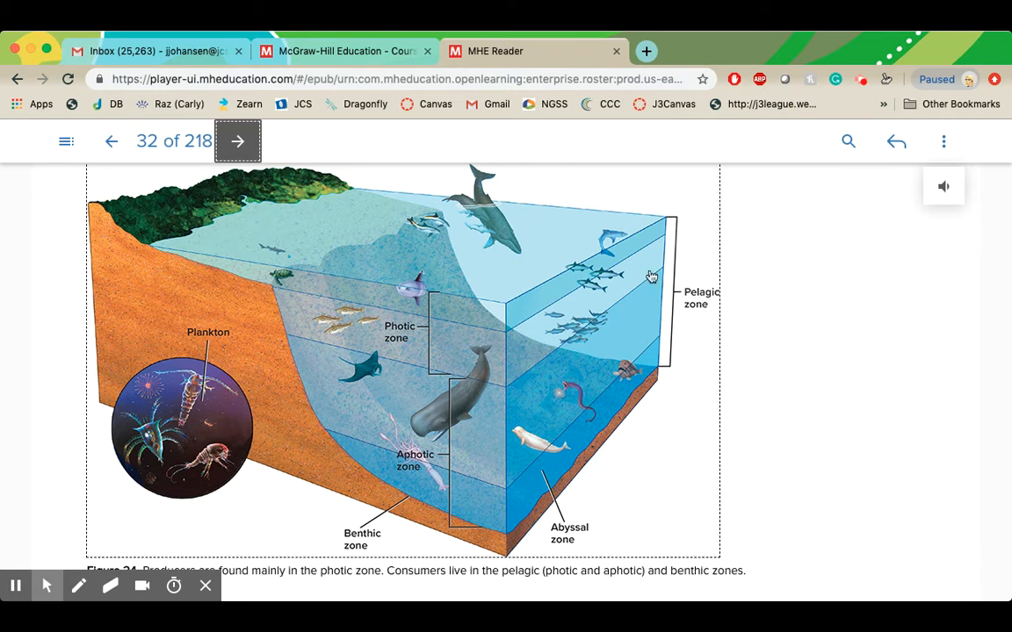
{"action": "mouse_move", "coordinate": [345, 397]}
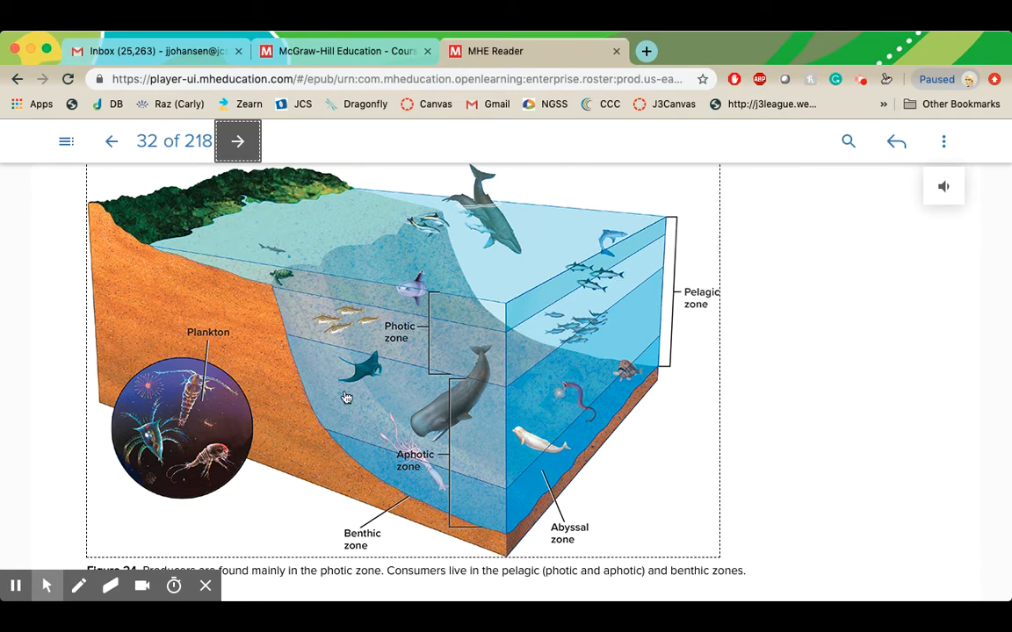
{"action": "mouse_move", "coordinate": [331, 337]}
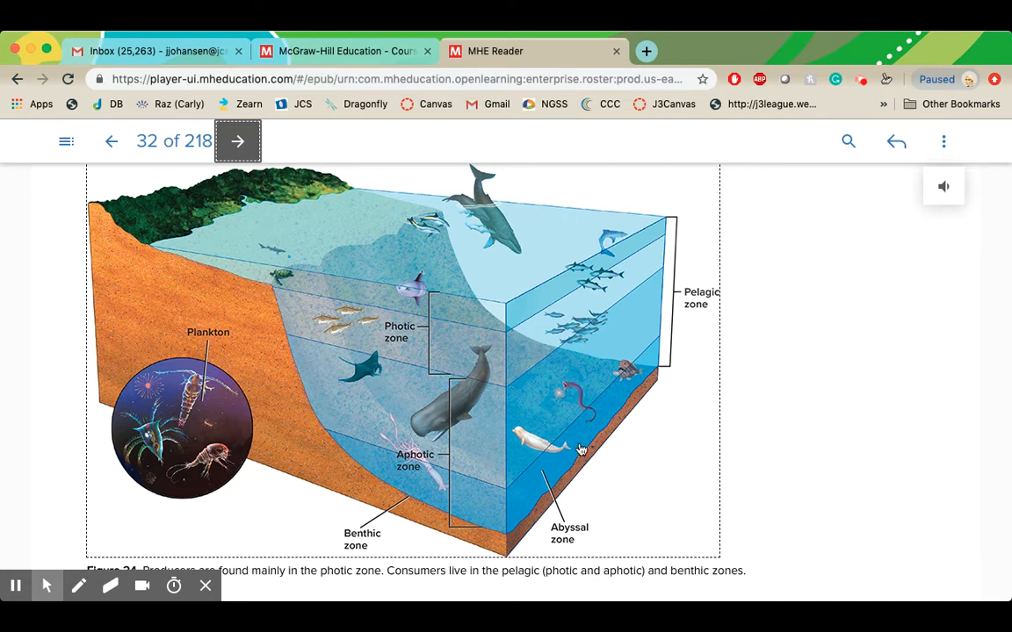
{"action": "mouse_move", "coordinate": [605, 418]}
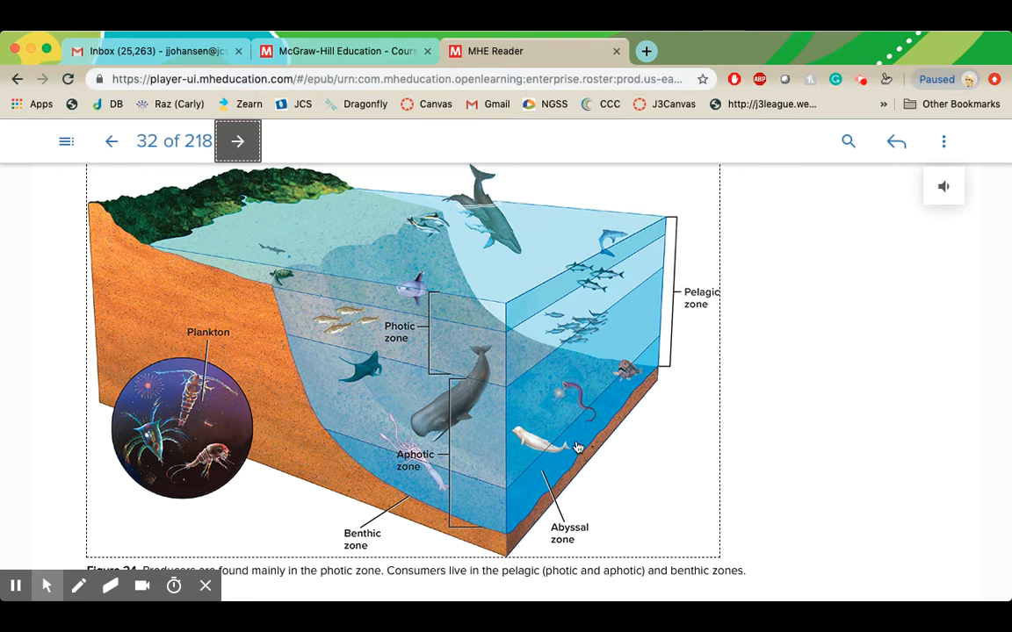
{"action": "mouse_move", "coordinate": [576, 452]}
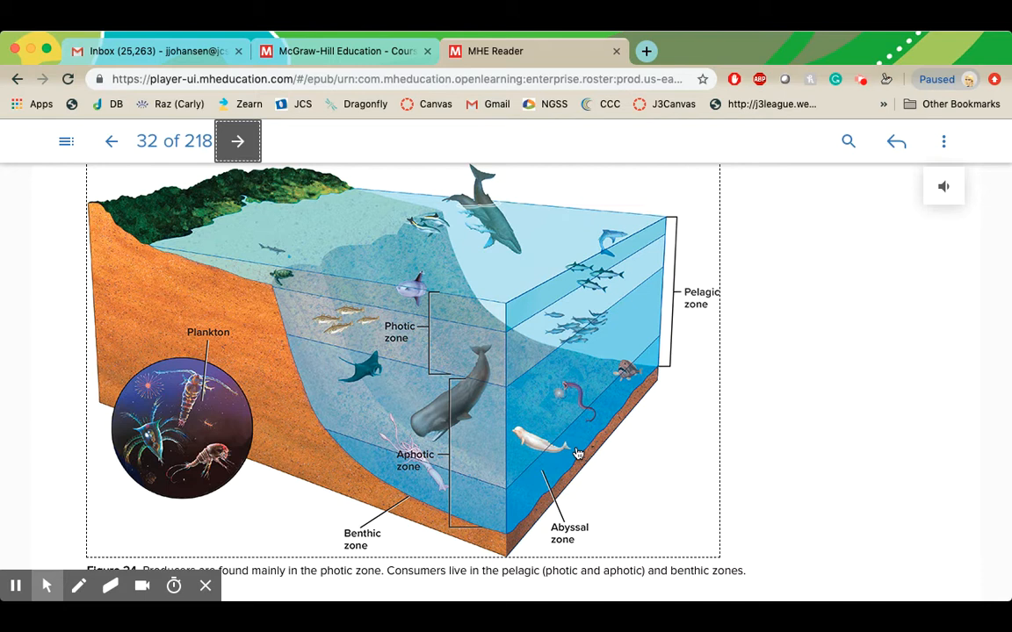
{"action": "mouse_move", "coordinate": [457, 537]}
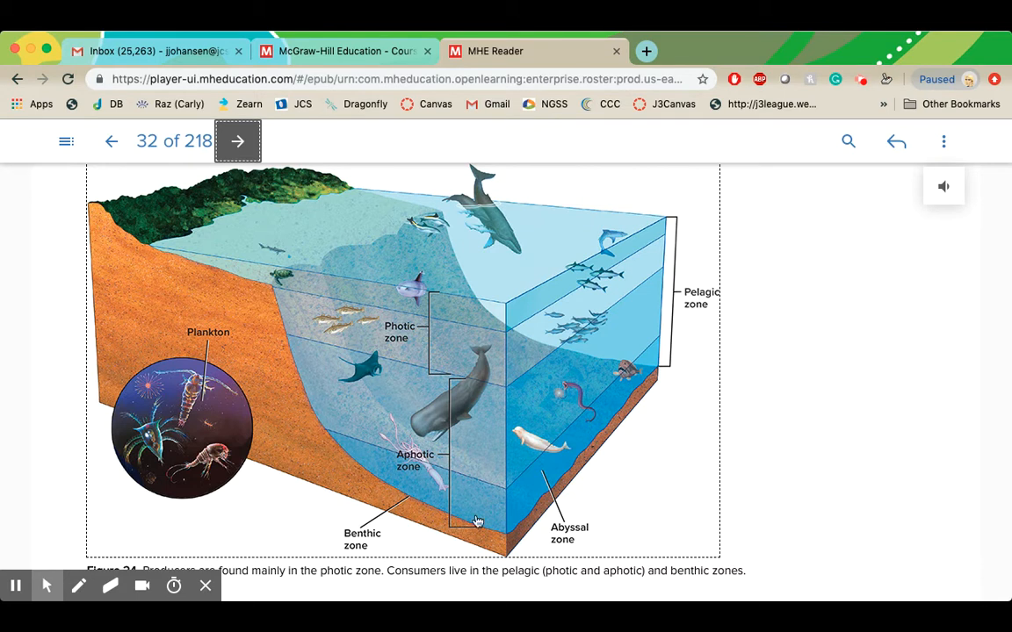
{"action": "mouse_move", "coordinate": [306, 397]}
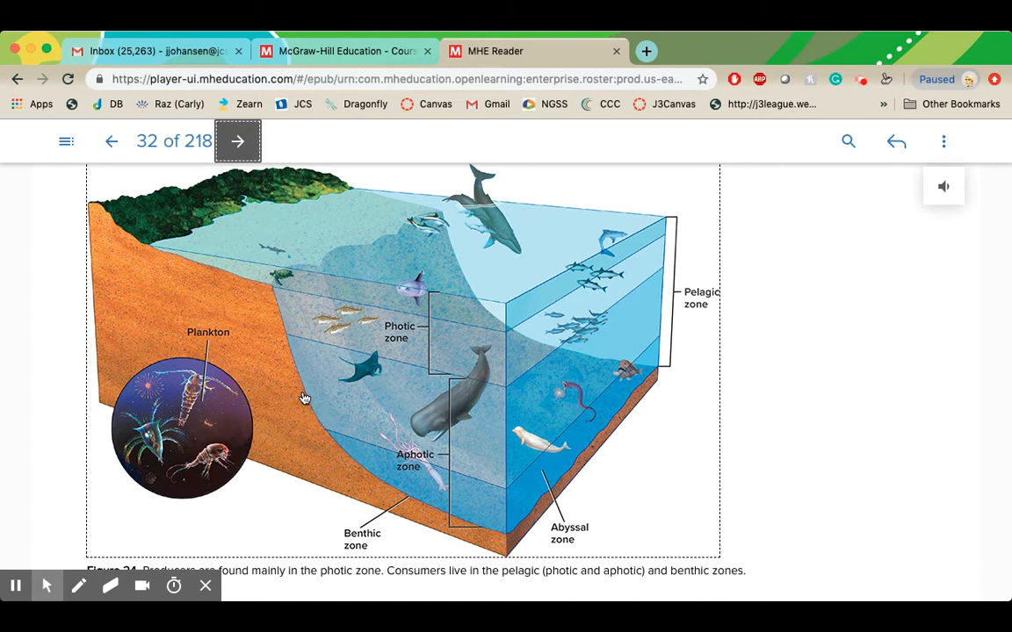
{"action": "mouse_move", "coordinate": [418, 523]}
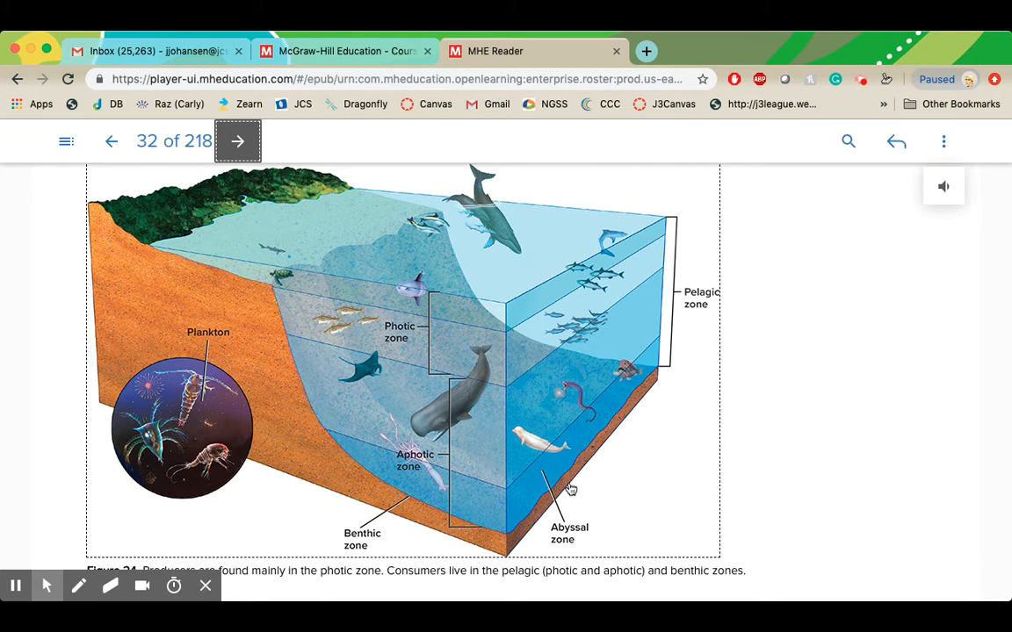
{"action": "mouse_move", "coordinate": [509, 337]}
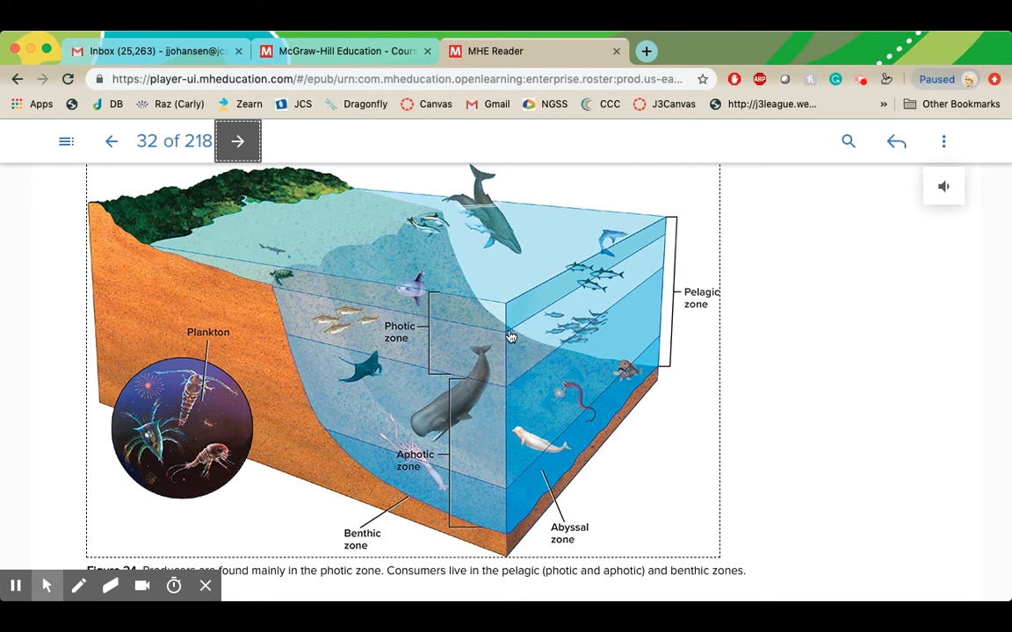
{"action": "mouse_move", "coordinate": [446, 362]}
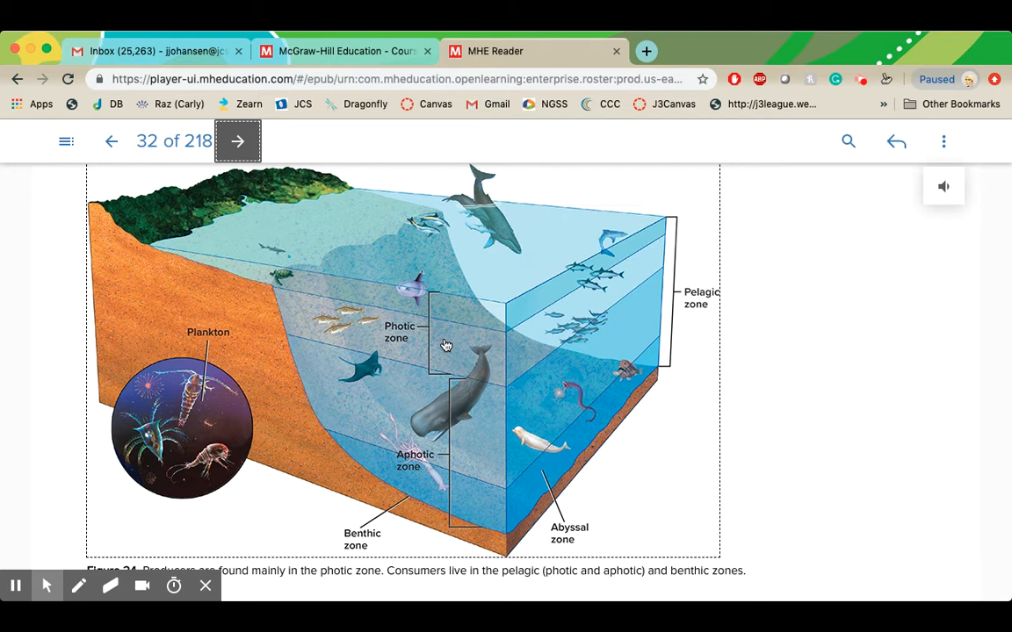
{"action": "mouse_move", "coordinate": [179, 359]}
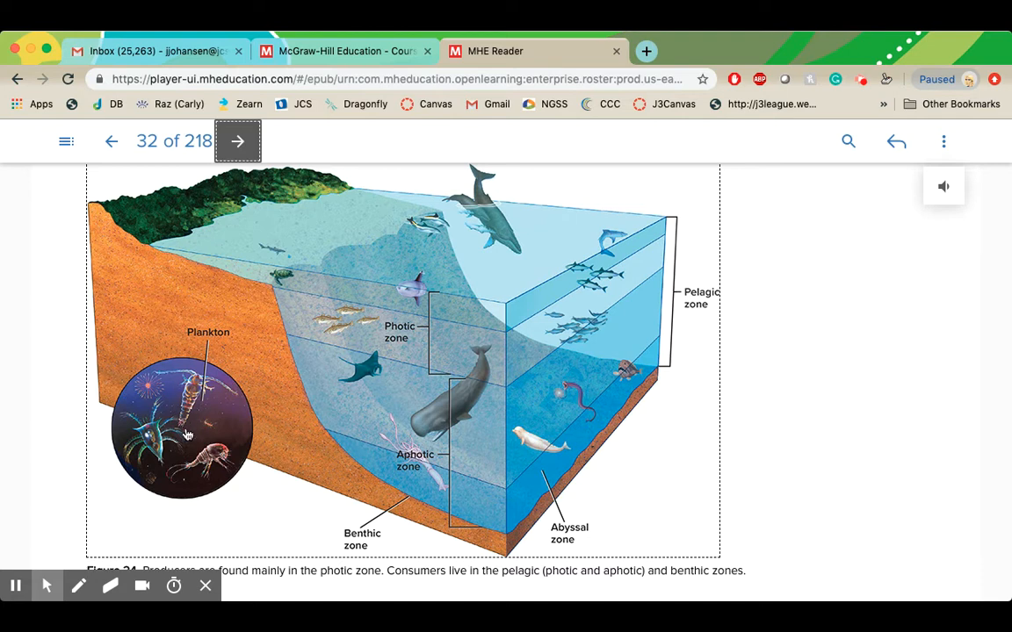
{"action": "mouse_move", "coordinate": [355, 397]}
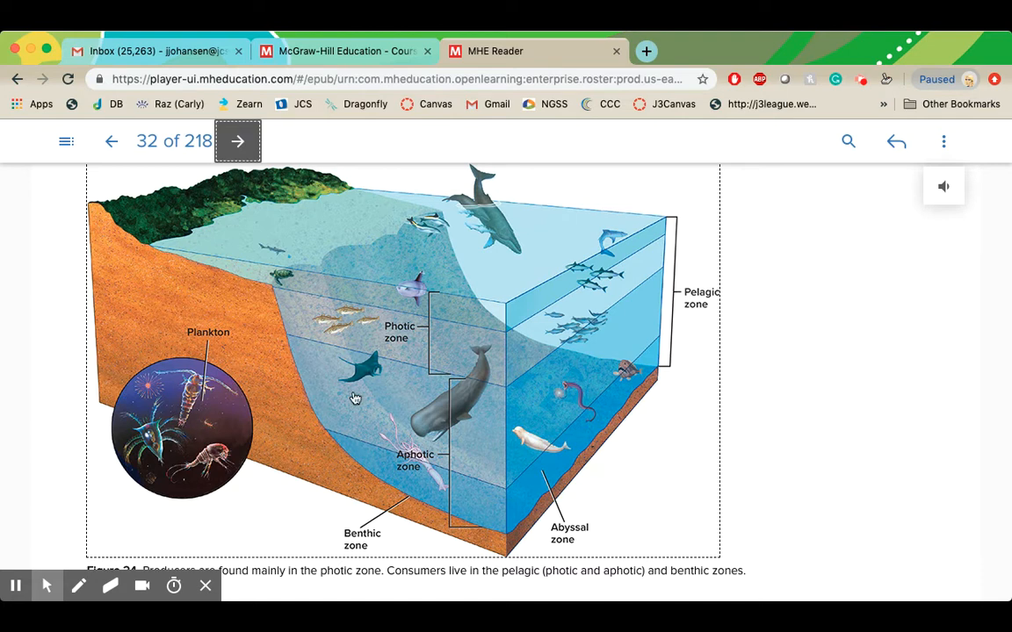
{"action": "mouse_move", "coordinate": [432, 376]}
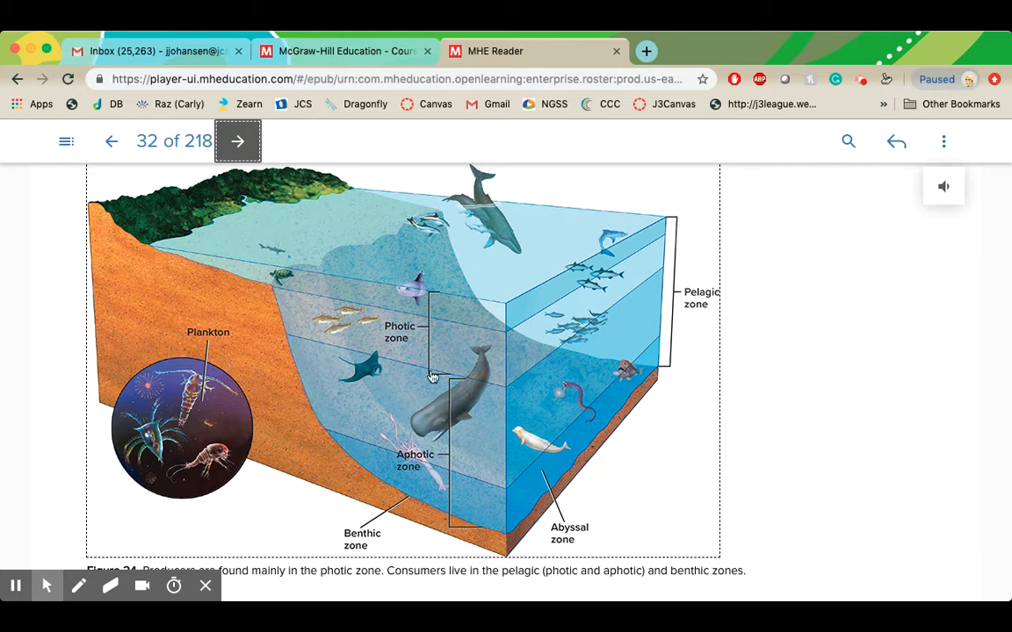
{"action": "scroll", "scroll_direction": "down", "scroll_amount": 3}
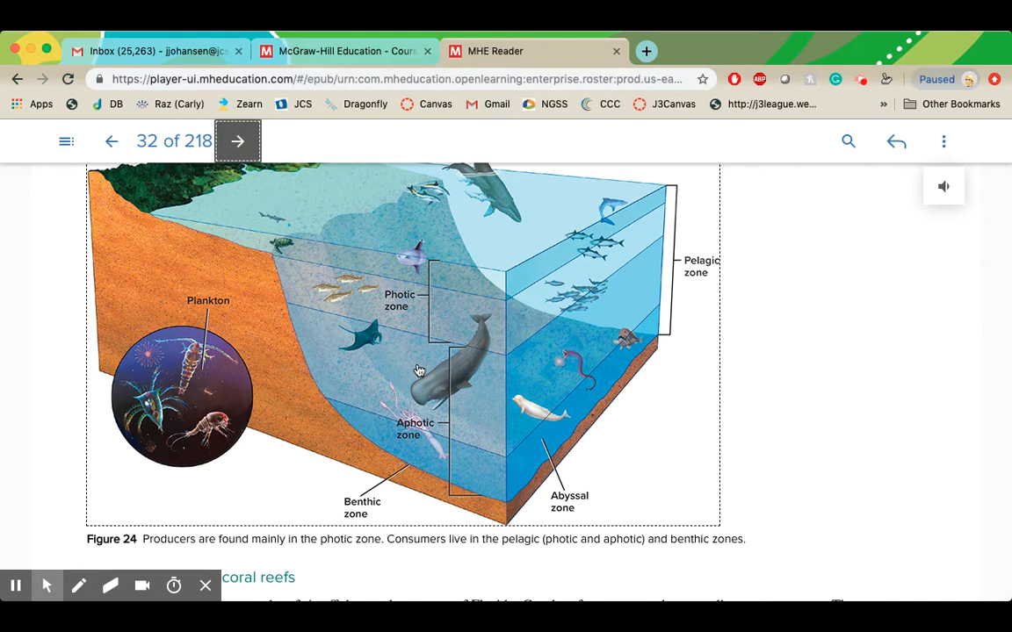
Step: Scroll past the coral reefs section and Figure 25 photo to the Figure 26 bog photo
{"action": "scroll", "scroll_direction": "down", "scroll_amount": 3}
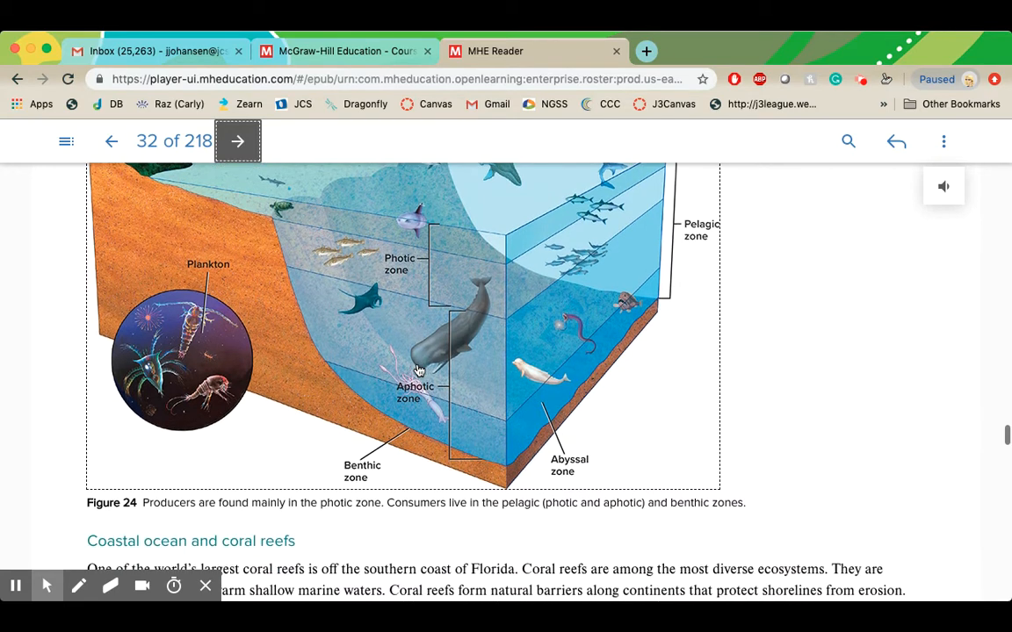
{"action": "scroll", "scroll_direction": "down", "scroll_amount": 3}
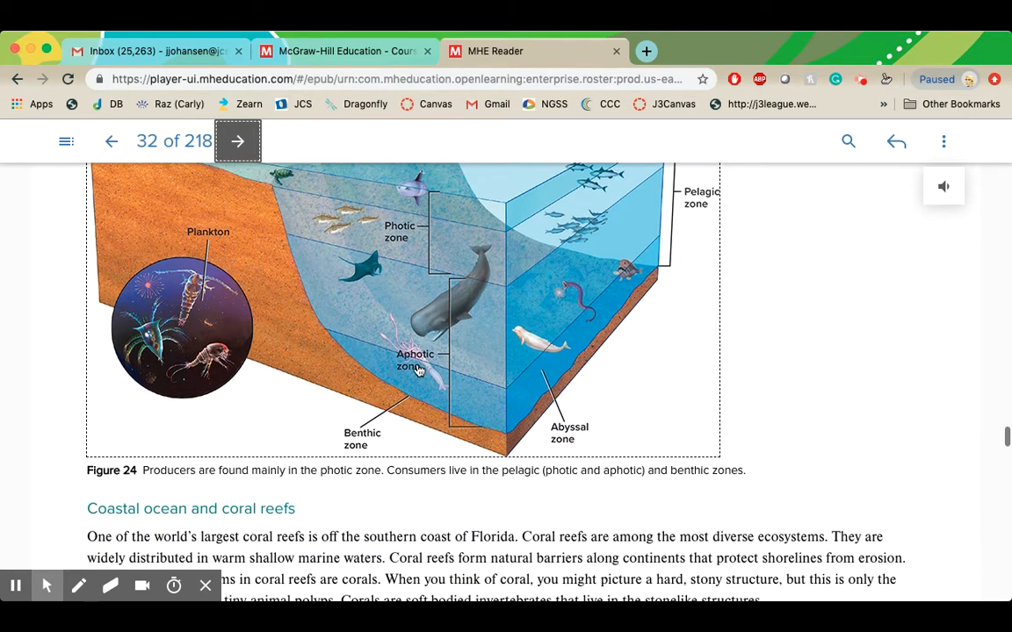
{"action": "scroll", "scroll_direction": "down", "scroll_amount": 3}
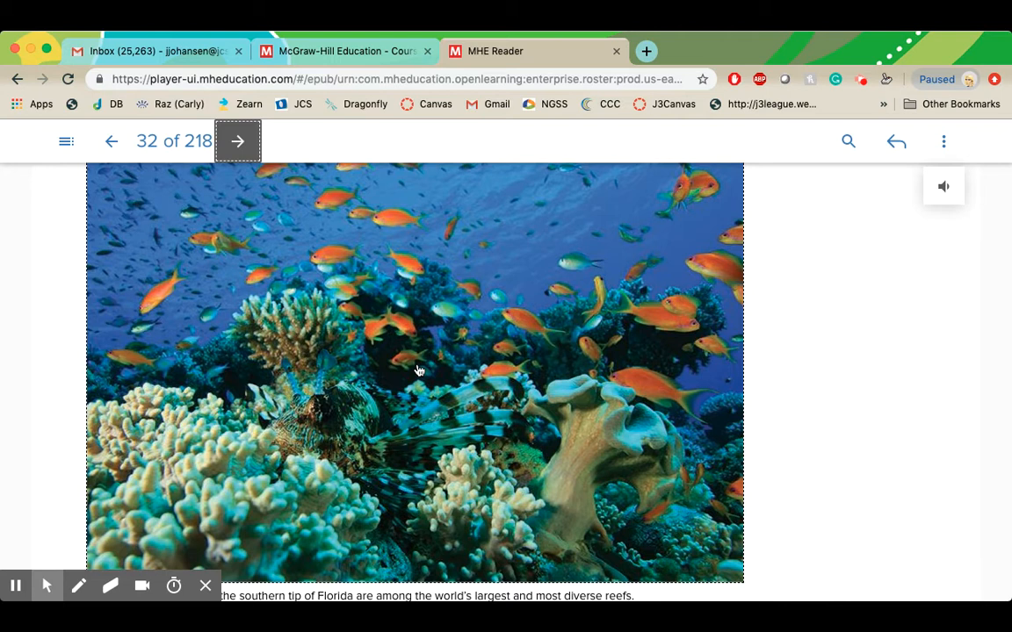
{"action": "mouse_move", "coordinate": [528, 246]}
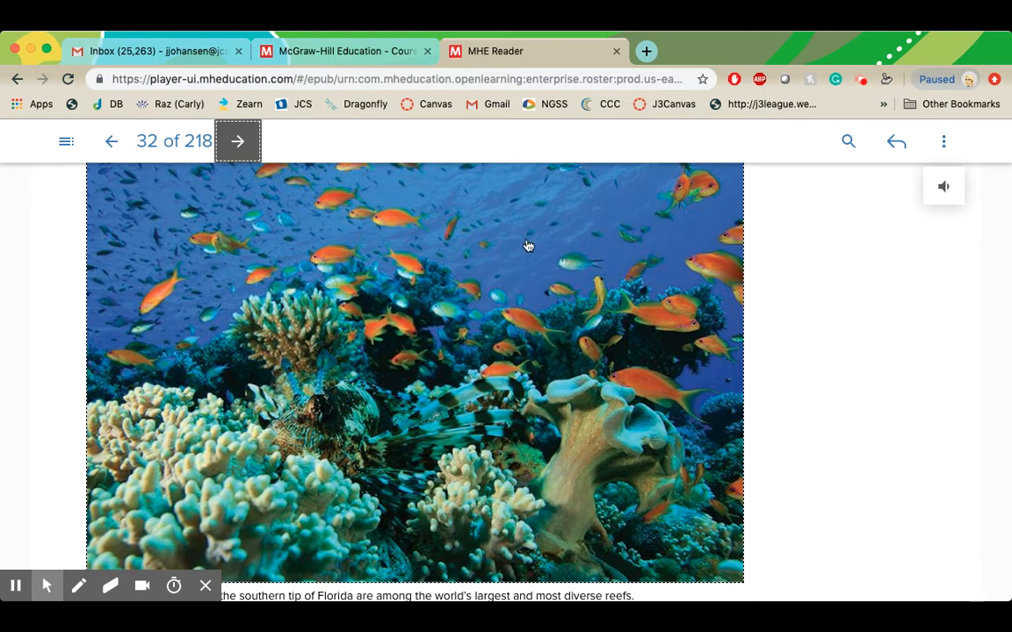
{"action": "mouse_move", "coordinate": [495, 210]}
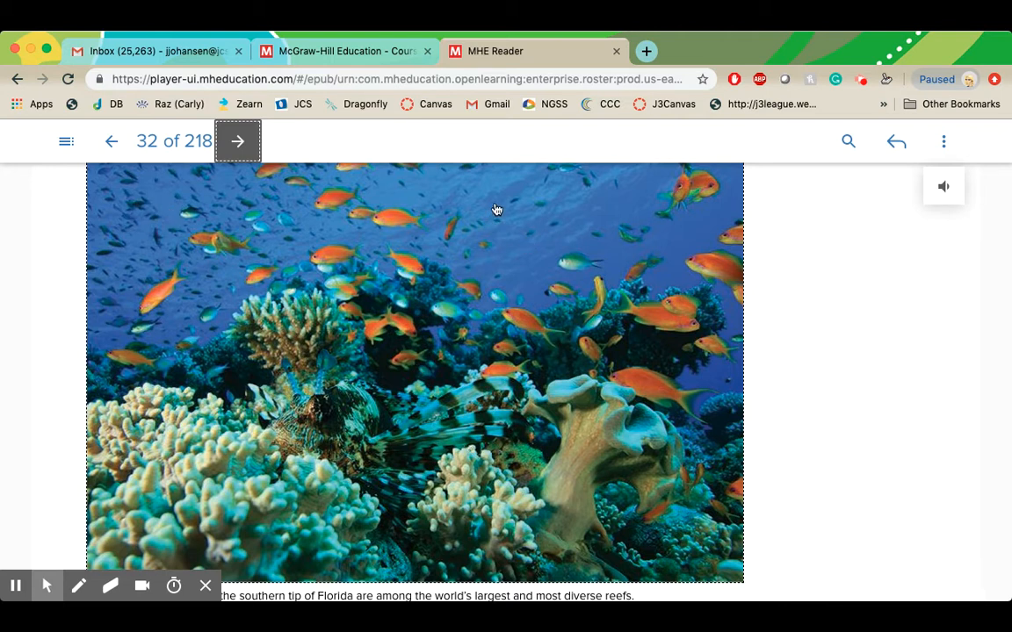
{"action": "mouse_move", "coordinate": [551, 421]}
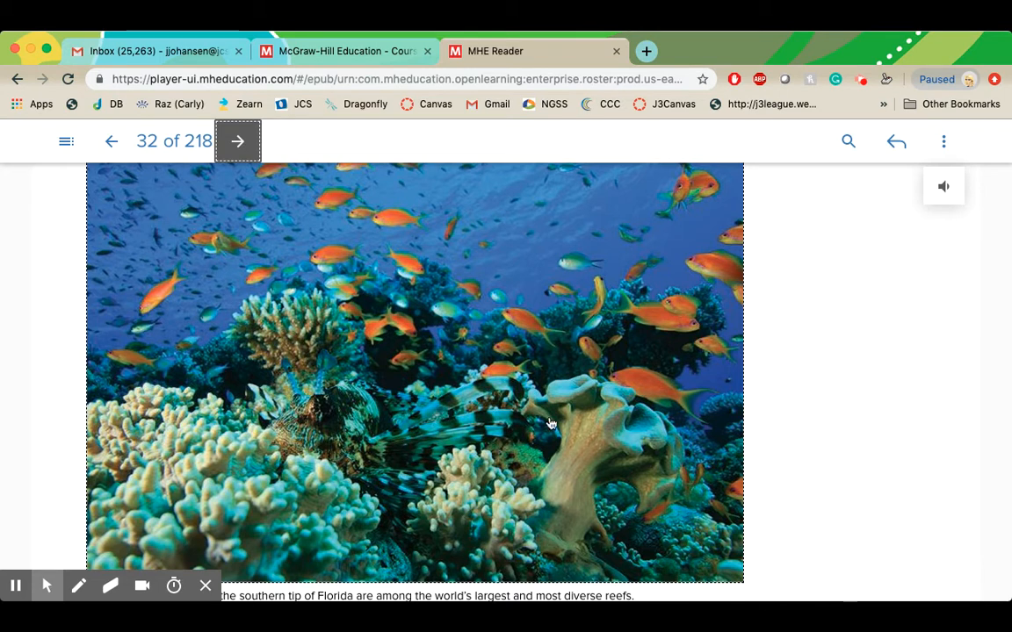
{"action": "scroll", "scroll_direction": "down", "scroll_amount": 3}
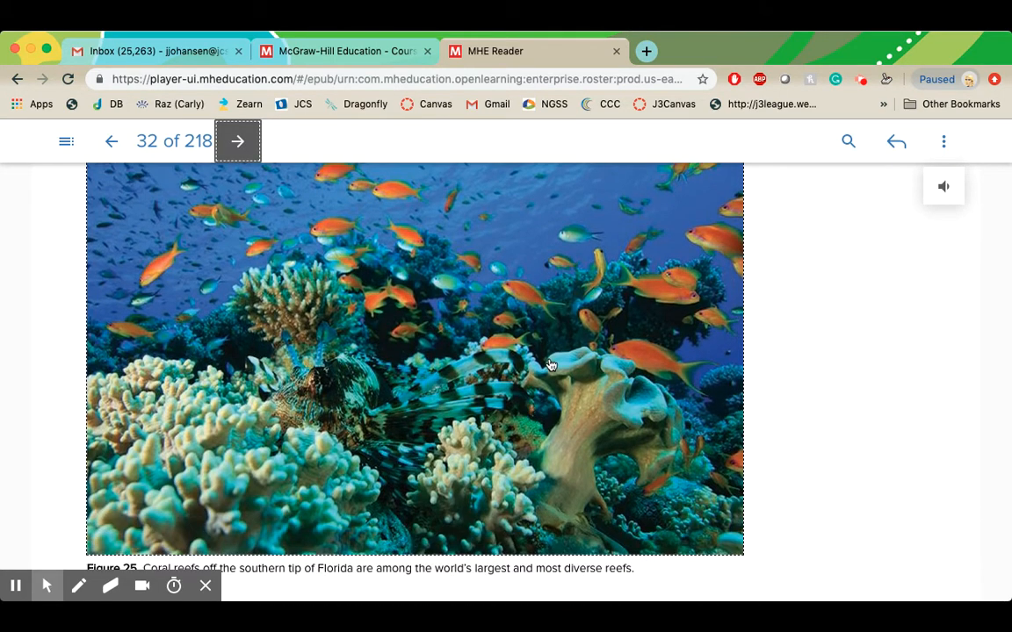
{"action": "scroll", "scroll_direction": "down", "scroll_amount": 3}
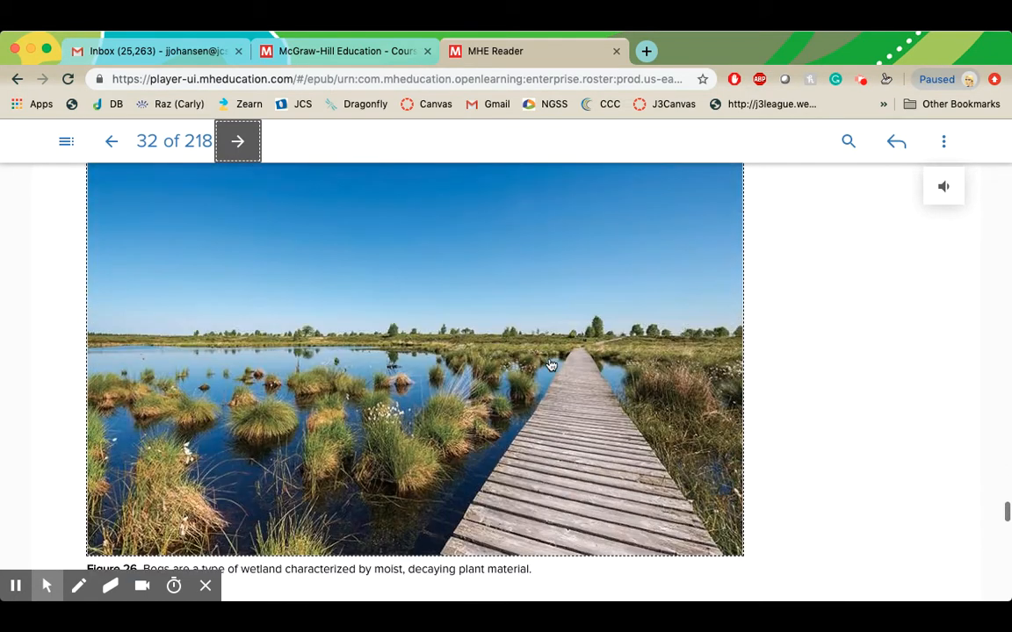
Step: Scroll past Figure 26's bog caption and the Estuaries text to the Figure 27 salt-marsh estuary photo
{"action": "scroll", "scroll_direction": "down", "scroll_amount": 3}
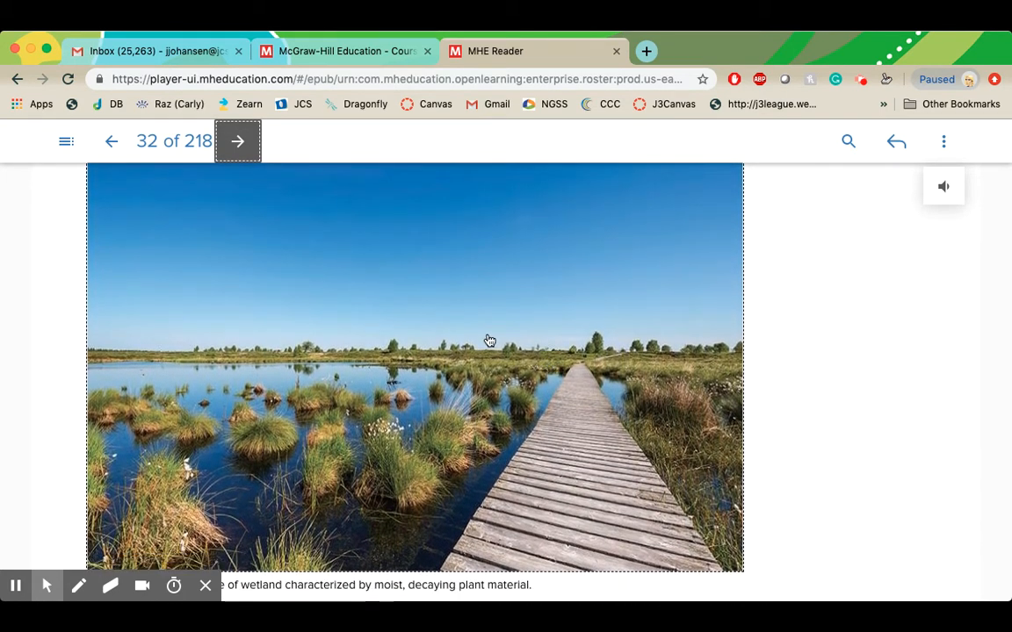
{"action": "left_click", "coordinate": [237, 140]}
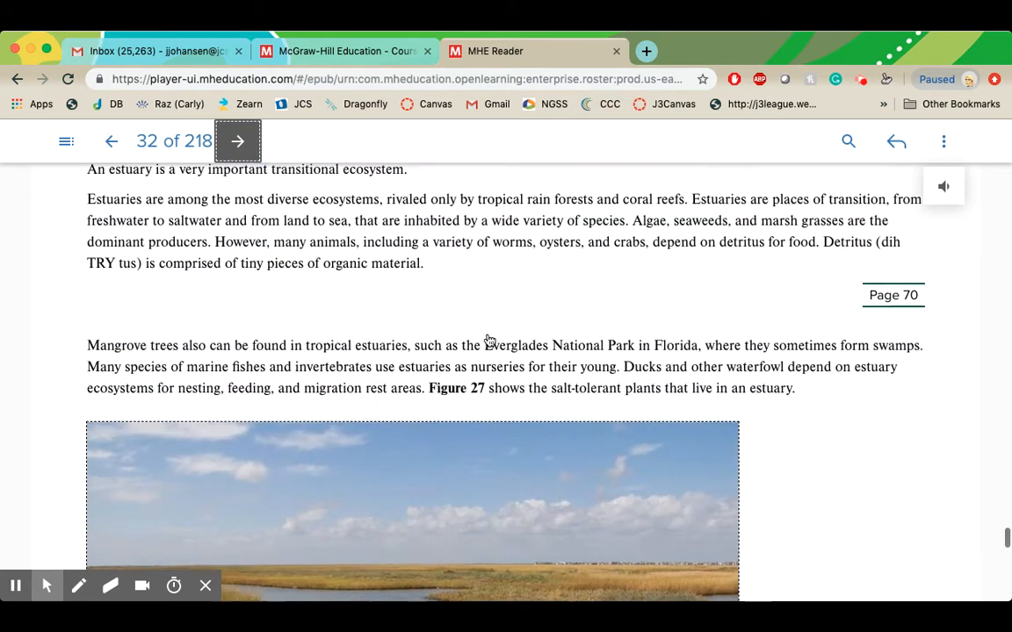
{"action": "scroll", "scroll_direction": "down", "scroll_amount": 3}
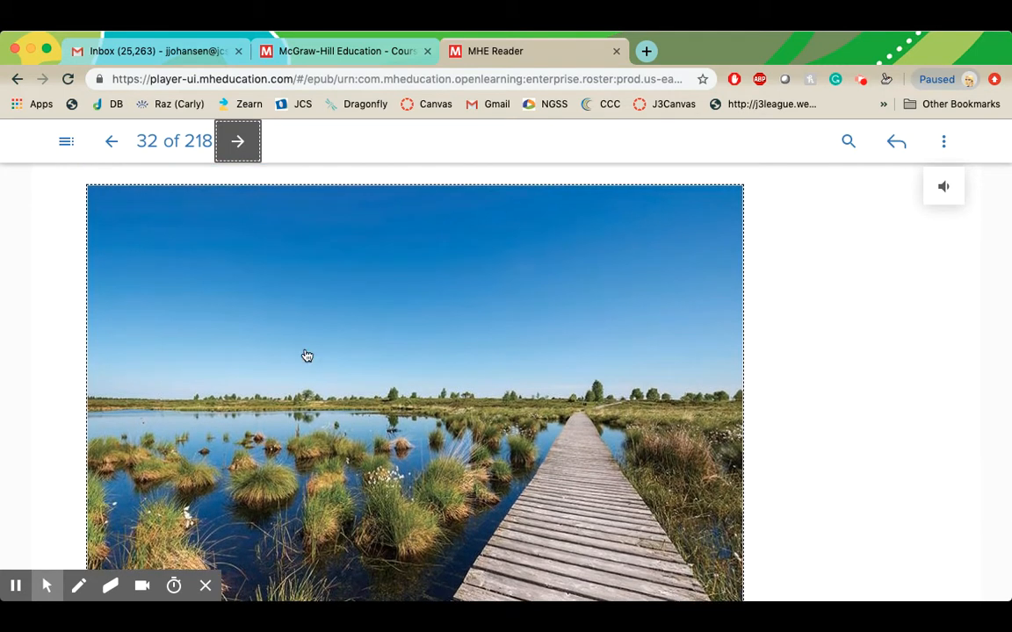
{"action": "mouse_move", "coordinate": [231, 329]}
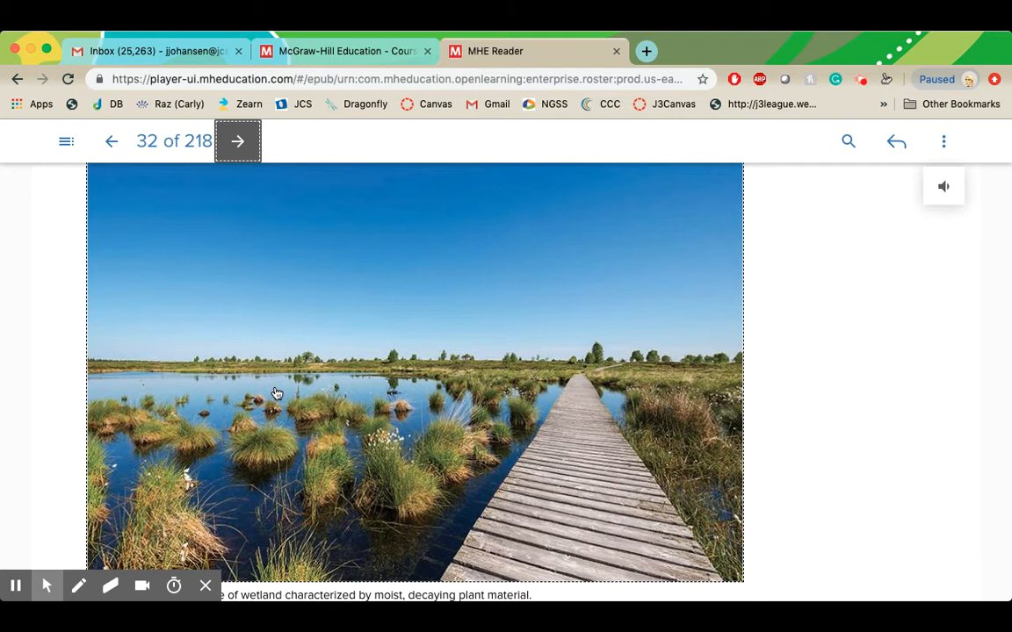
{"action": "scroll", "scroll_direction": "down", "scroll_amount": 3}
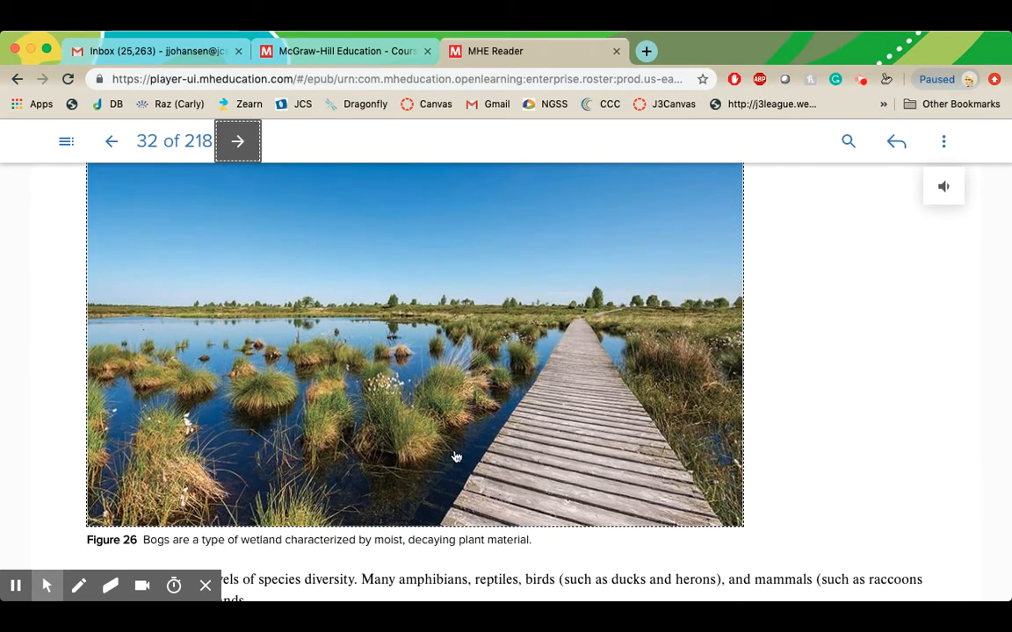
{"action": "mouse_move", "coordinate": [274, 334]}
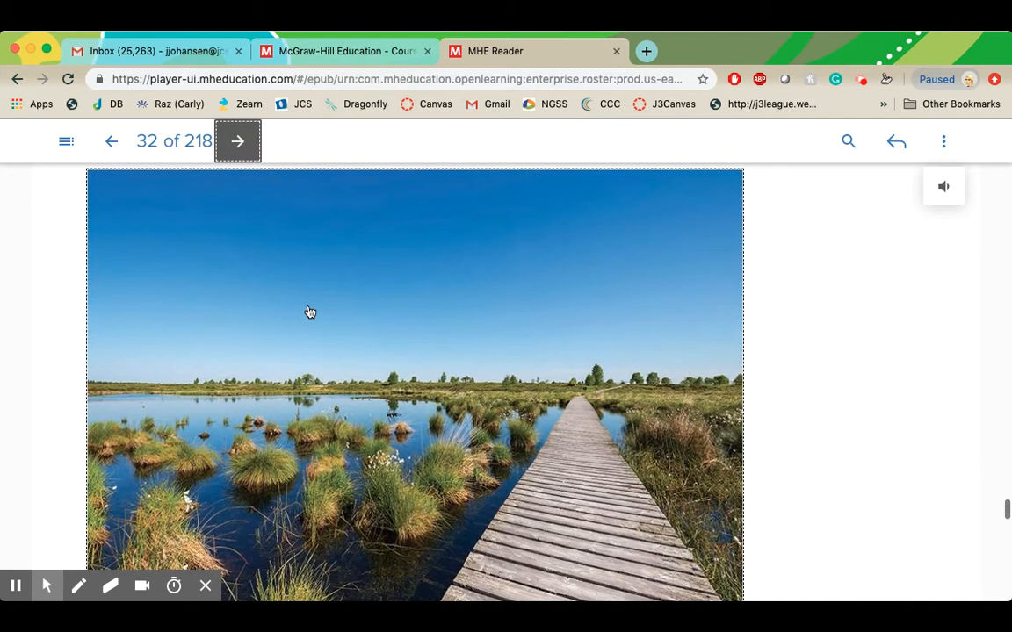
{"action": "scroll", "scroll_direction": "down", "scroll_amount": 3}
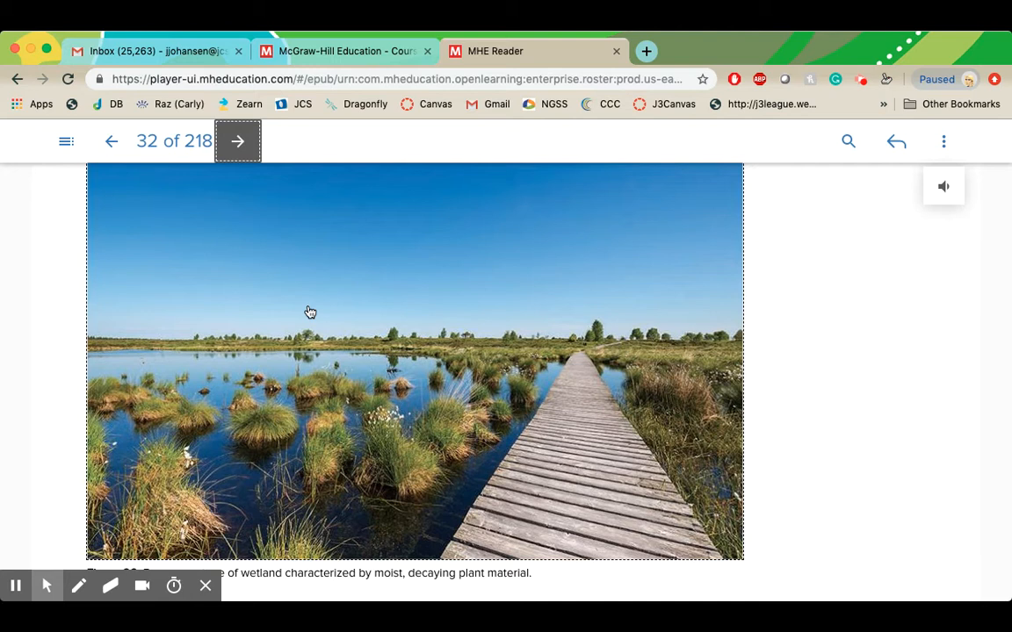
{"action": "scroll", "scroll_direction": "down", "scroll_amount": 3}
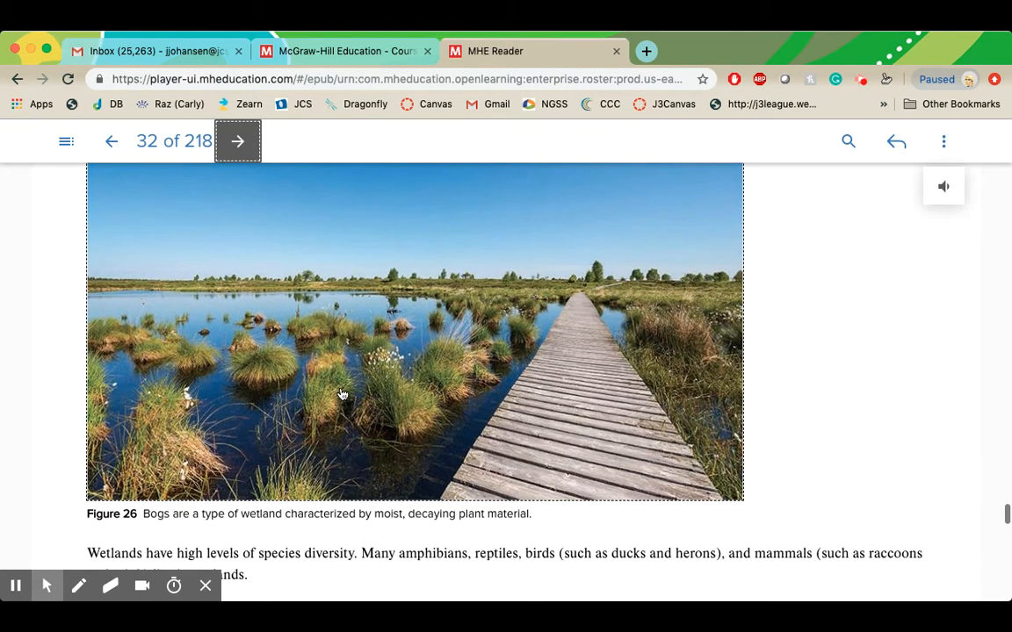
{"action": "scroll", "scroll_direction": "down", "scroll_amount": 3}
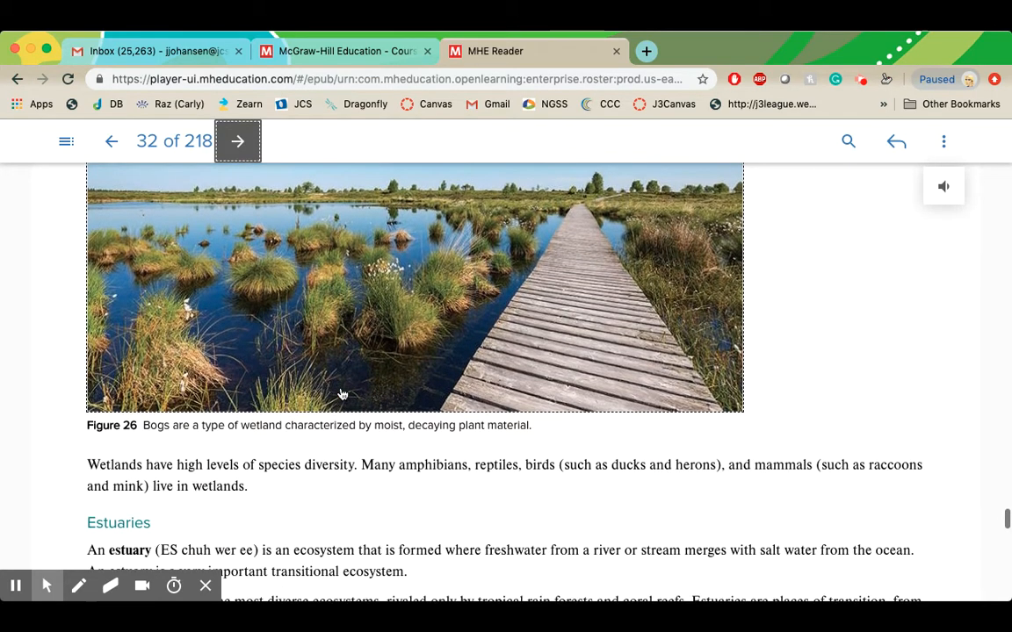
{"action": "mouse_move", "coordinate": [369, 367]}
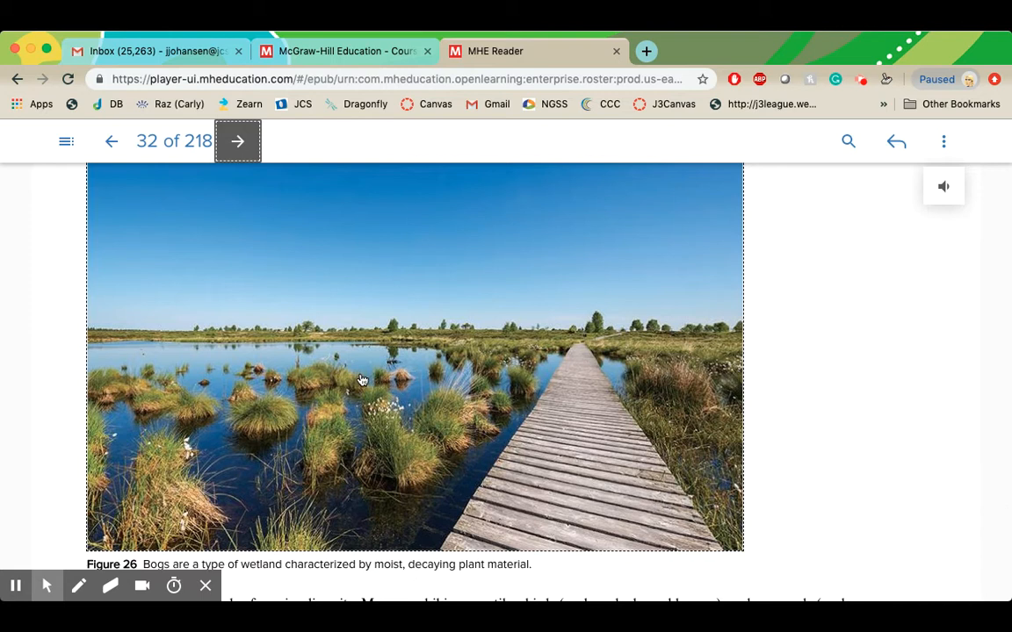
{"action": "scroll", "scroll_direction": "down", "scroll_amount": 3}
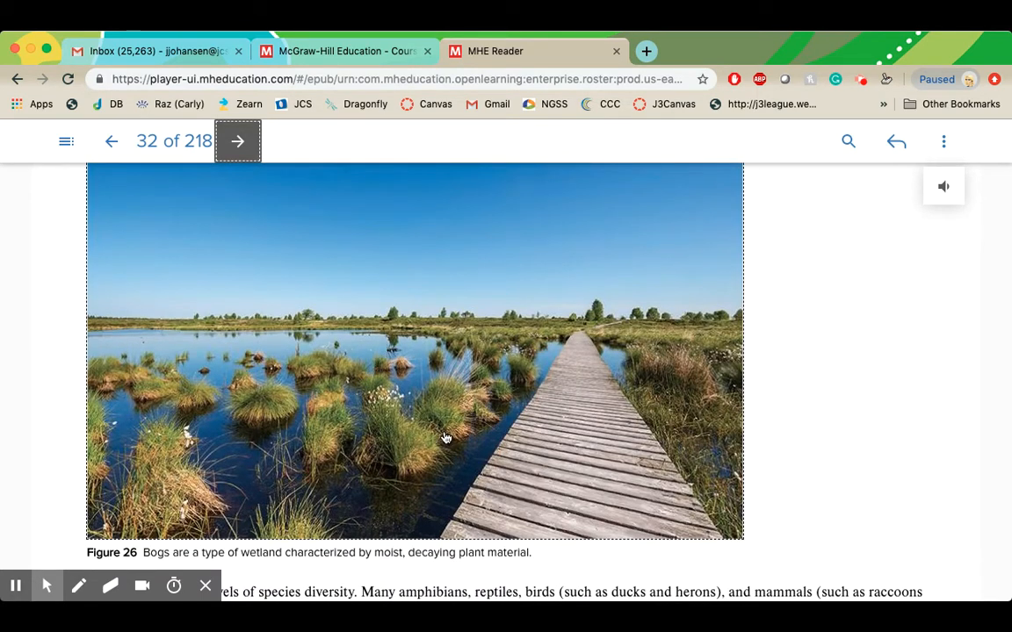
{"action": "scroll", "scroll_direction": "down", "scroll_amount": 3}
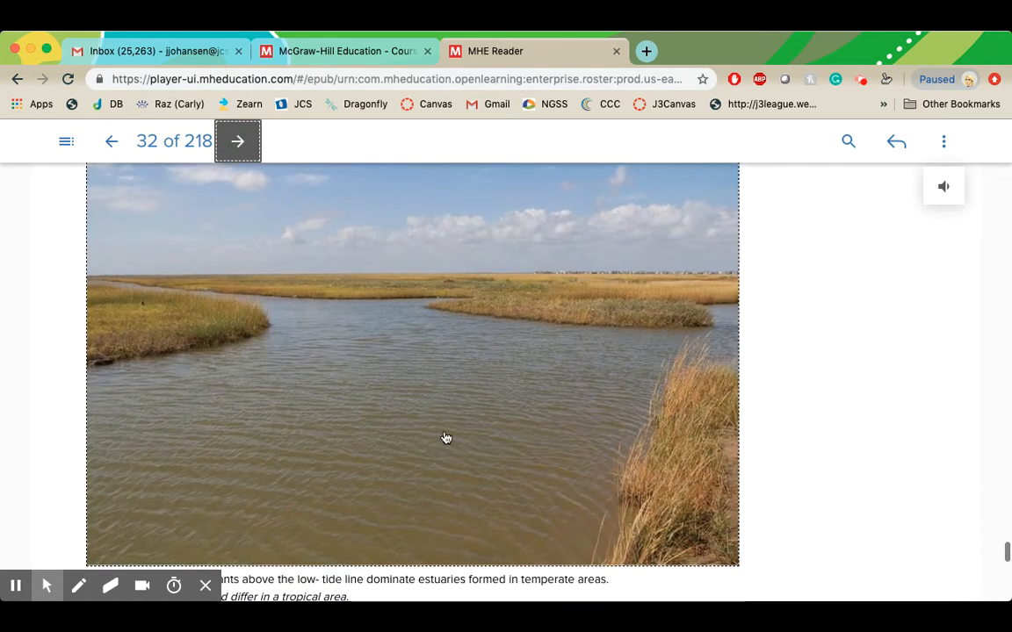
{"action": "mouse_move", "coordinate": [376, 406]}
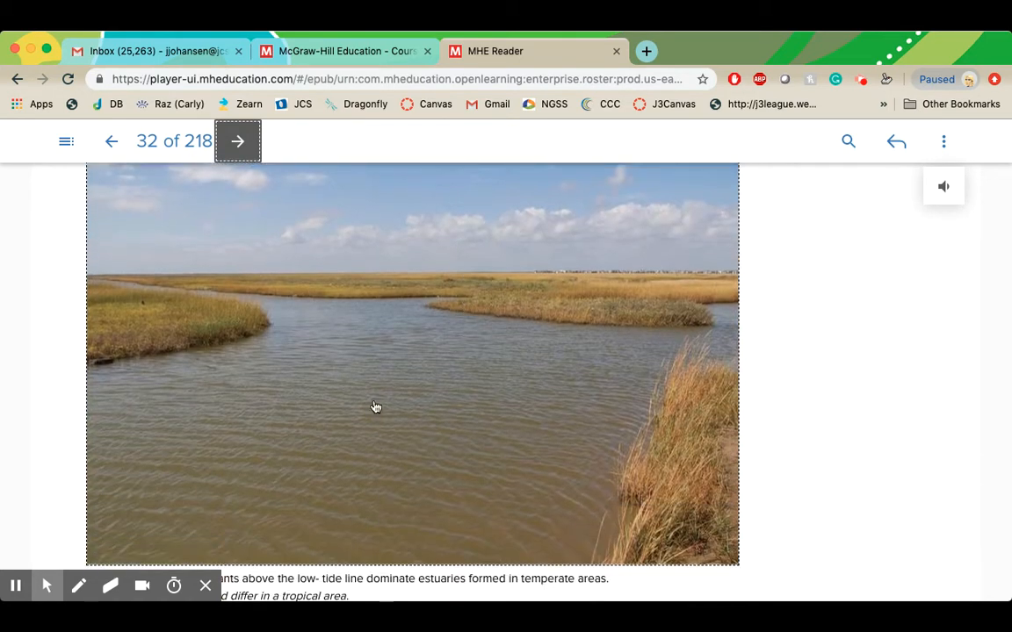
{"action": "mouse_move", "coordinate": [400, 390]}
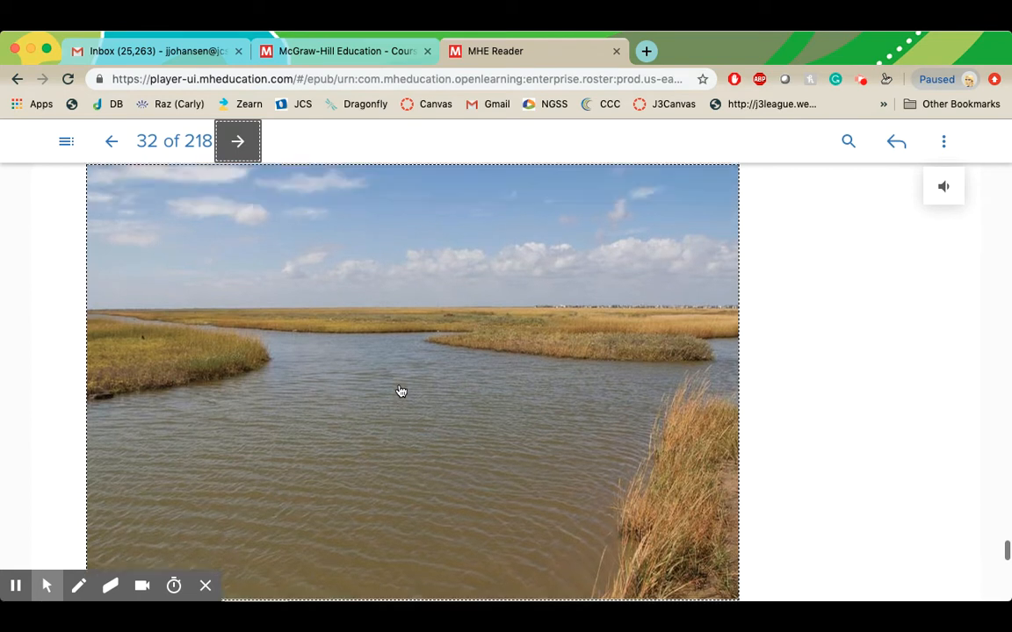
Step: Scroll back from the estuary photo to Figure 26's bog photo and wetland diversity text
{"action": "scroll", "scroll_direction": "down", "scroll_amount": 3}
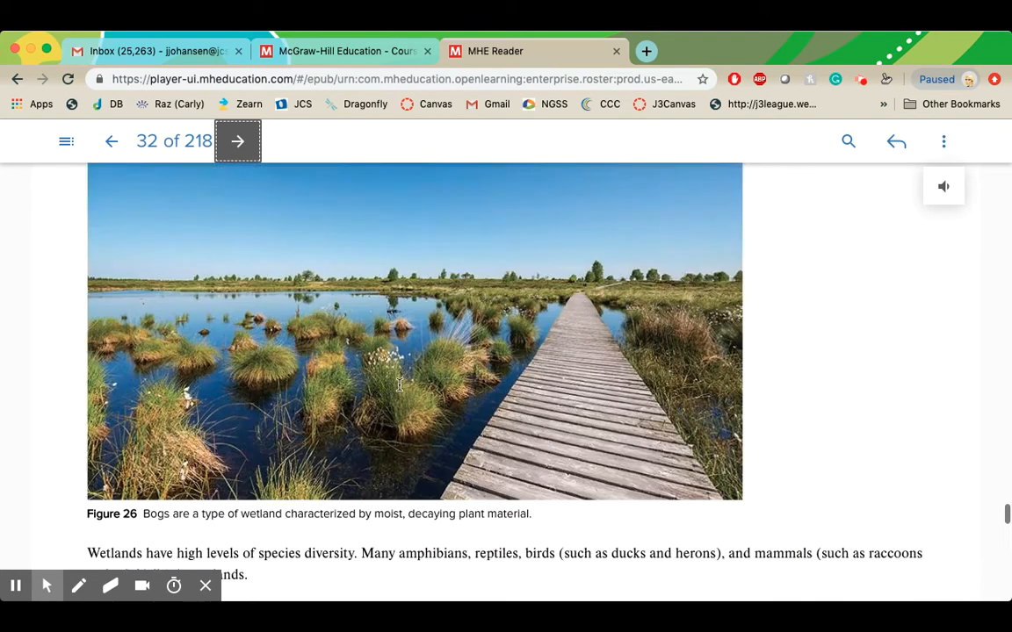